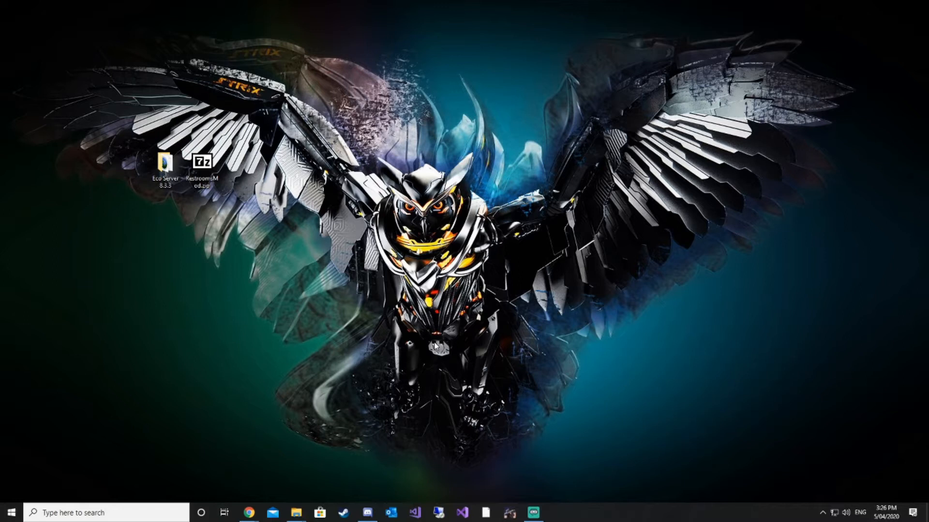
# Step: Open the Eco Server 8.3.3 desktop folder, then its Mods folder
pyautogui.click(167, 163)
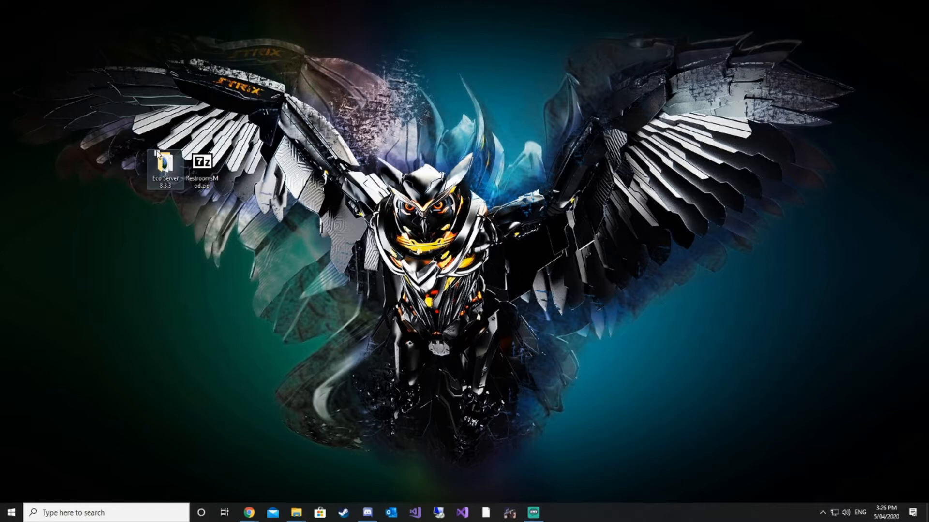
pyautogui.doubleClick(165, 162)
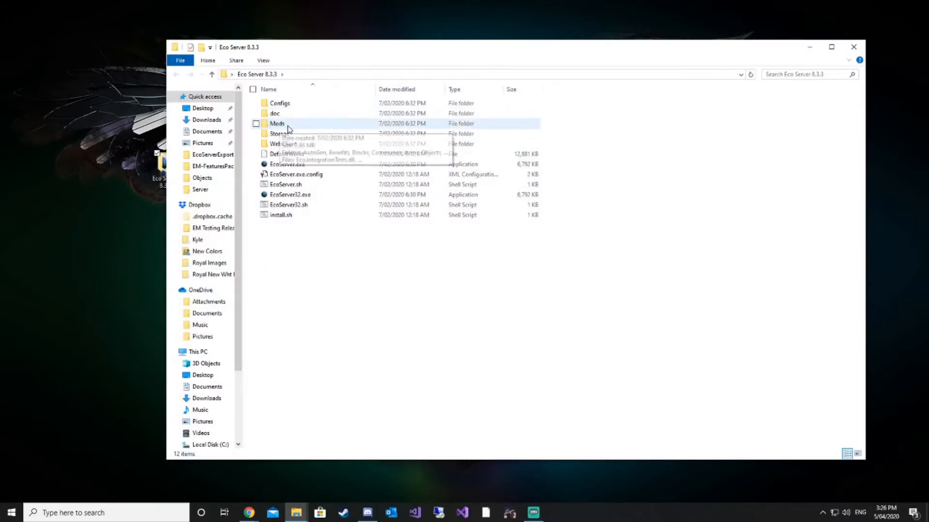
pyautogui.click(275, 124)
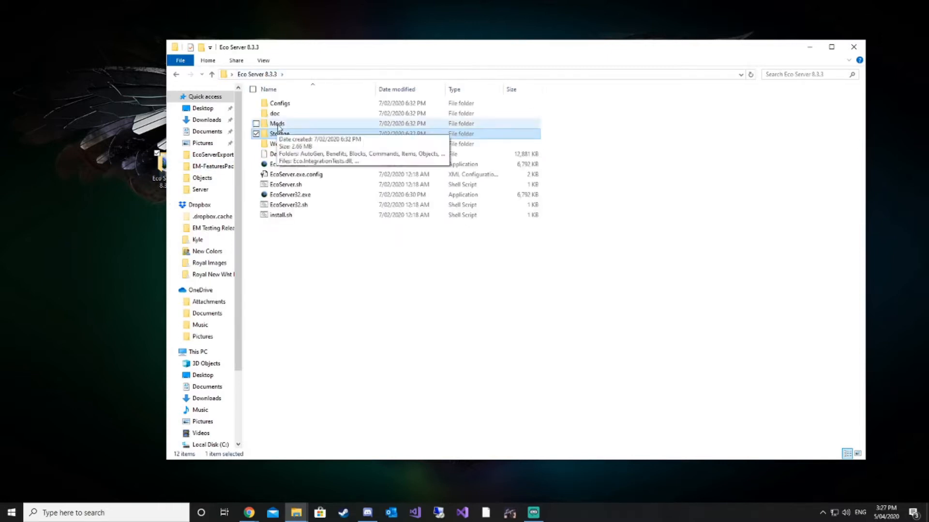
pyautogui.click(351, 270)
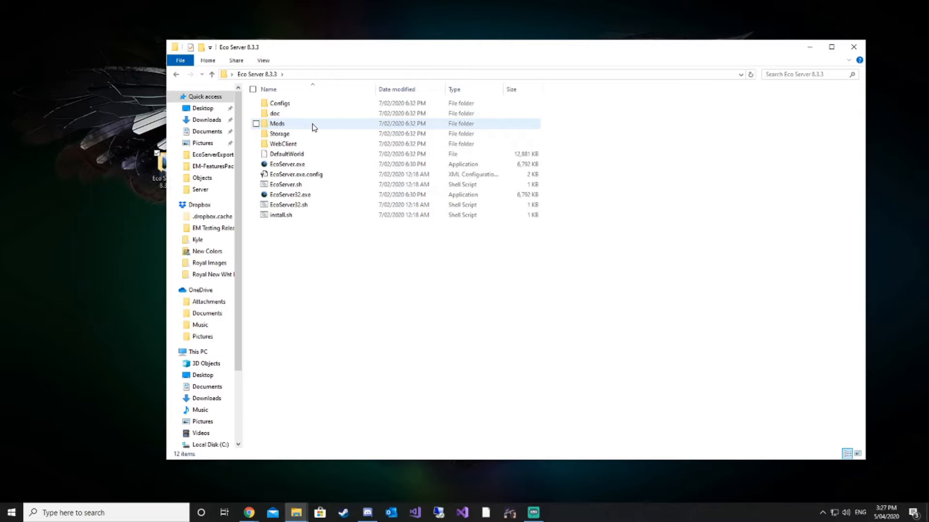
pyautogui.doubleClick(278, 123)
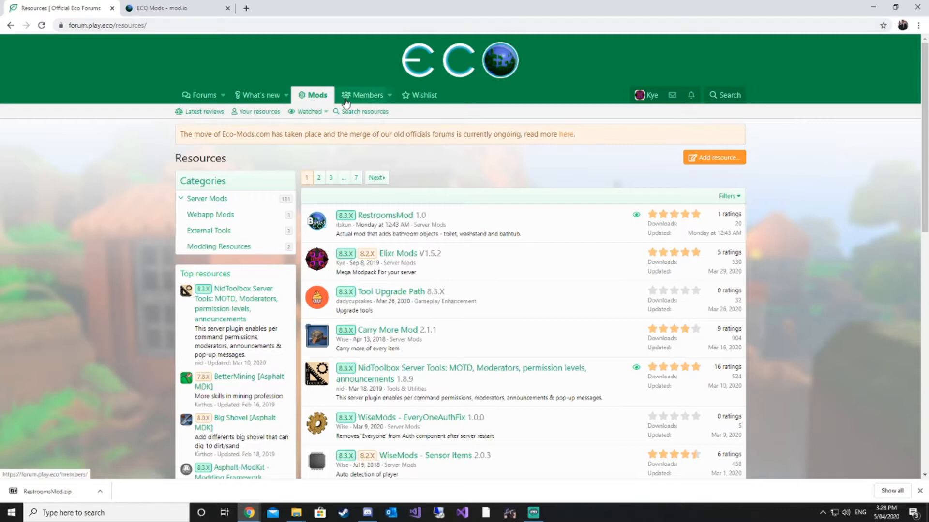
# Step: Scroll the forum mod resources, jump to the last page (7), then go to page 5
pyautogui.scroll(-3)
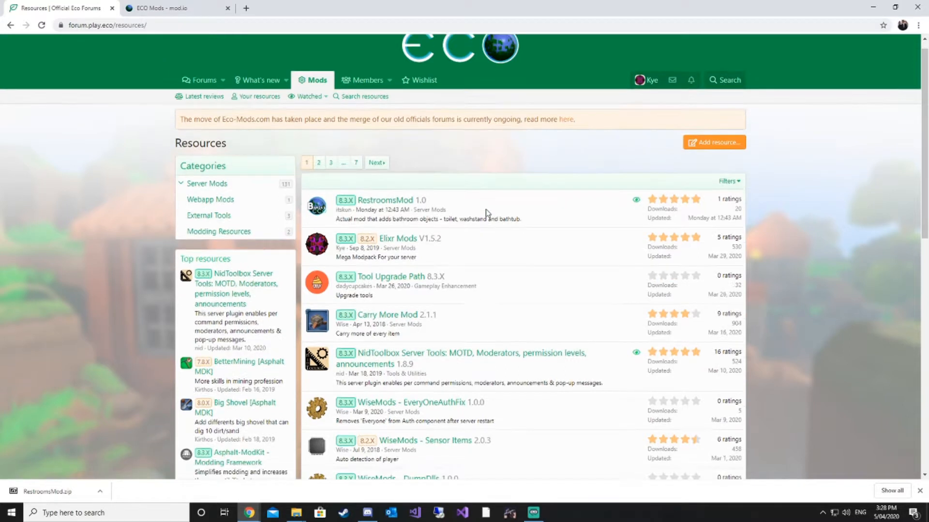
pyautogui.scroll(-3)
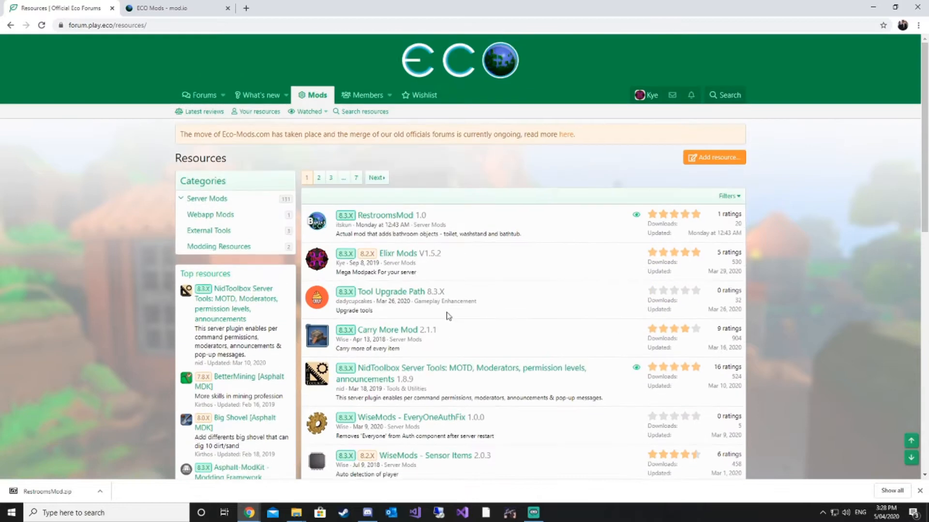
pyautogui.moveTo(345, 215)
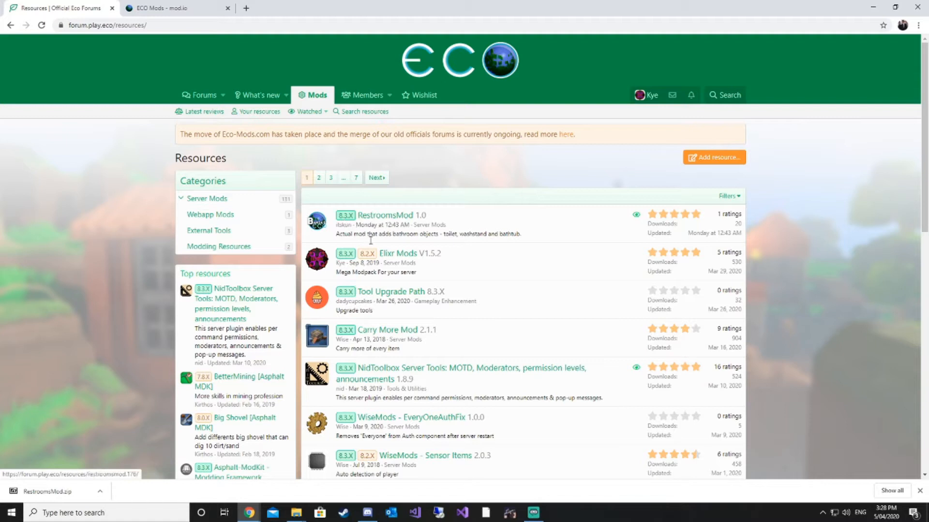
pyautogui.scroll(-3)
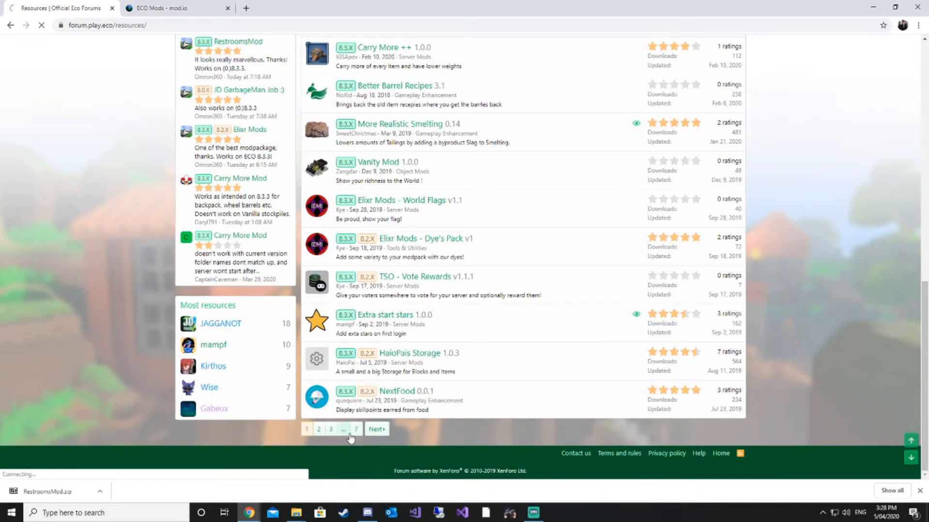
pyautogui.click(356, 429)
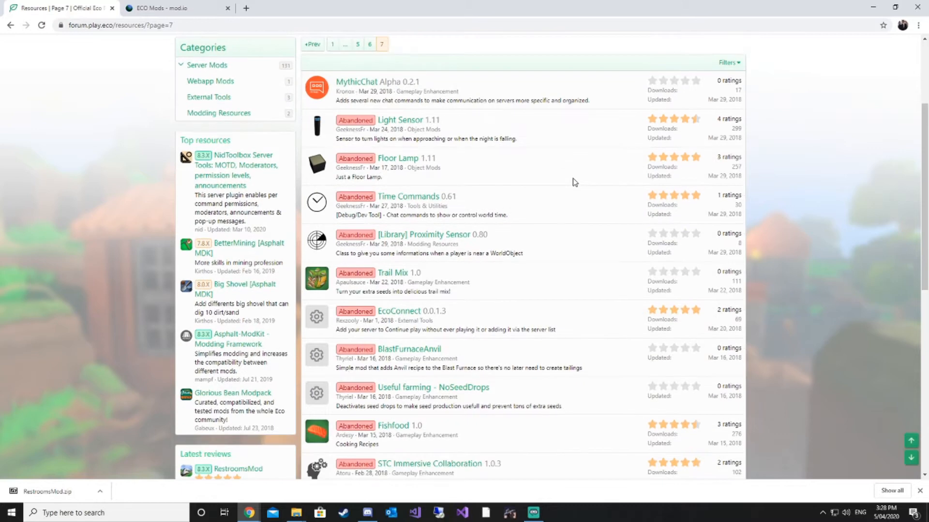
pyautogui.scroll(-3)
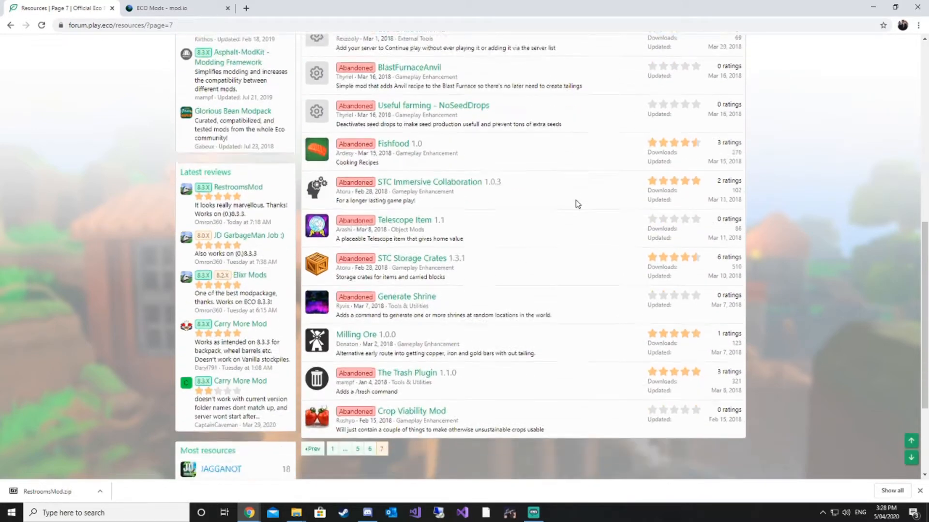
pyautogui.scroll(-3)
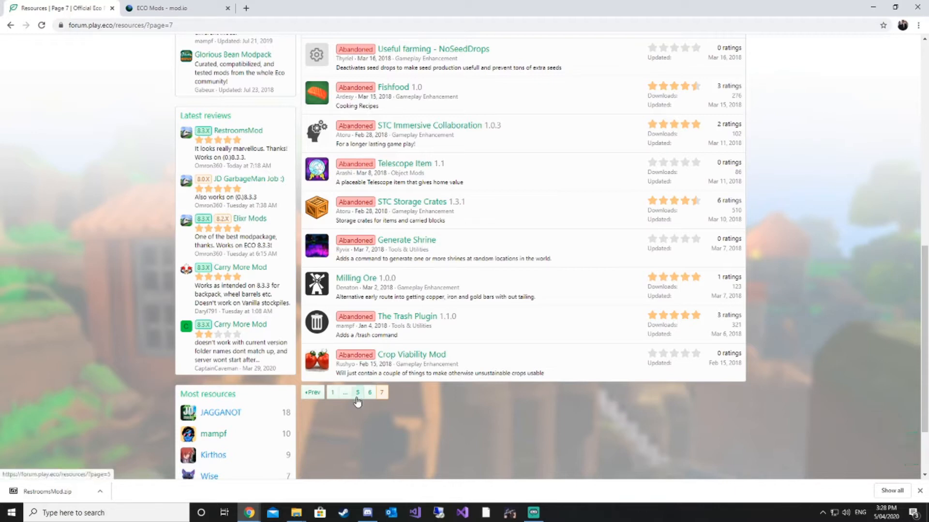
pyautogui.click(357, 393)
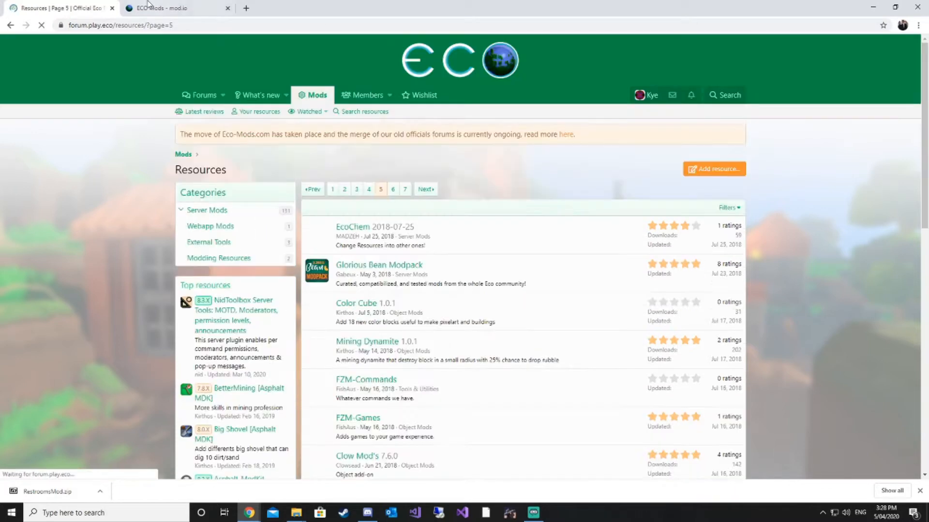
# Step: Switch to the mod.io Eco mods tab and scroll down the mods grid
pyautogui.click(164, 8)
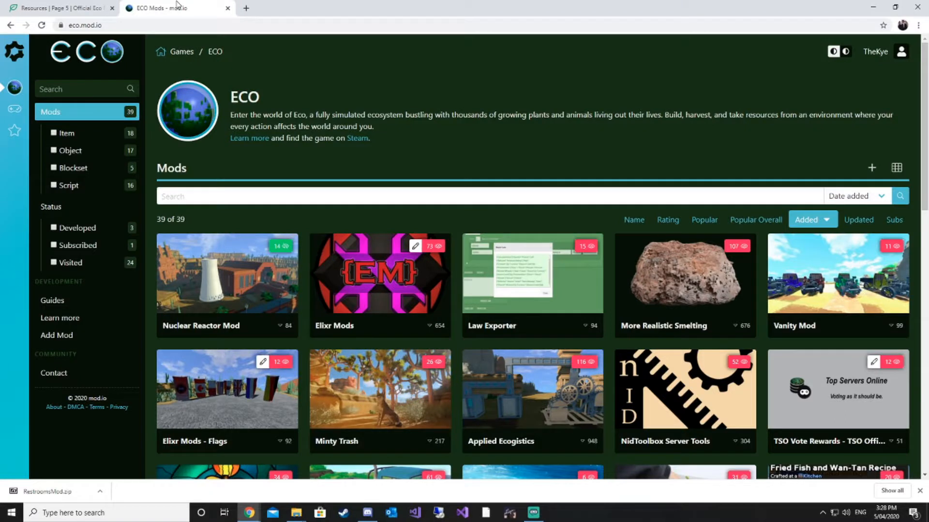
pyautogui.scroll(-3)
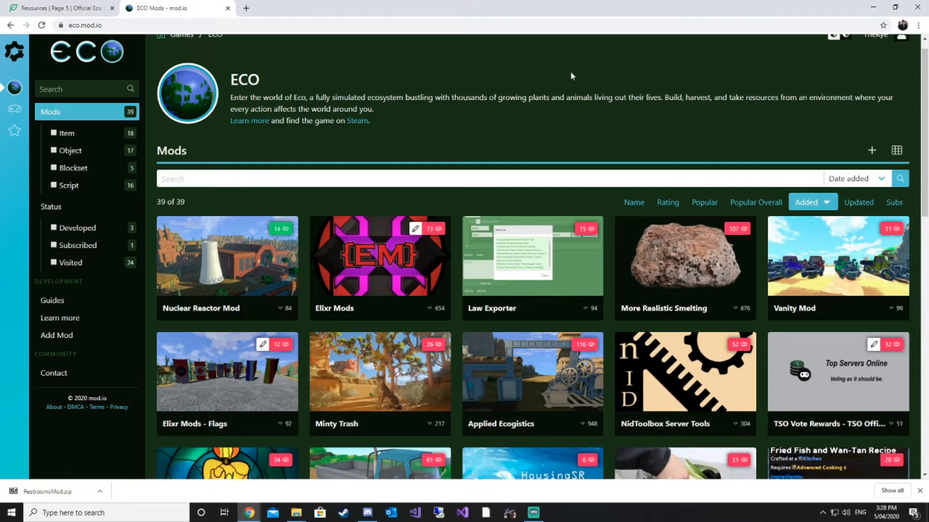
pyautogui.scroll(-3)
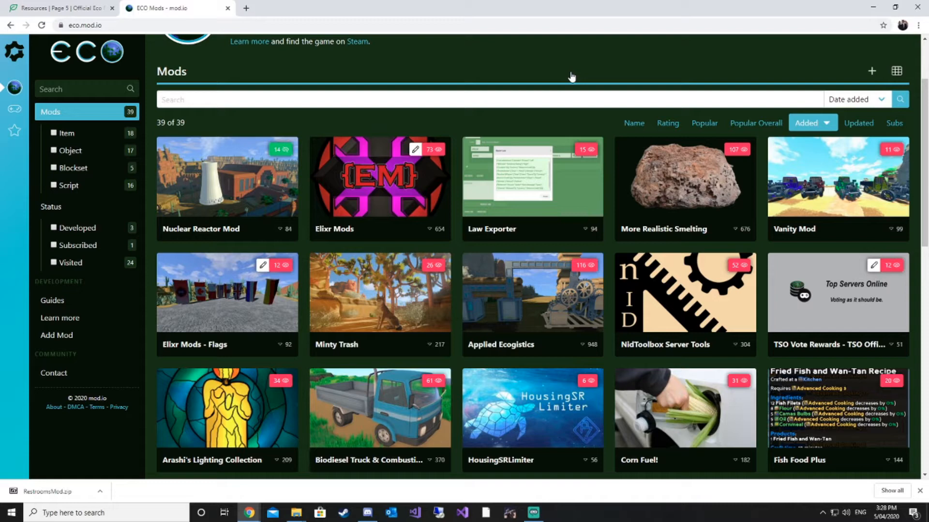
pyautogui.scroll(-3)
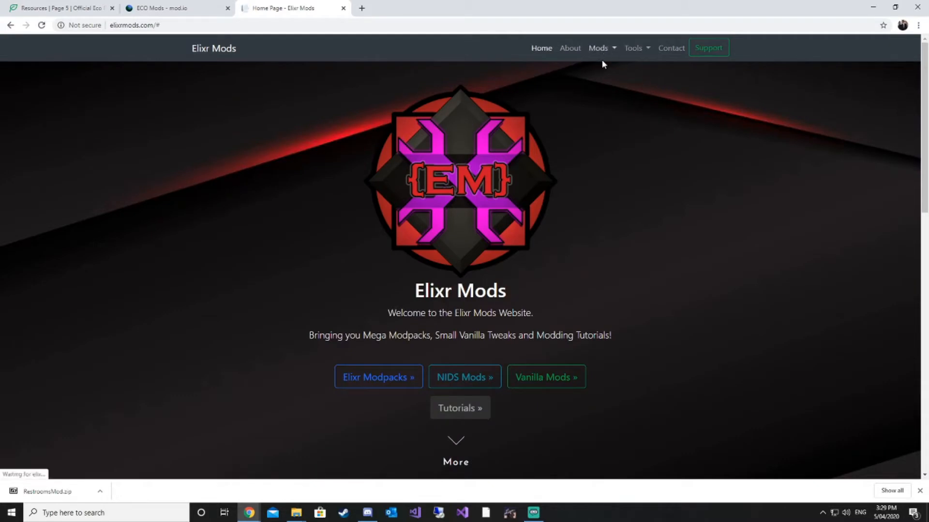
# Step: Choose Mods > Vanilla Mods on elixrmods.com and scroll the modpack list
pyautogui.click(600, 48)
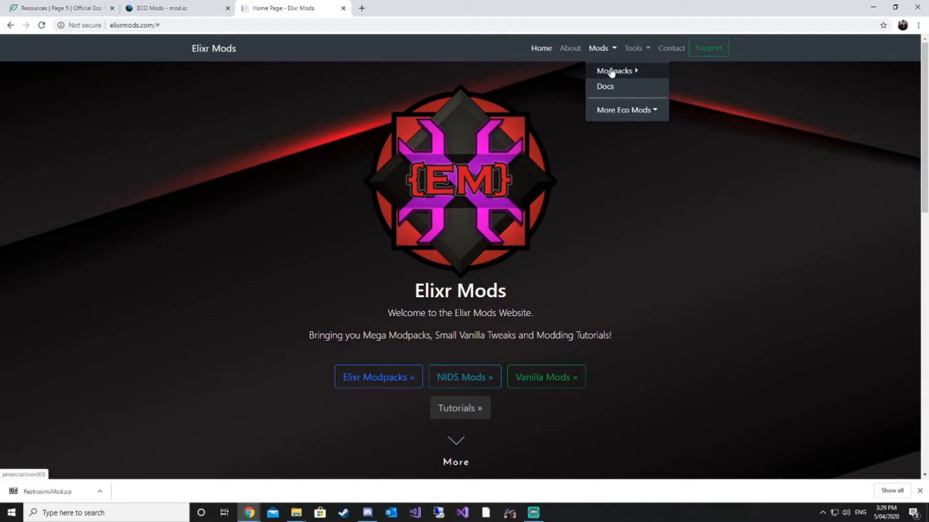
pyautogui.moveTo(615, 70)
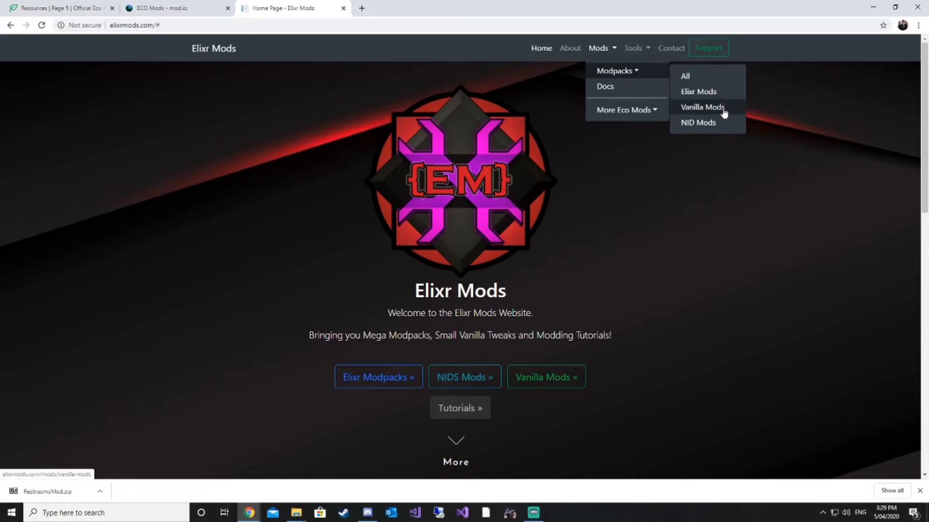
pyautogui.click(699, 107)
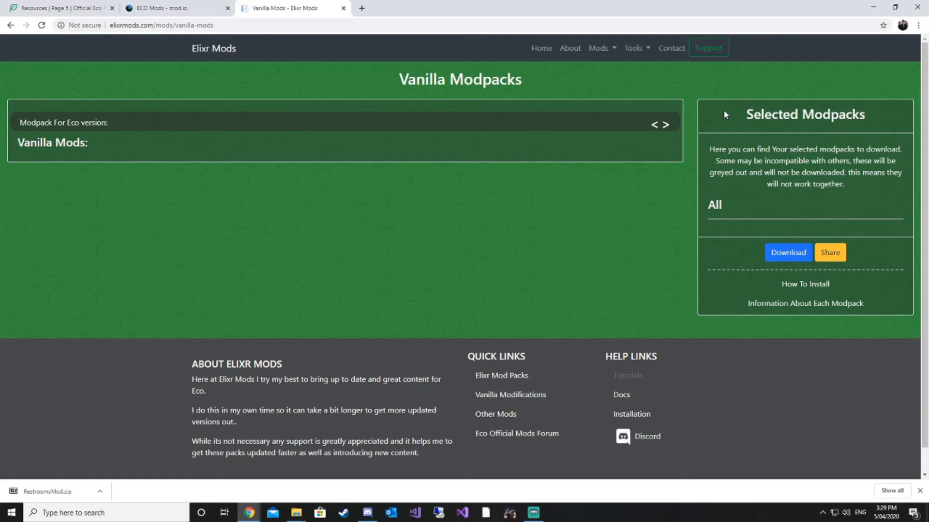
pyautogui.moveTo(718, 116)
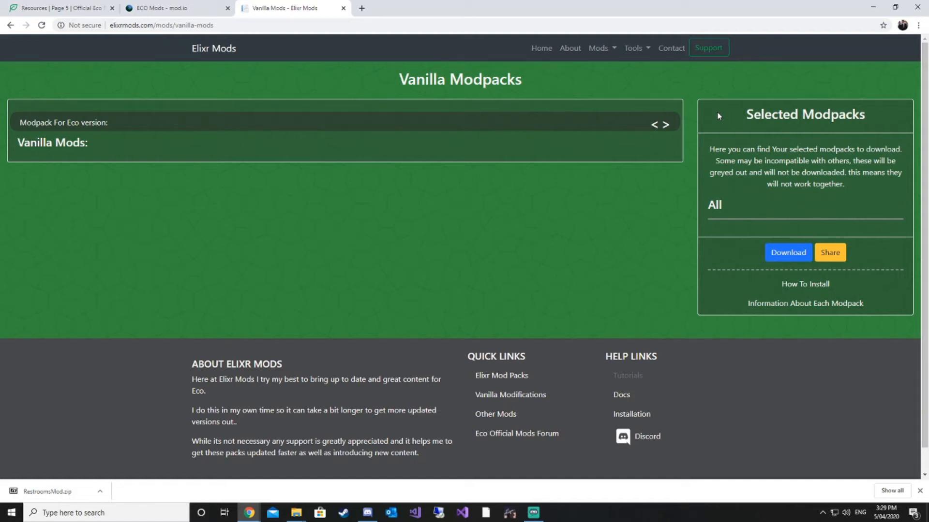
pyautogui.moveTo(653, 200)
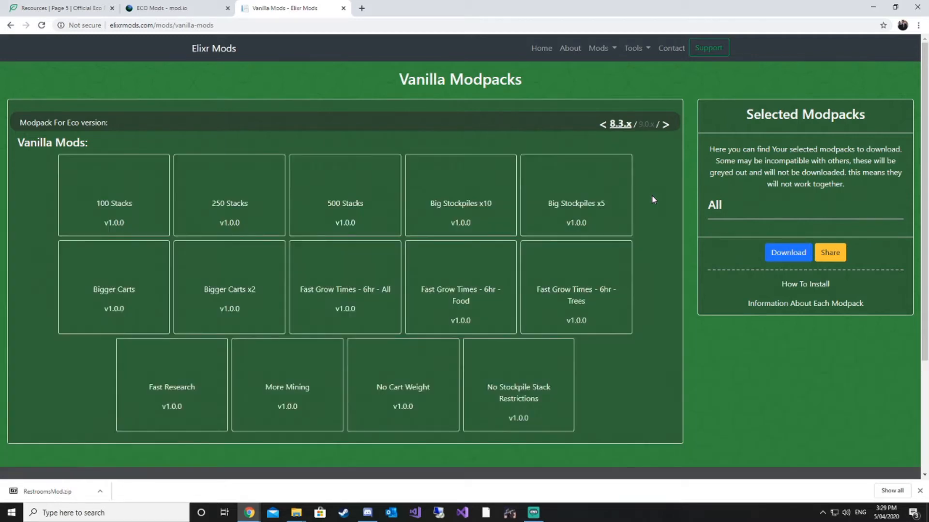
pyautogui.scroll(-3)
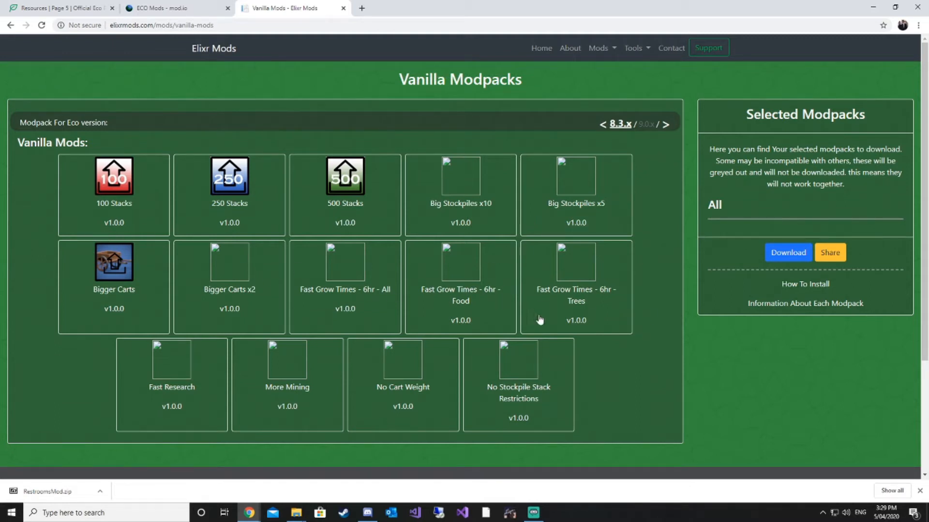
pyautogui.moveTo(679, 384)
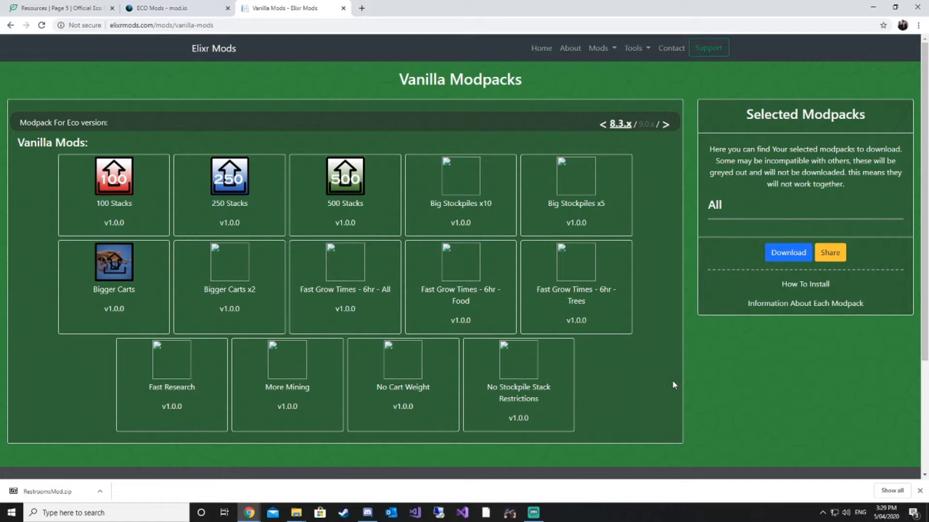
pyautogui.moveTo(569, 316)
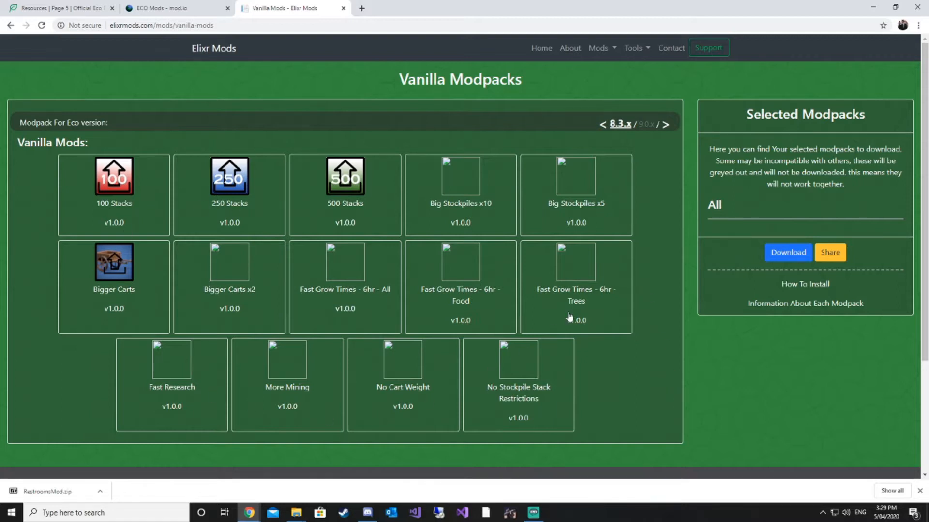
pyautogui.moveTo(611, 331)
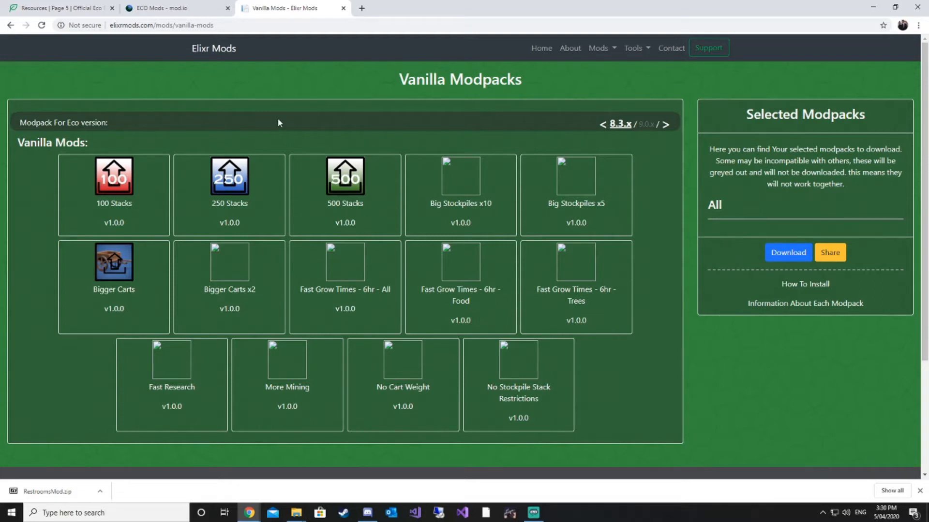
pyautogui.moveTo(483, 120)
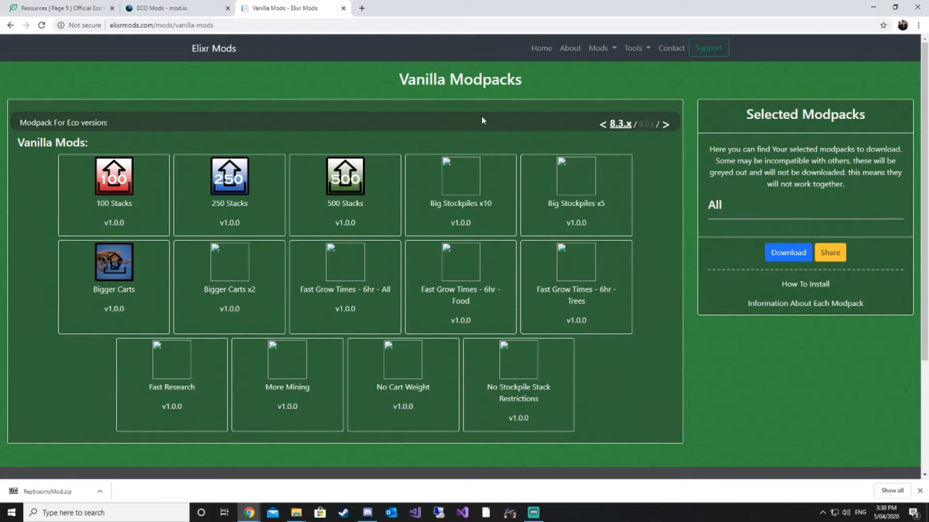
pyautogui.moveTo(342, 425)
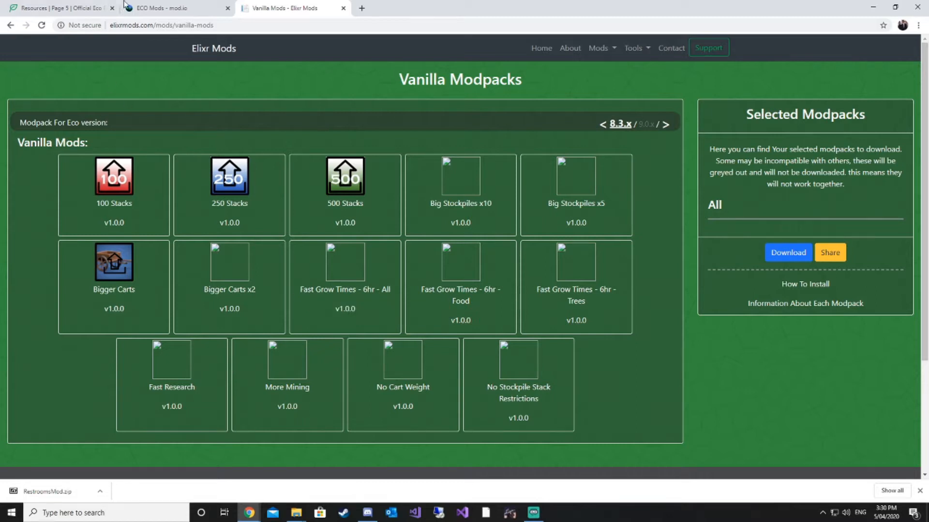
pyautogui.moveTo(268, 15)
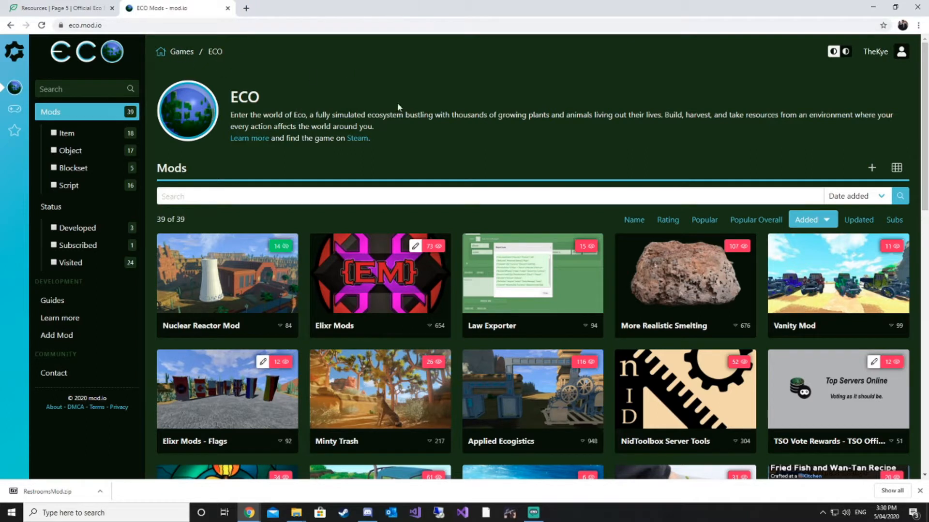
# Step: Go back to the forum Resources tab and open the RestroomsMod resource
pyautogui.click(62, 8)
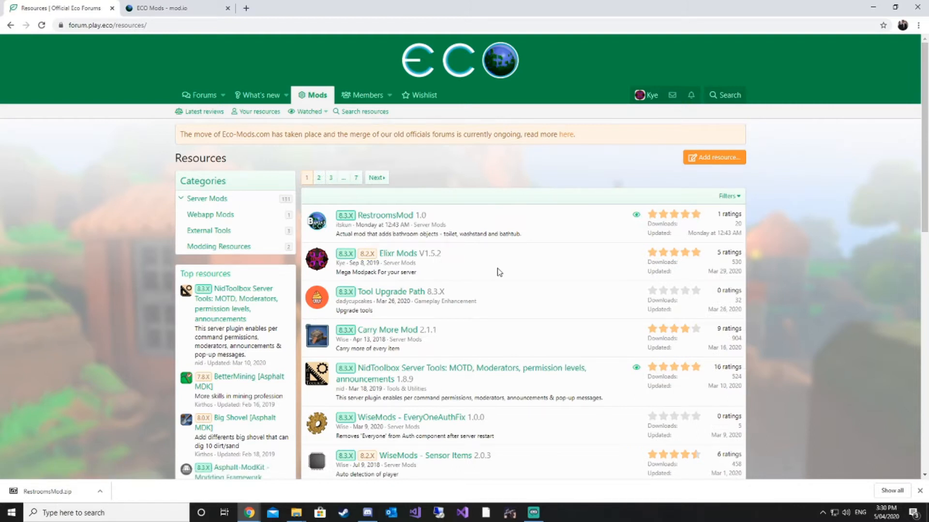
pyautogui.moveTo(476, 242)
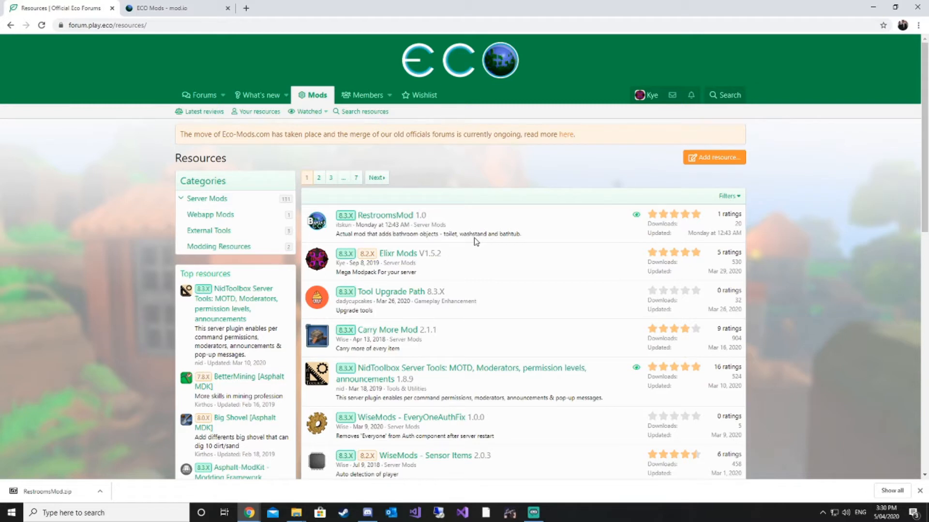
pyautogui.moveTo(374, 220)
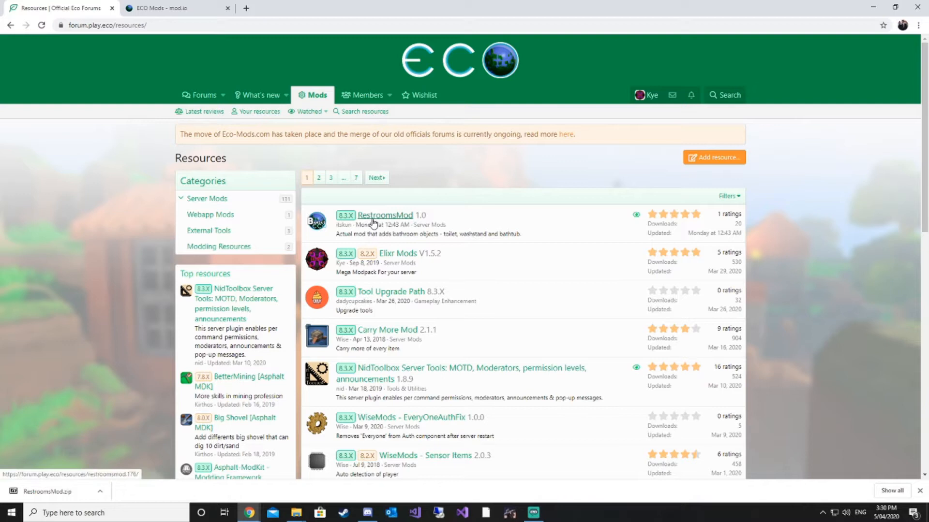
pyautogui.click(385, 215)
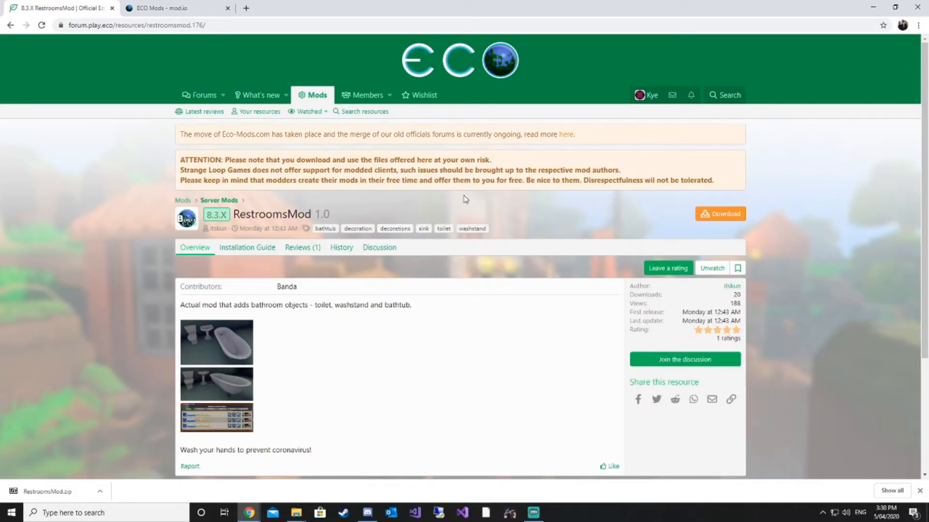
# Step: View the RestroomsMod screenshots full size, then close the Nuclear Reactor release notes
pyautogui.scroll(-3)
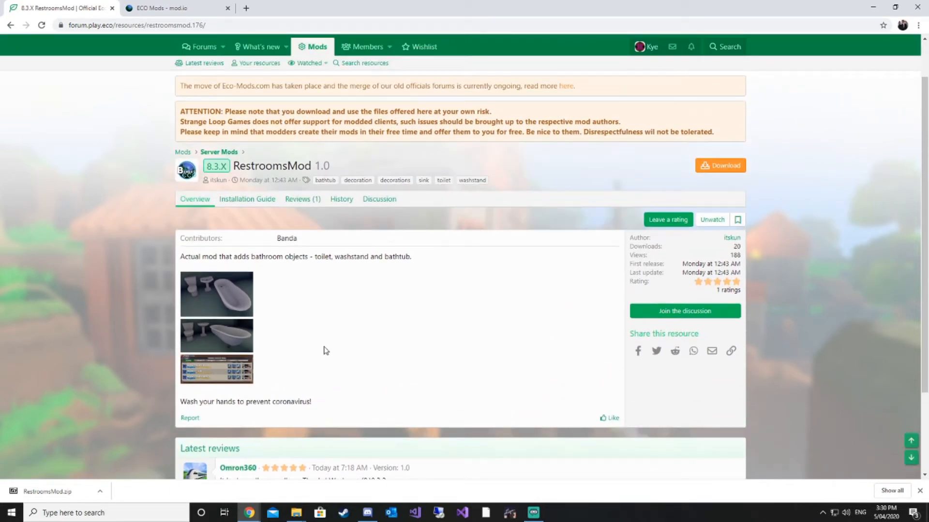
pyautogui.click(216, 294)
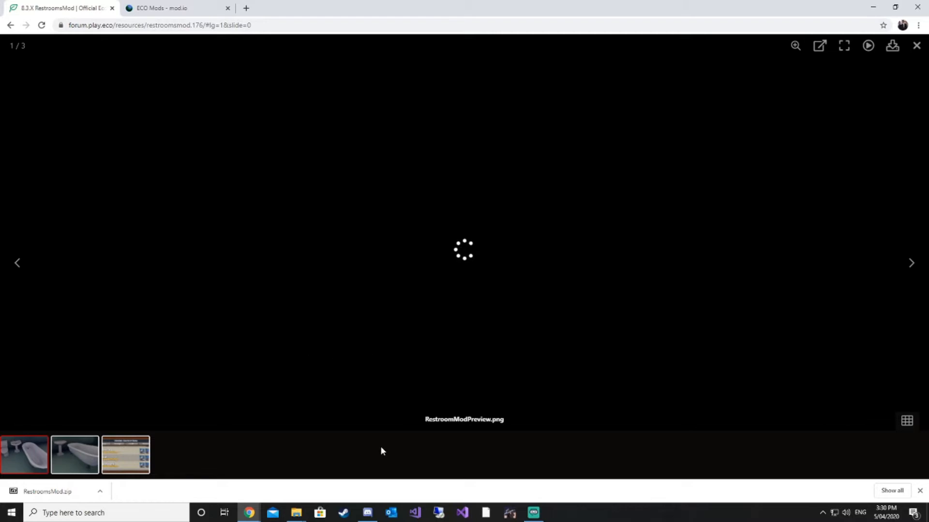
pyautogui.moveTo(213, 467)
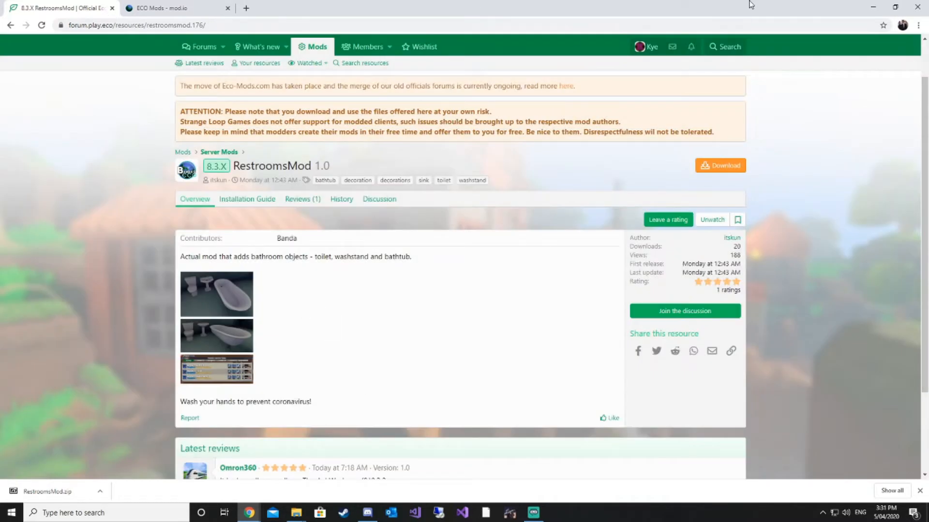
pyautogui.moveTo(507, 246)
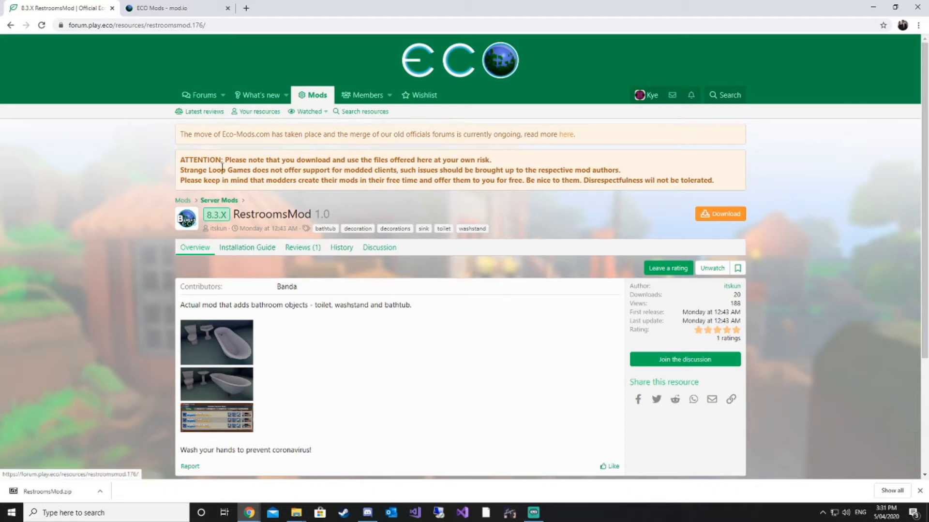
pyautogui.moveTo(495, 156)
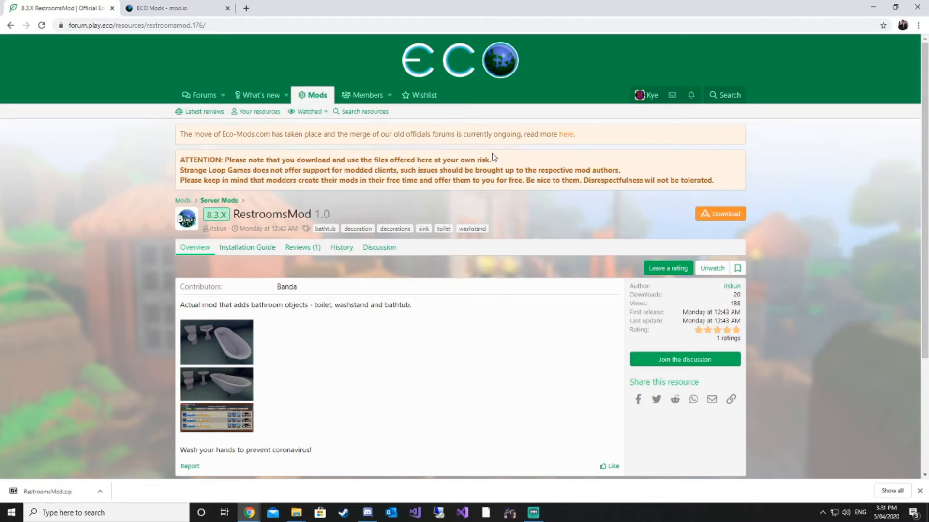
pyautogui.moveTo(456, 185)
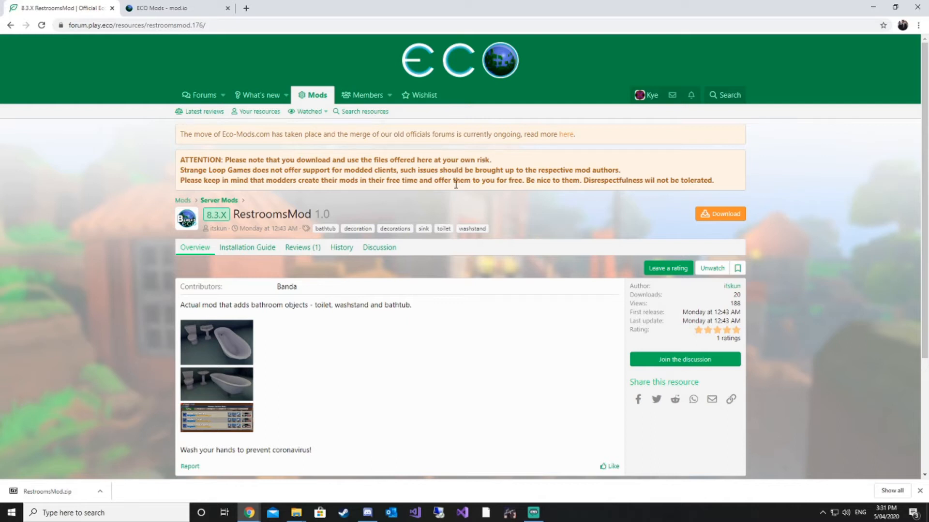
pyautogui.moveTo(281, 207)
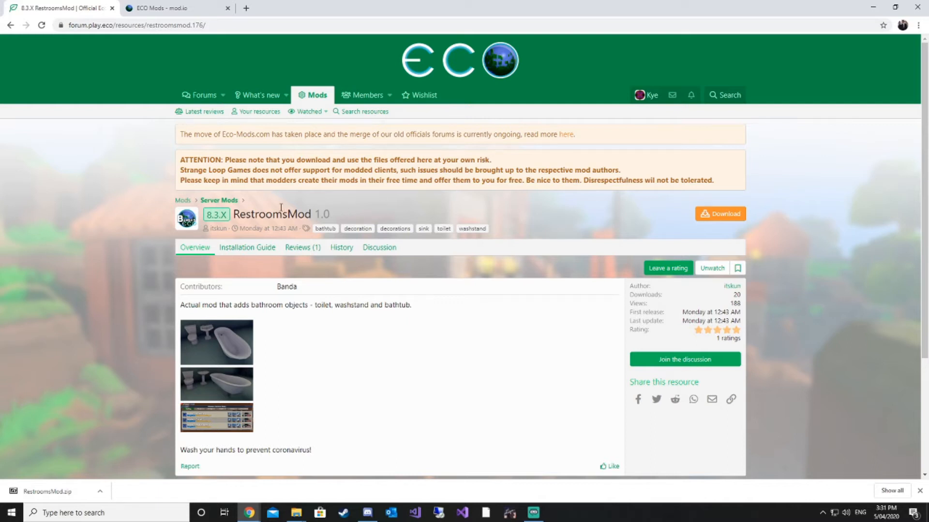
pyautogui.moveTo(778, 199)
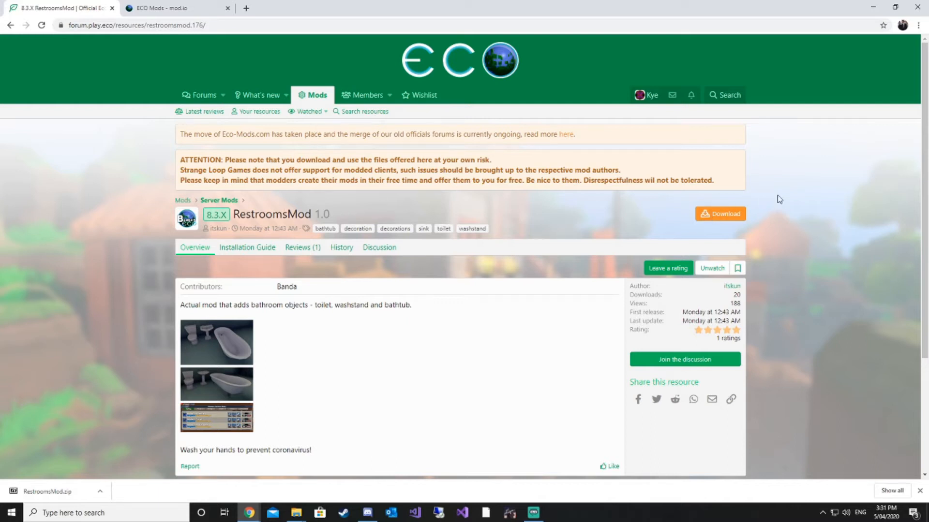
pyautogui.moveTo(872, 5)
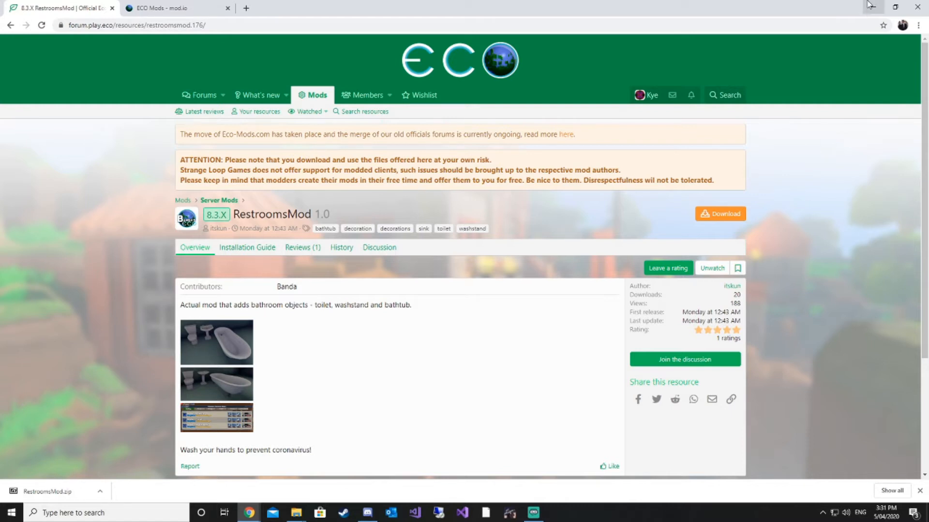
pyautogui.moveTo(867, 5)
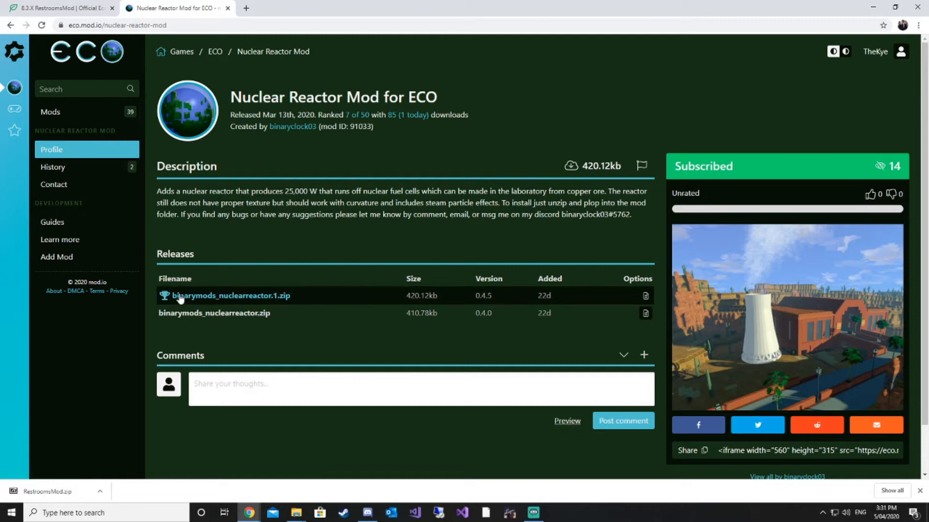
pyautogui.moveTo(174, 287)
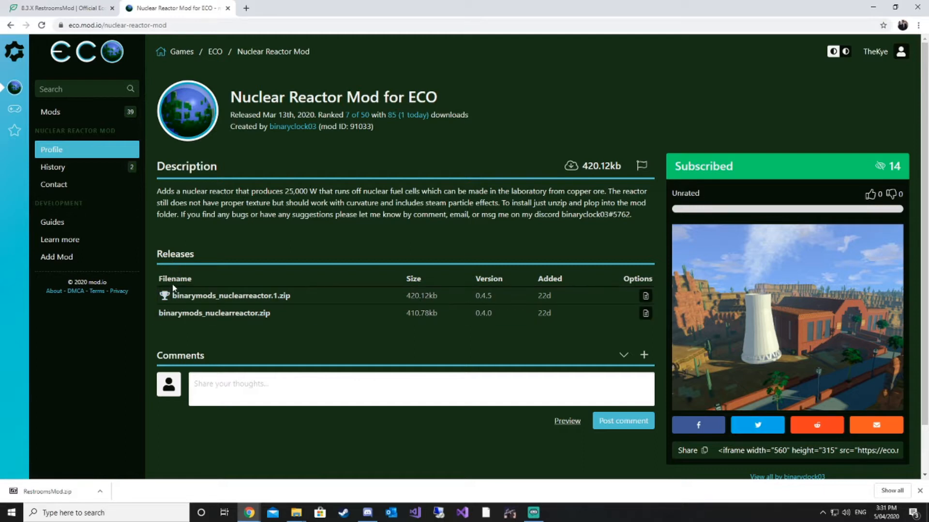
pyautogui.moveTo(231, 303)
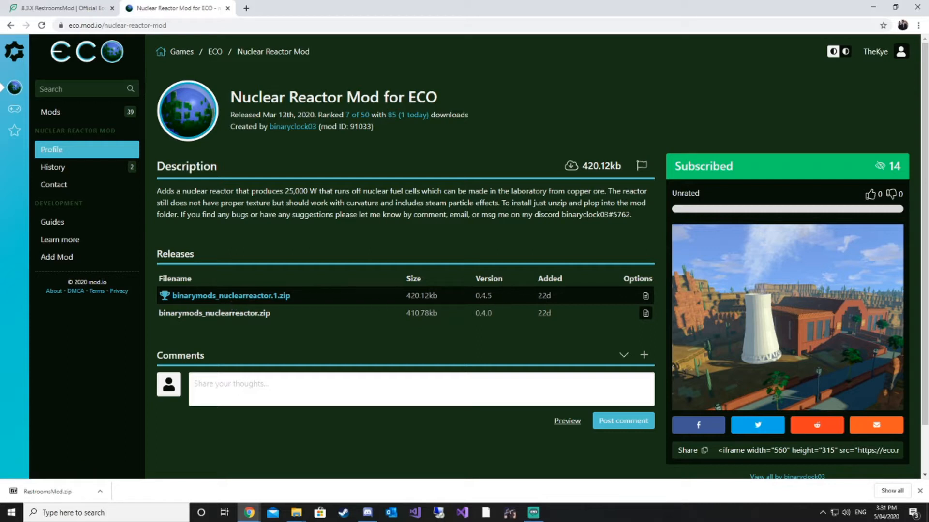
pyautogui.moveTo(595, 292)
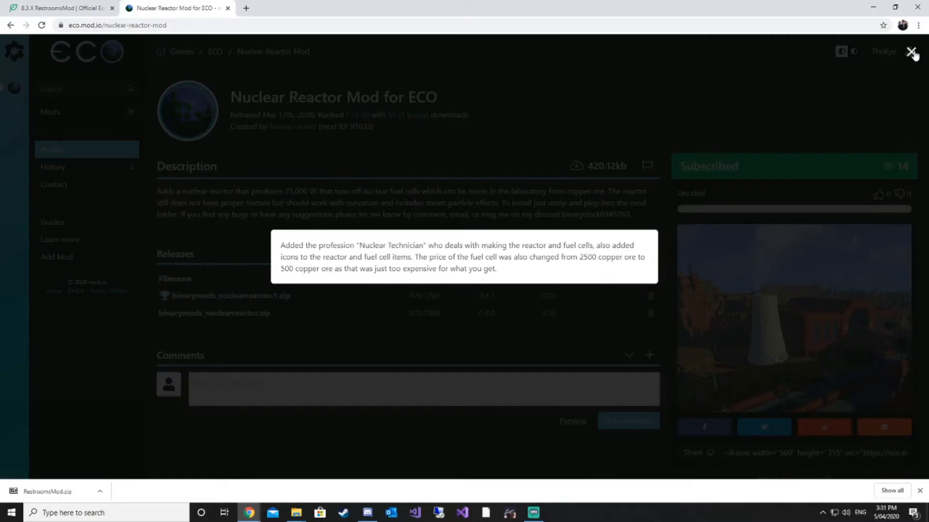
pyautogui.click(910, 50)
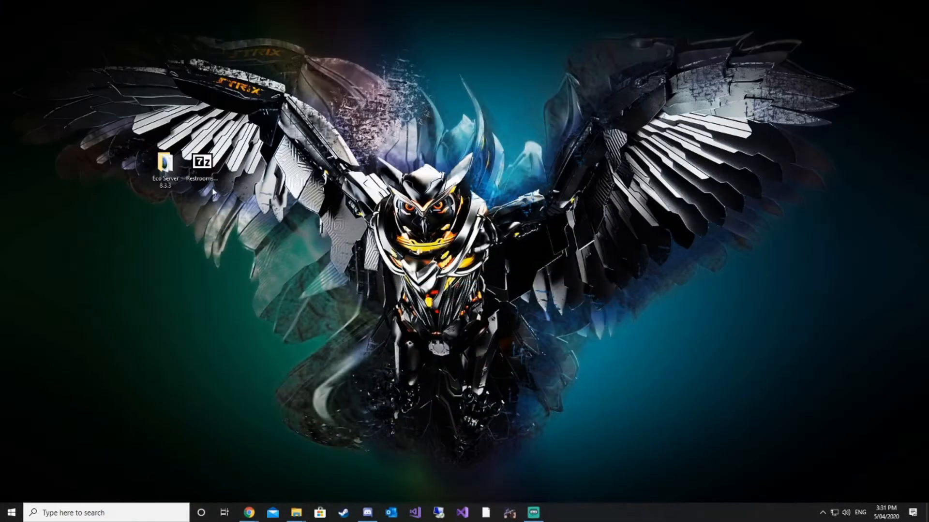
# Step: Navigate Eco Server 8.3.3 > Mods and look inside the RestroomsMod folder
pyautogui.doubleClick(203, 162)
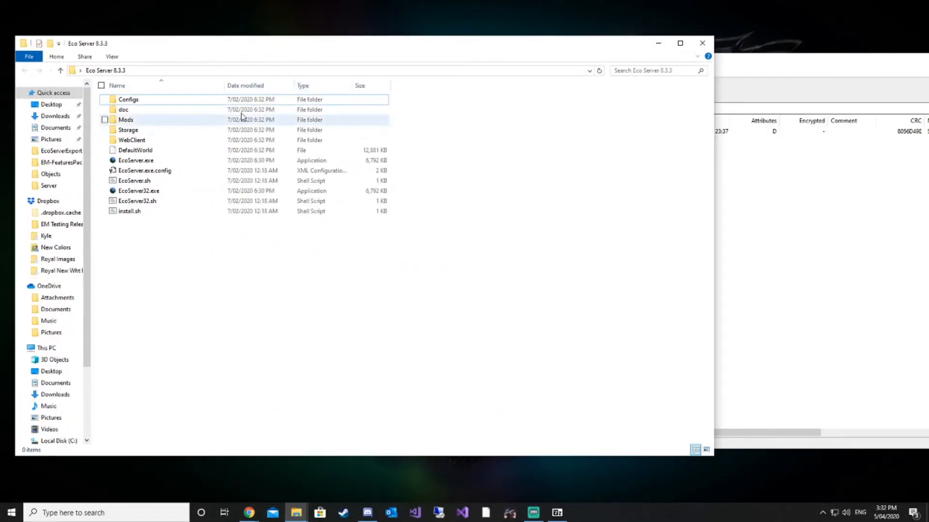
pyautogui.doubleClick(125, 120)
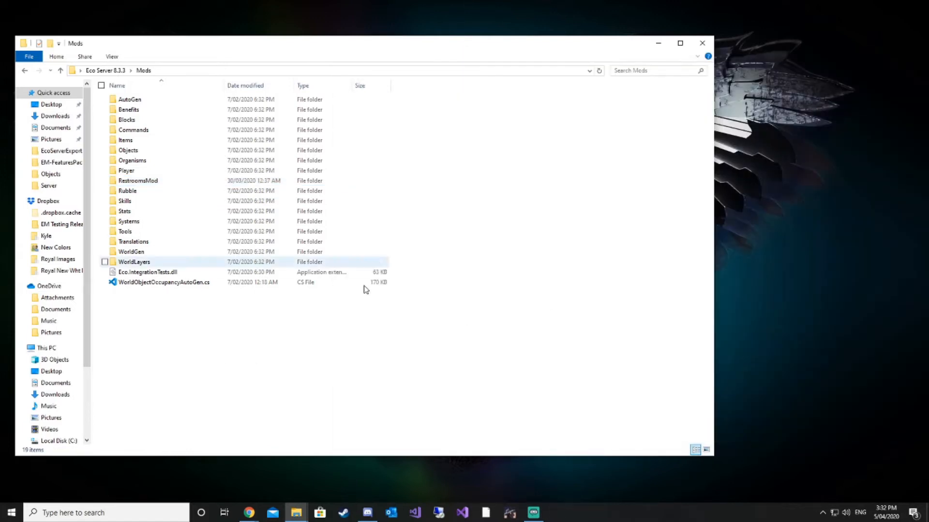
pyautogui.click(255, 389)
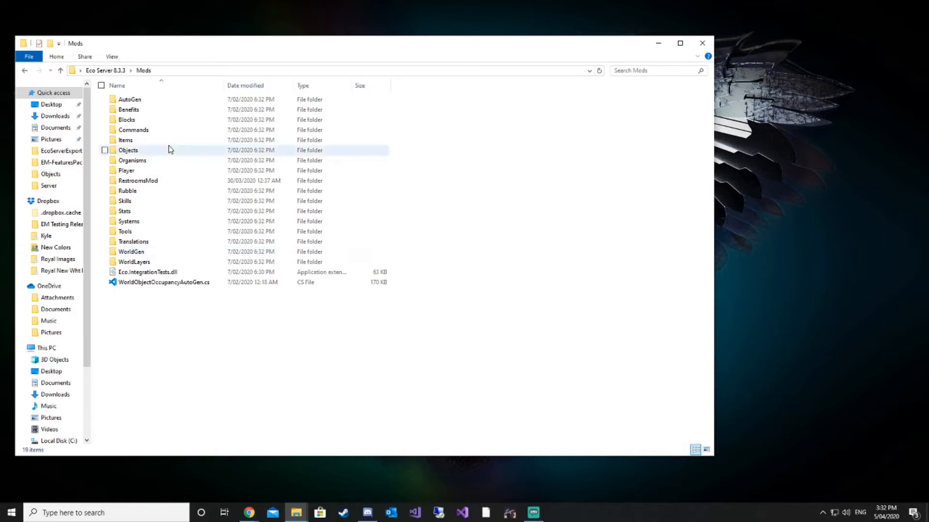
pyautogui.doubleClick(138, 181)
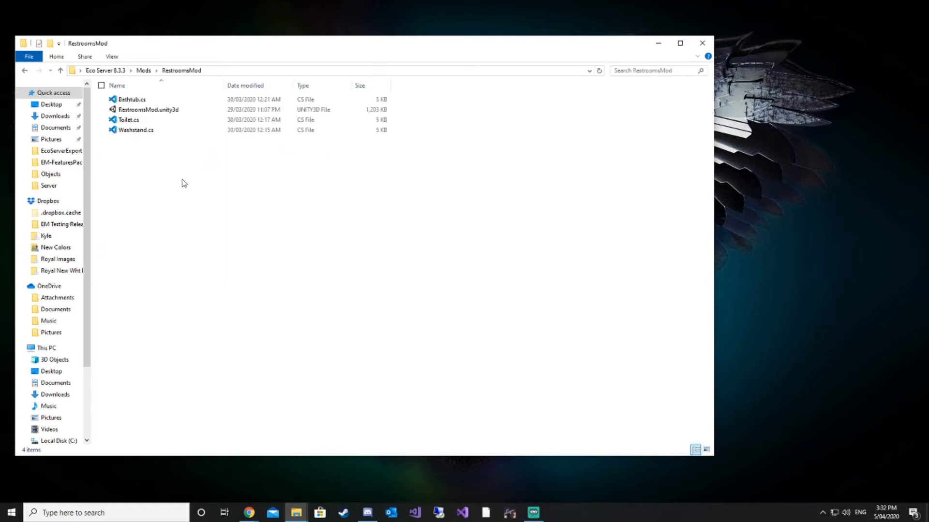
pyautogui.moveTo(214, 209)
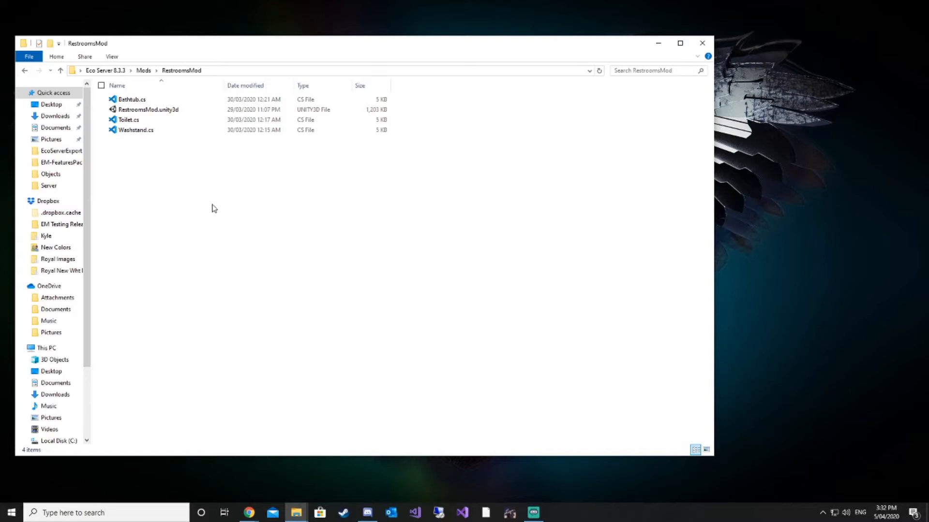
pyautogui.moveTo(145, 71)
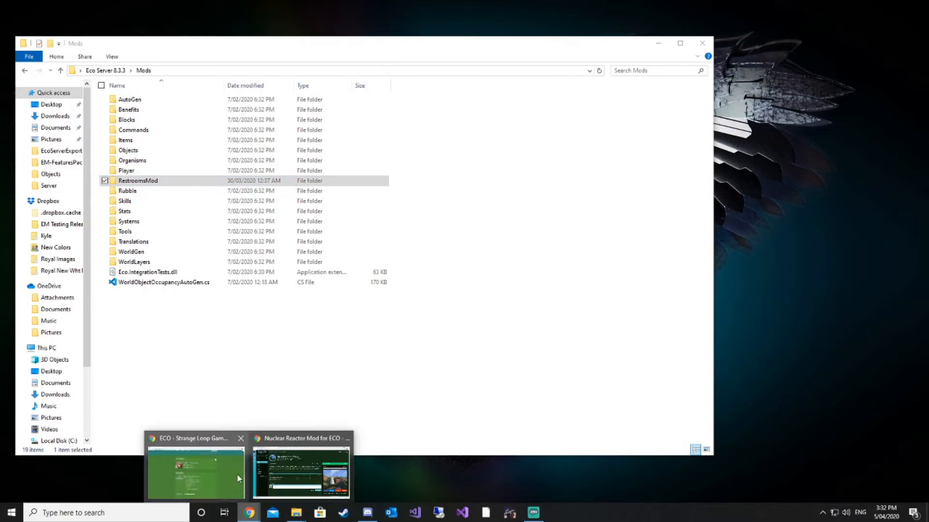
# Step: Restore Chrome, read the RestroomsMod installation guide, then minimize the browser
pyautogui.click(301, 471)
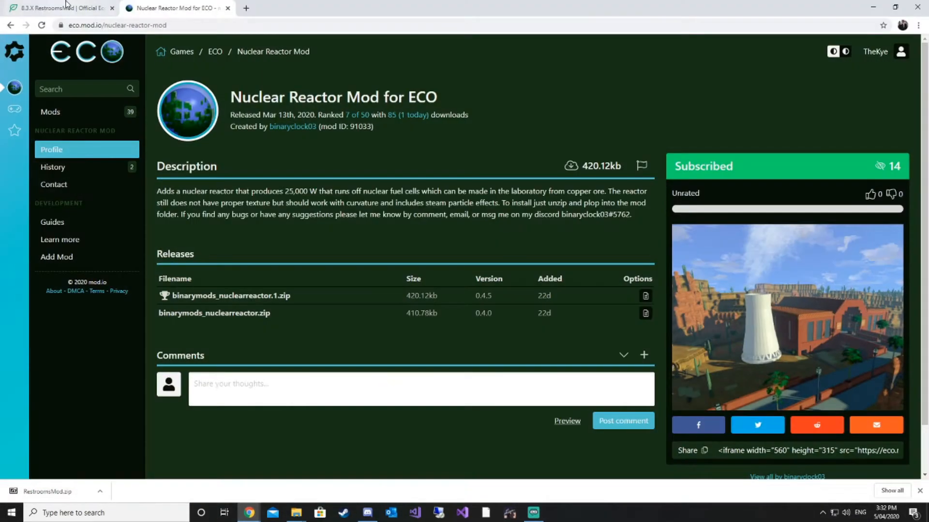
pyautogui.click(63, 9)
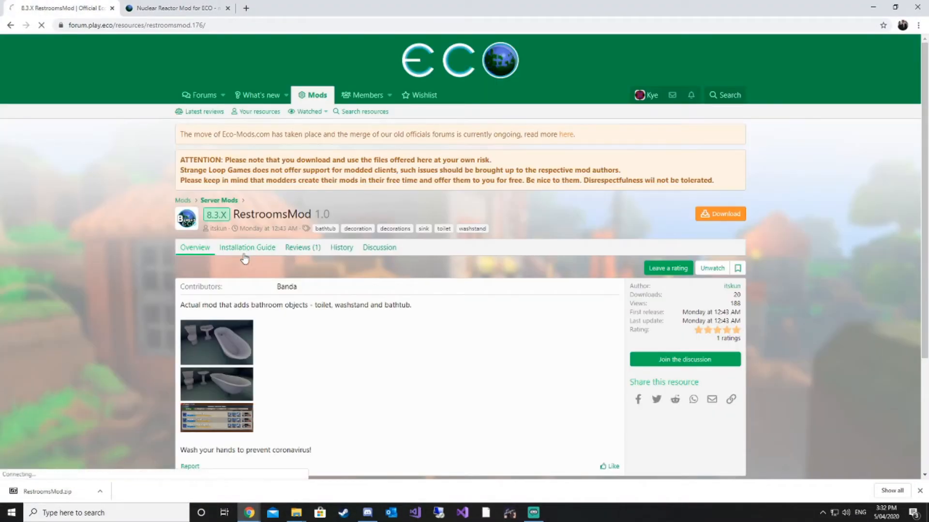
pyautogui.click(247, 247)
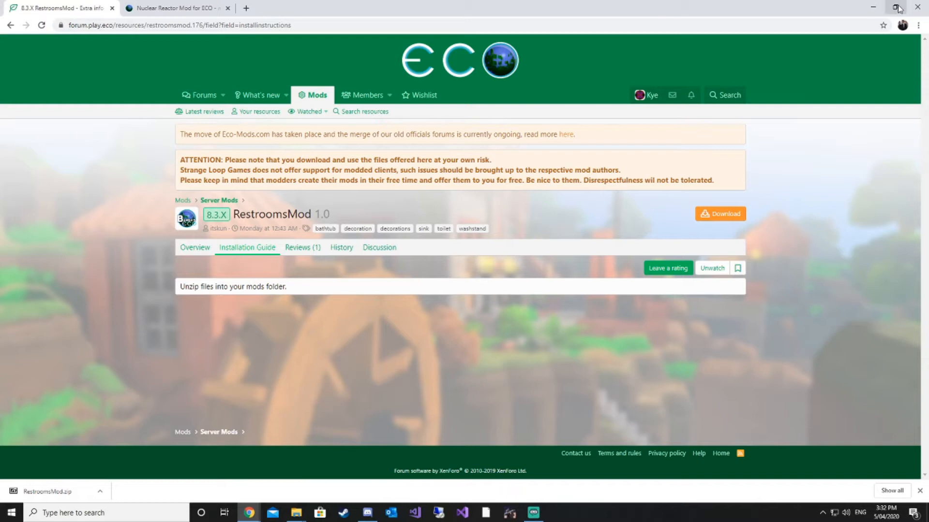
pyautogui.click(295, 513)
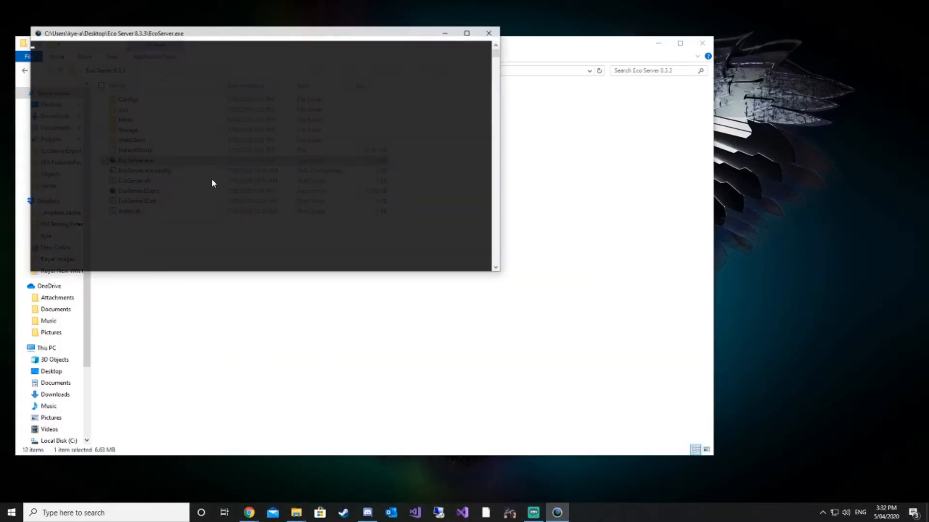
# Step: Launch EcoServer.exe from the Eco Server 8.3.3 folder
pyautogui.doubleClick(135, 160)
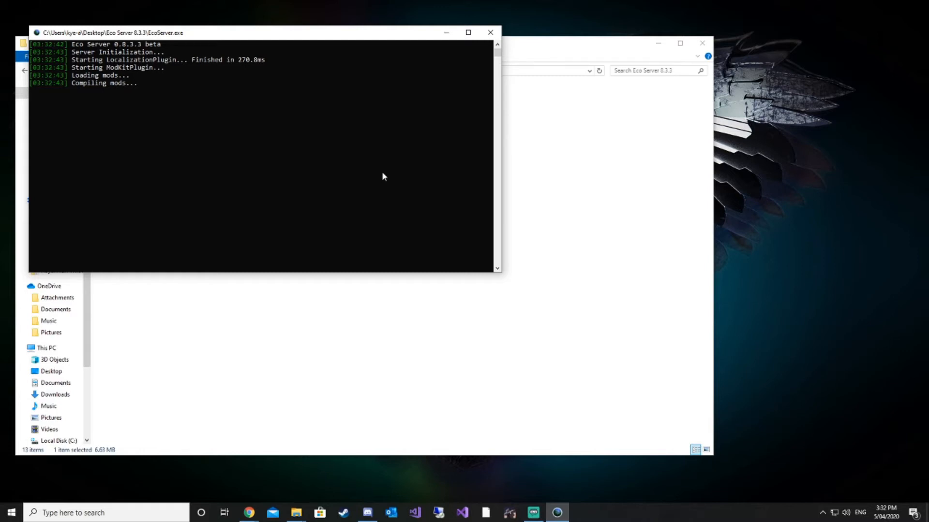
pyautogui.moveTo(353, 165)
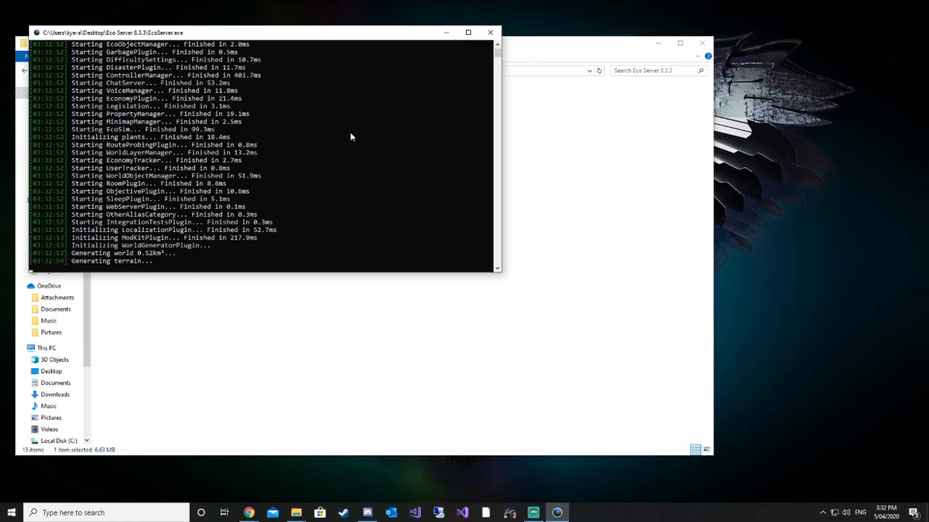
pyautogui.moveTo(373, 141)
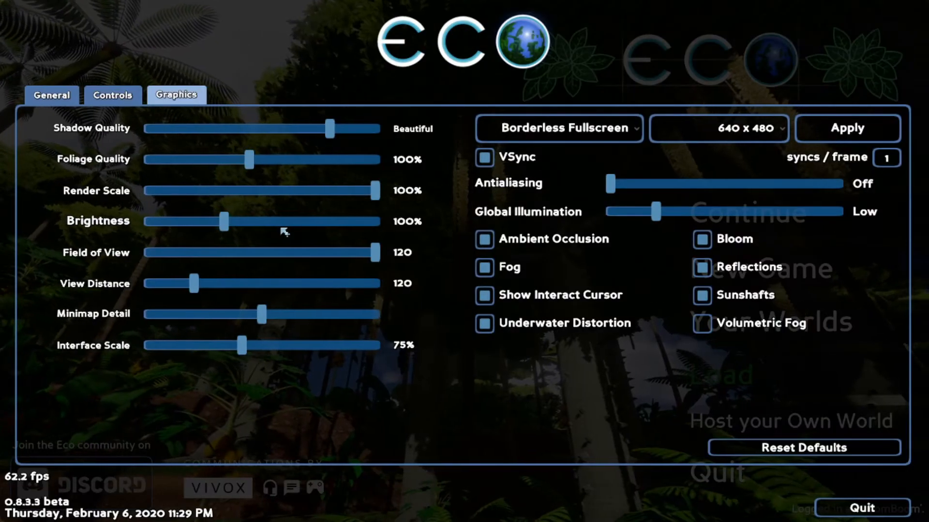
pyautogui.moveTo(388, 471)
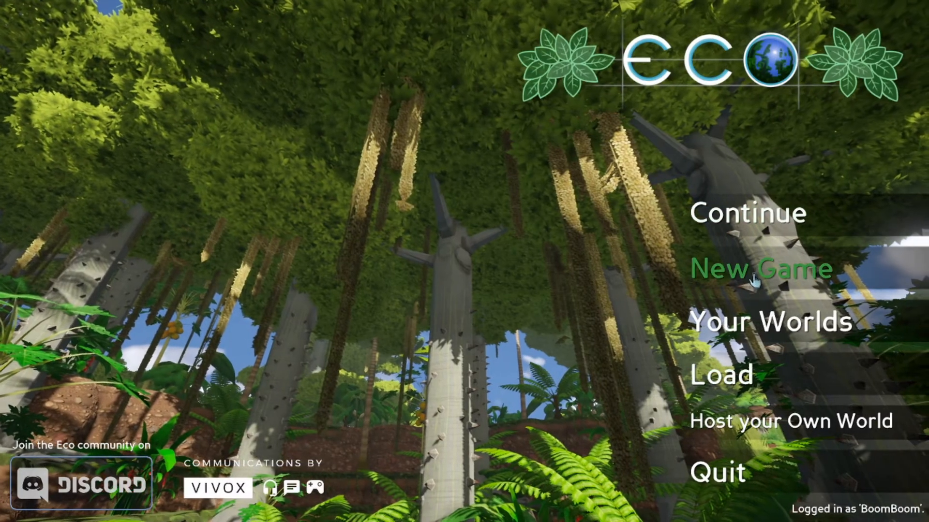
# Step: Under Your Worlds, select the LAN server DESKTOP-JFK85G2 and join it
pyautogui.click(770, 323)
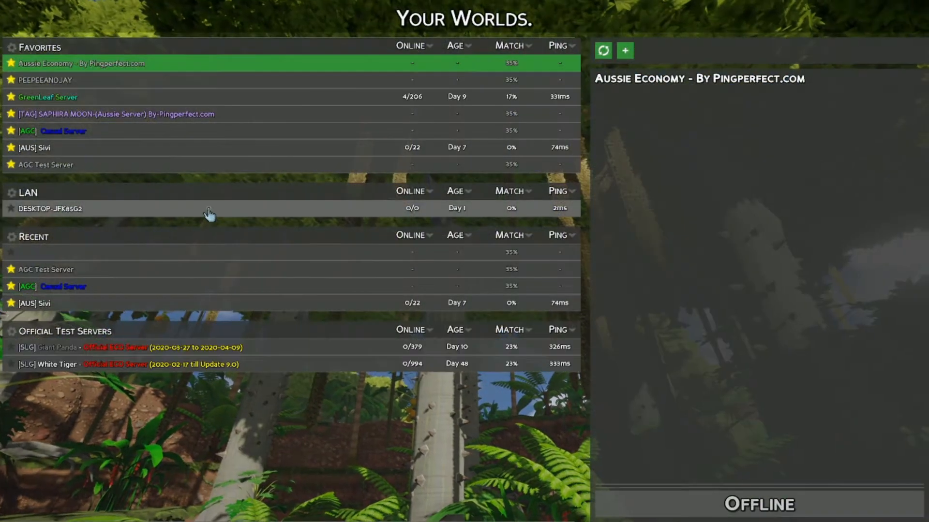
pyautogui.click(47, 209)
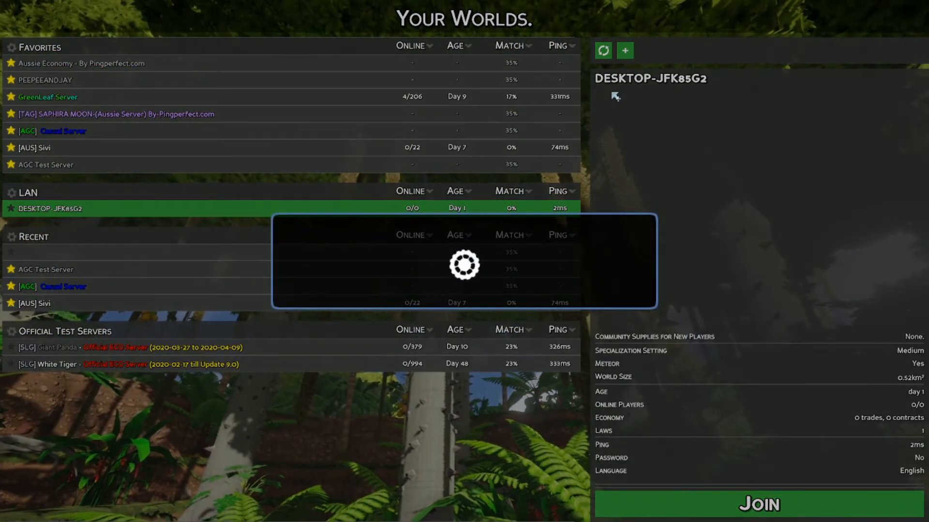
pyautogui.click(760, 506)
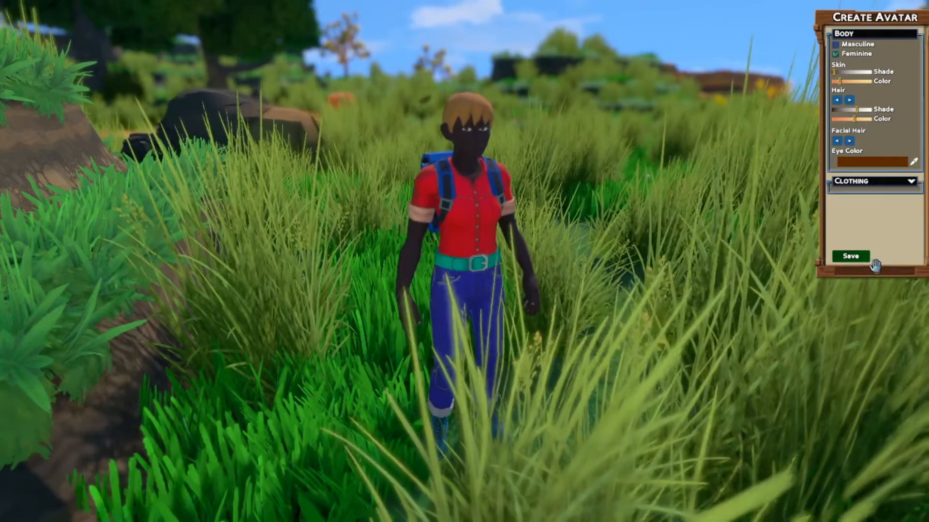
# Step: Save the avatar, spawn the bathtub with /give and place it on the grass
pyautogui.click(849, 256)
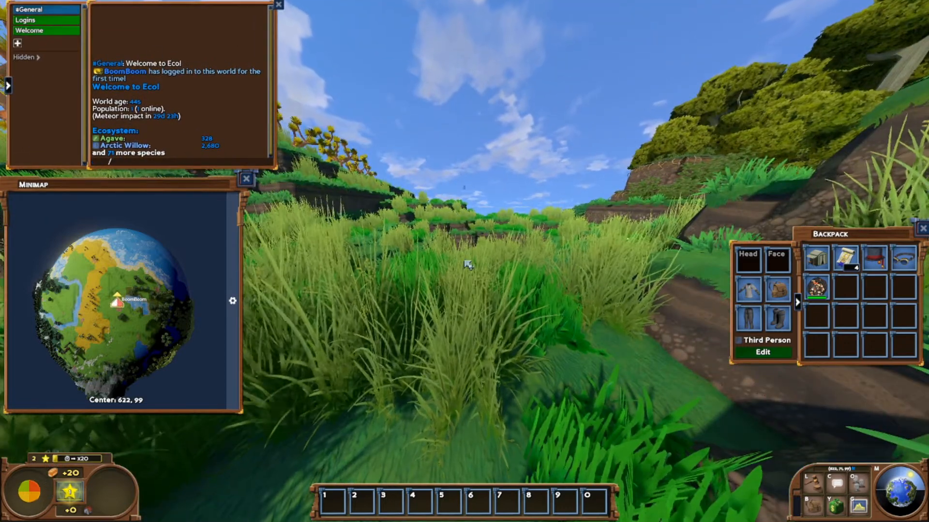
pyautogui.write('/give')
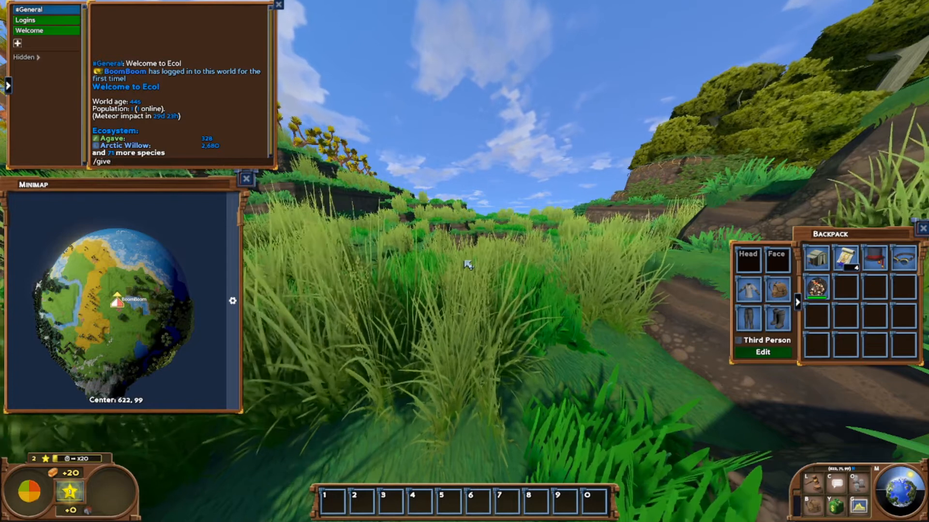
pyautogui.write('ba')
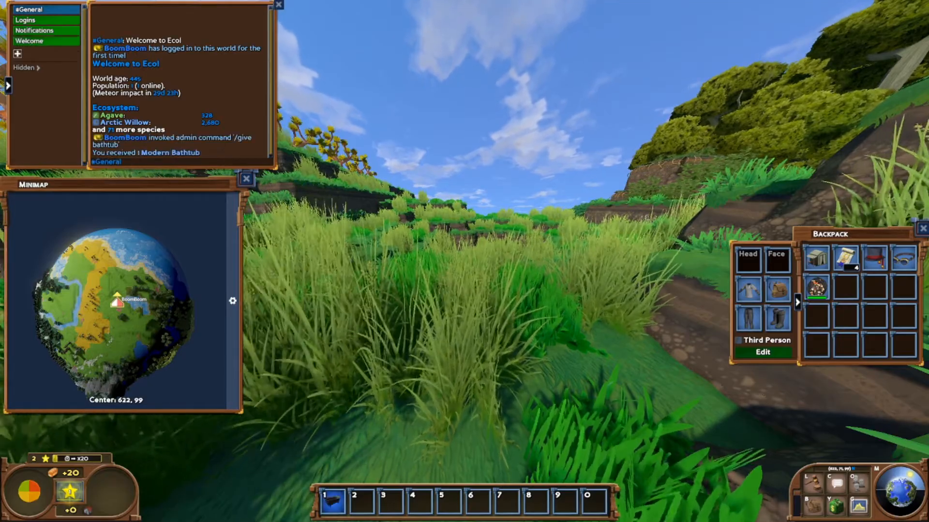
pyautogui.click(332, 501)
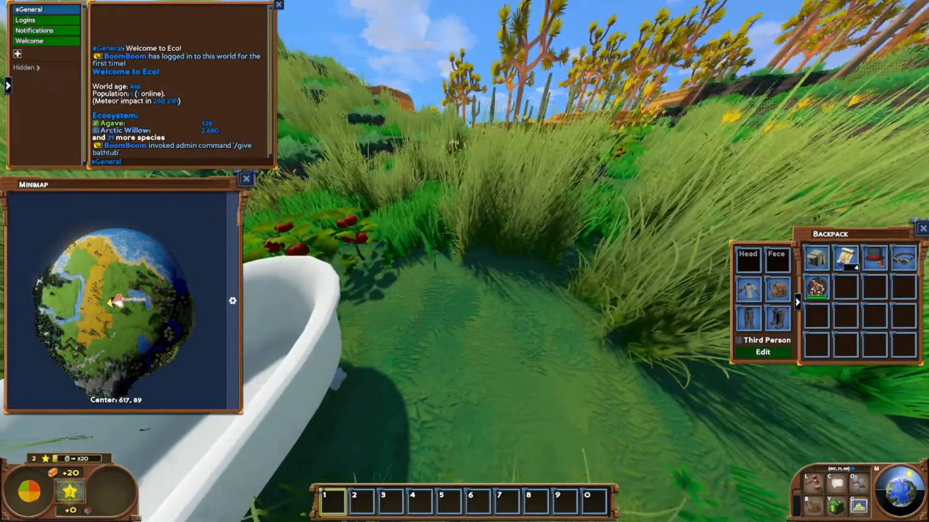
# Step: Spawn the toilet and basin with /give and type a further wash-item command
pyautogui.write('/giv')
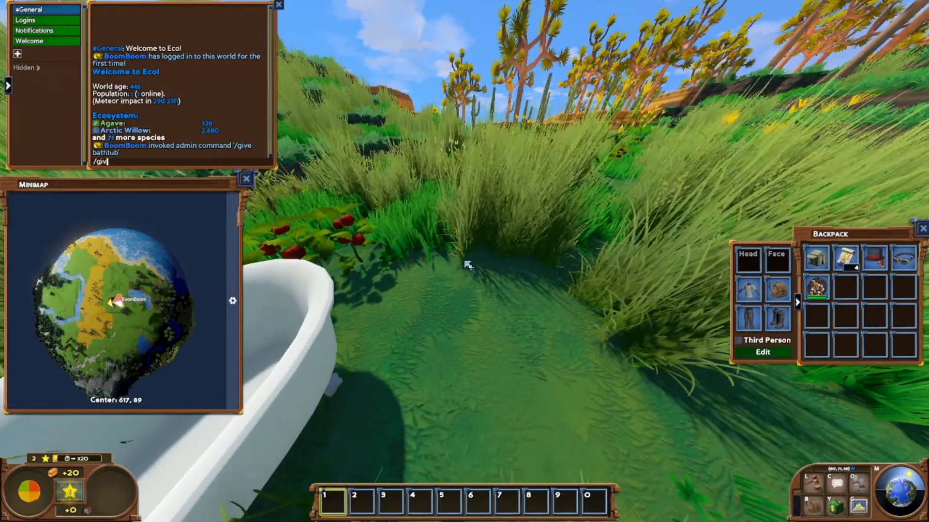
pyautogui.write('give toilet')
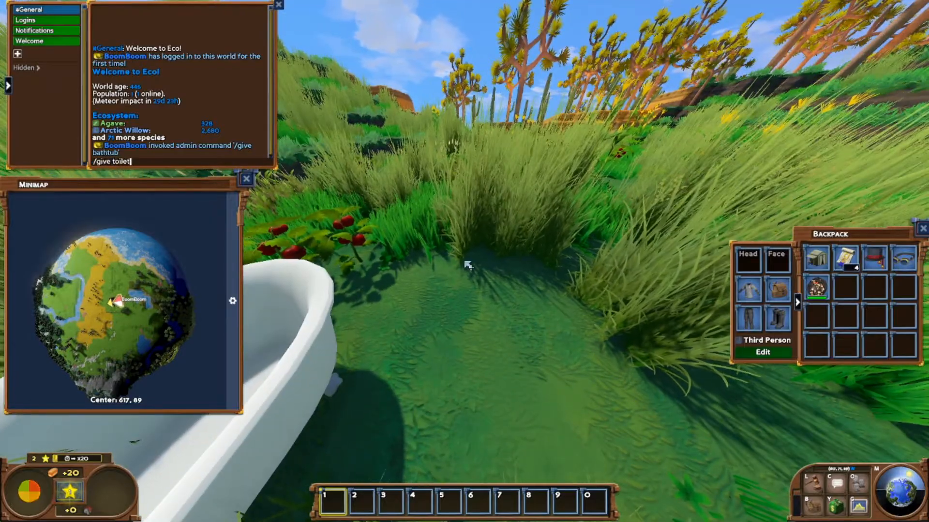
pyautogui.press('Enter')
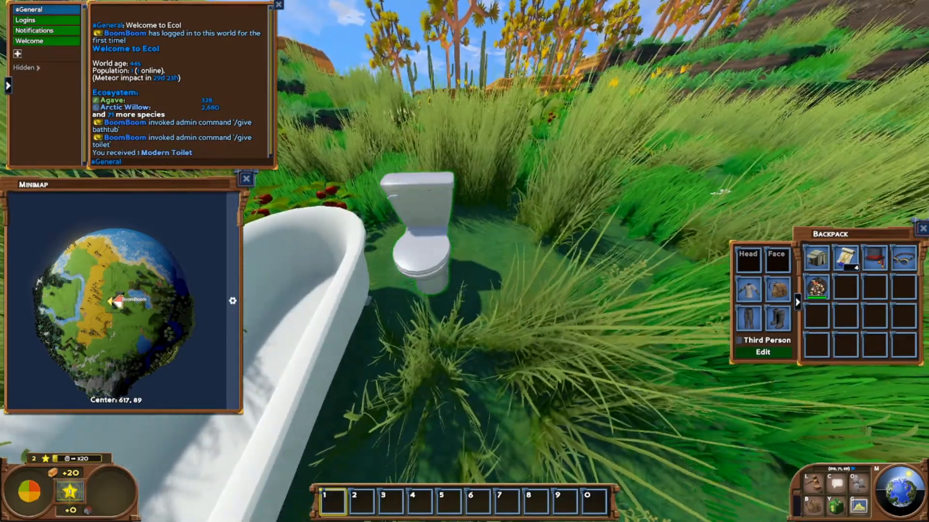
pyautogui.write('/give basin')
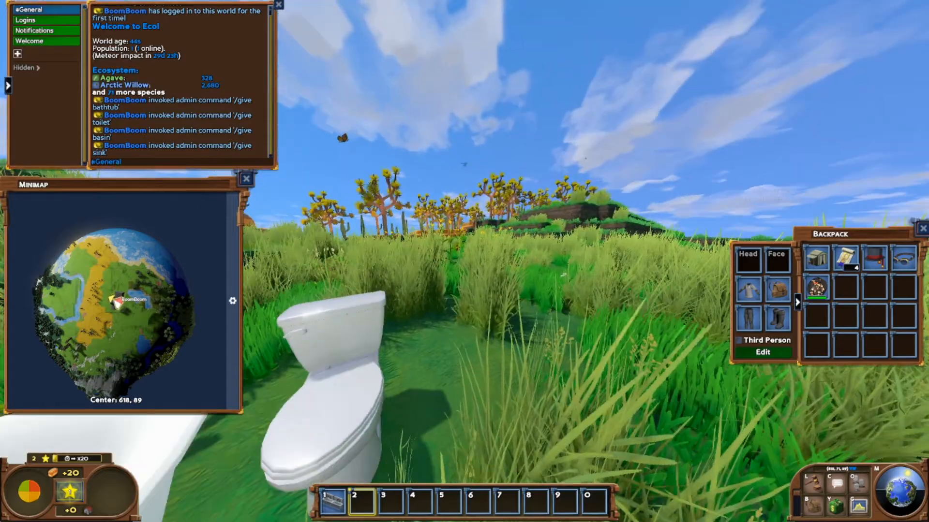
pyautogui.write('/wa')
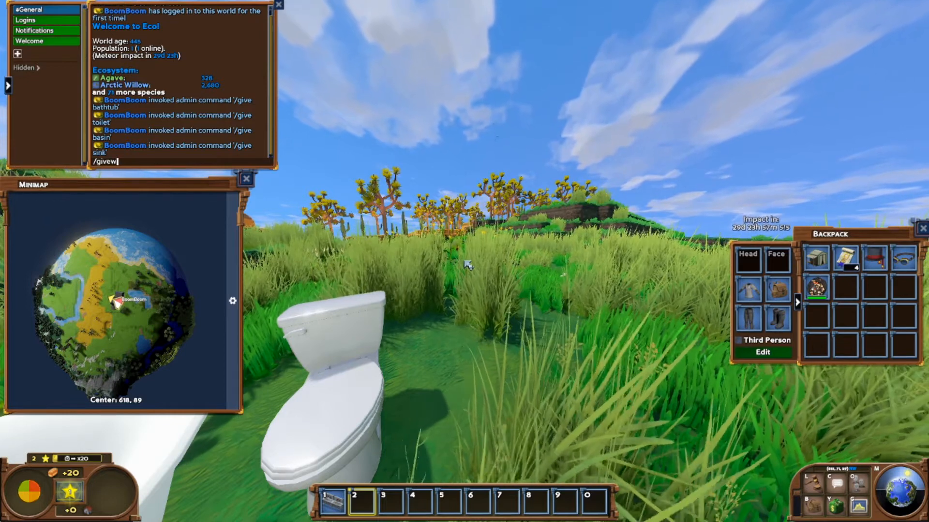
pyautogui.write('ashs')
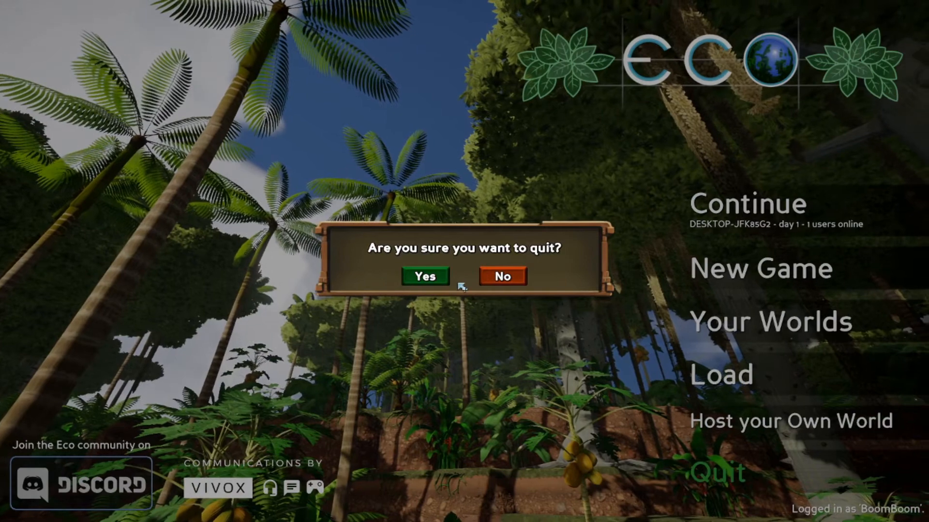
# Step: Confirm quitting Eco and go back up from RestroomsMod to the Mods folder
pyautogui.click(424, 277)
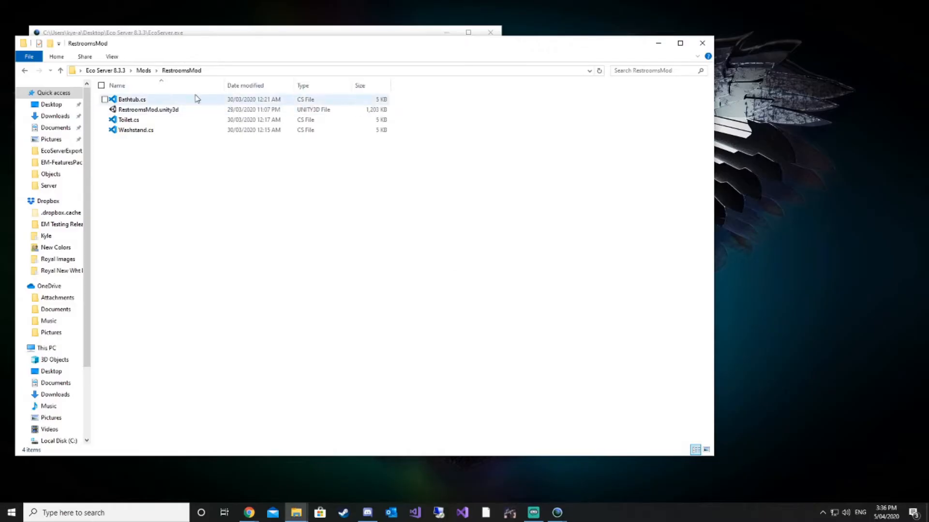
pyautogui.click(143, 70)
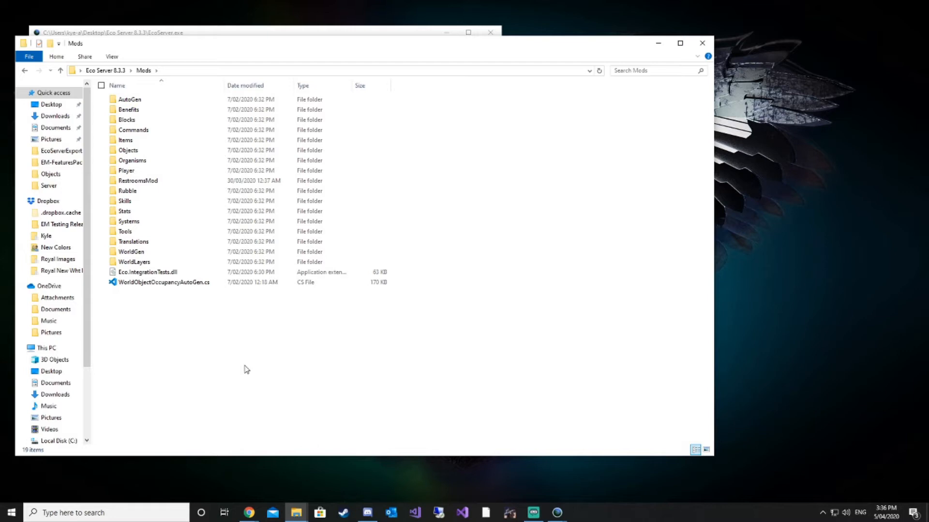
pyautogui.moveTo(251, 513)
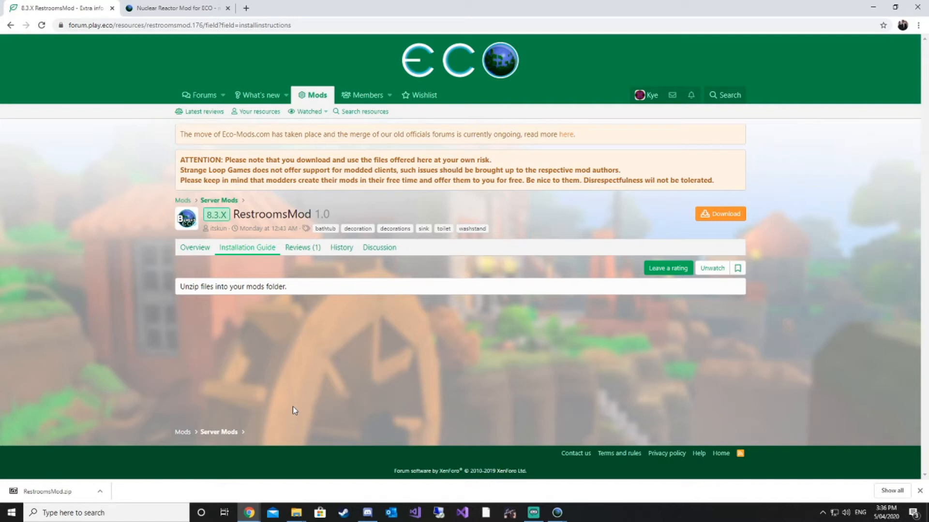
# Step: Switch to the mod.io Nuclear Reactor Mod for ECO page showing mod ID 91033
pyautogui.click(176, 8)
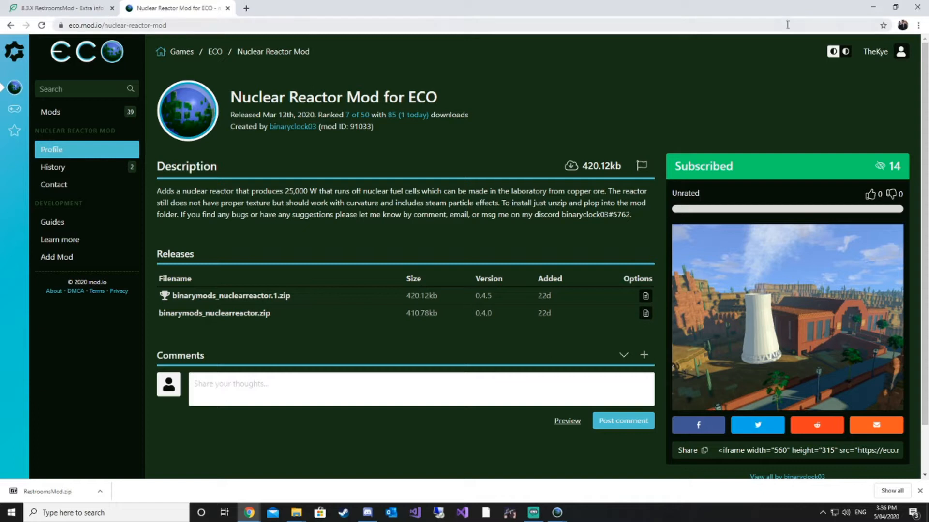
pyautogui.moveTo(515, 79)
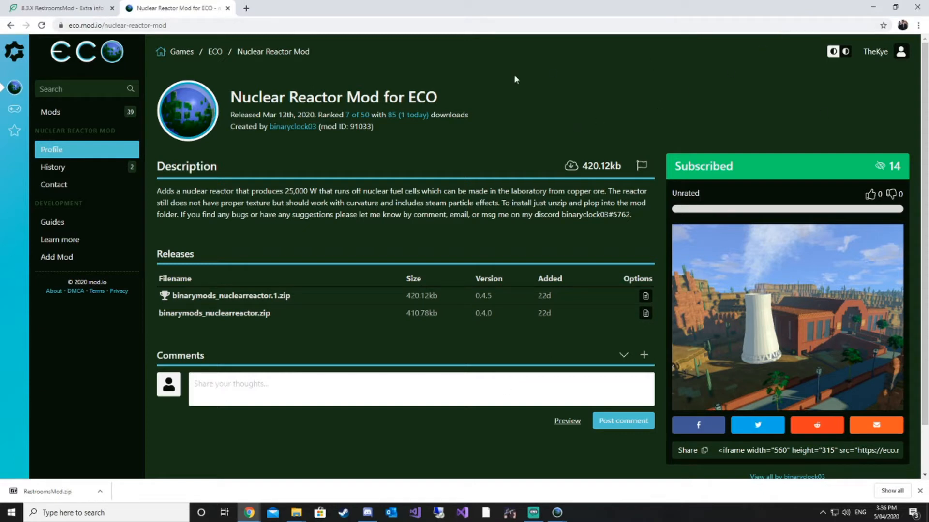
pyautogui.moveTo(872, 4)
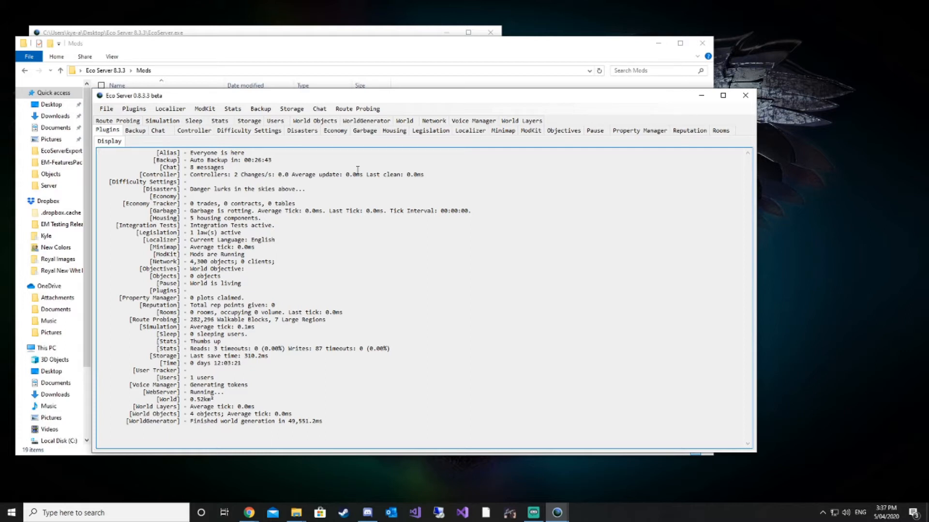
# Step: Open ModKit's Browse Mods page and scroll down to Nuclear Reactor Mod
pyautogui.click(531, 131)
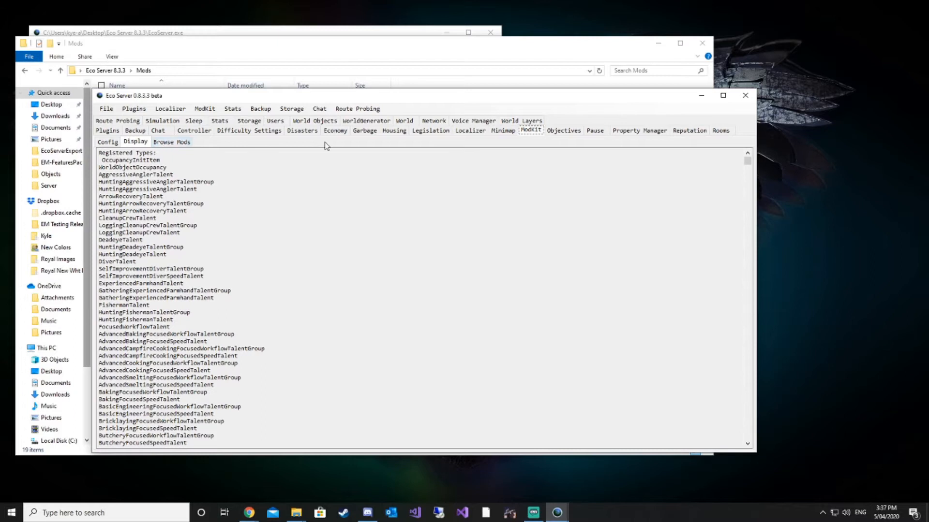
pyautogui.click(172, 141)
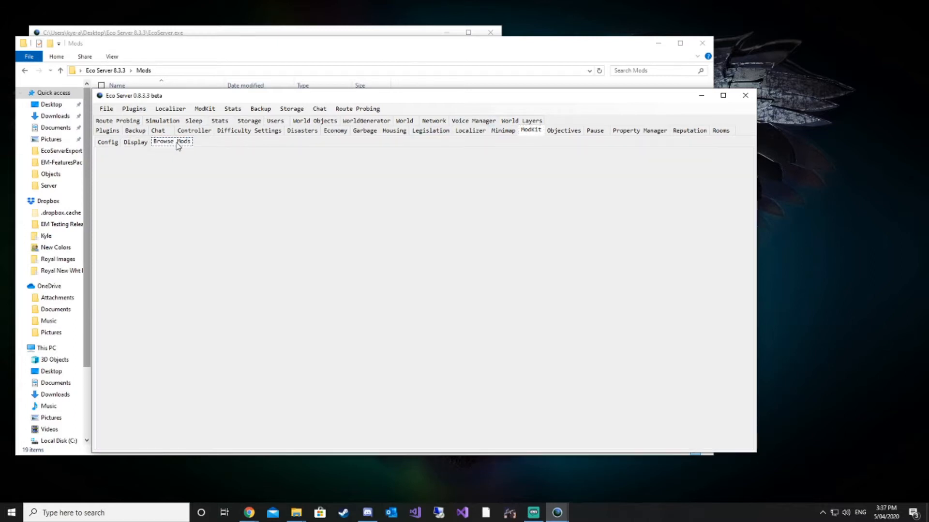
pyautogui.moveTo(709, 205)
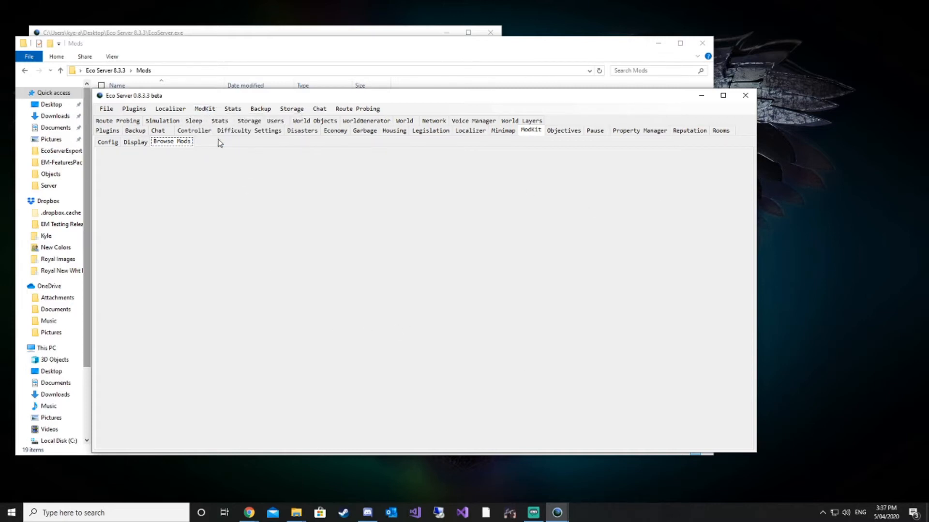
pyautogui.click(172, 141)
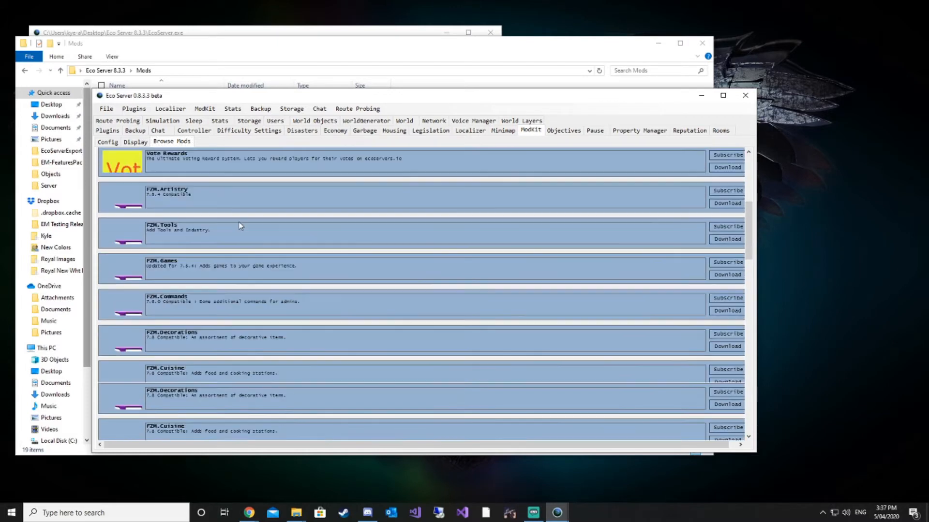
pyautogui.scroll(-3)
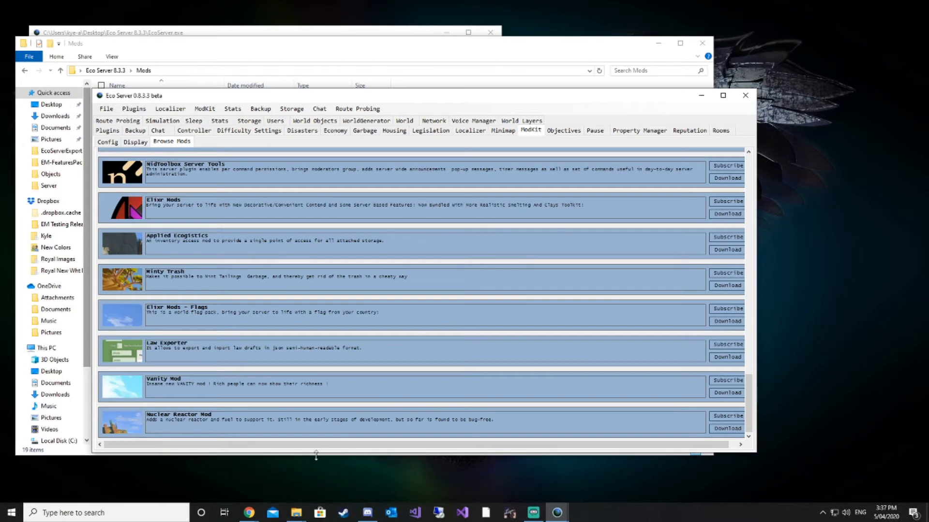
pyautogui.moveTo(151, 430)
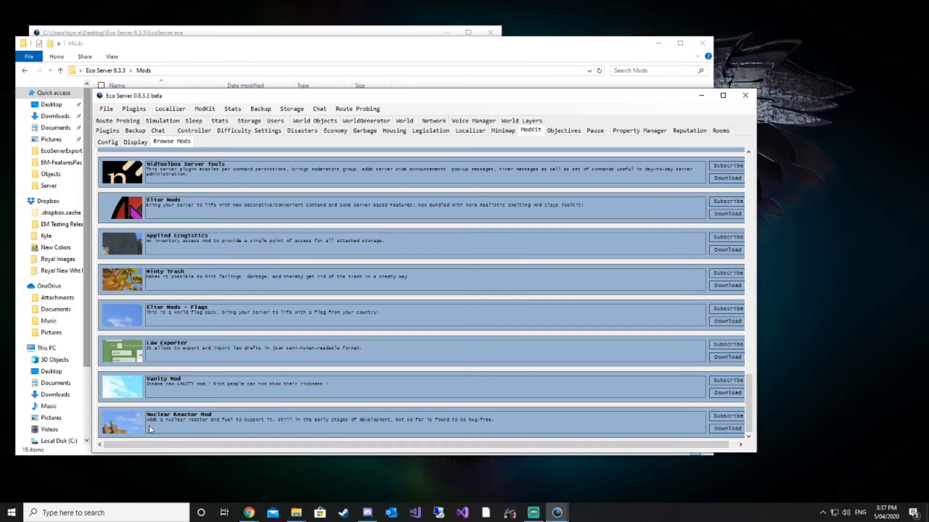
pyautogui.moveTo(757, 451)
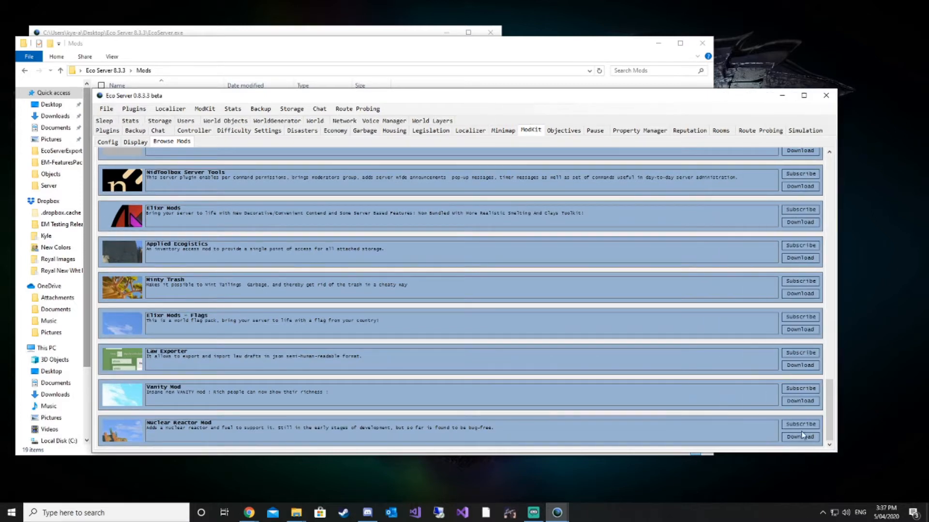
pyautogui.moveTo(809, 444)
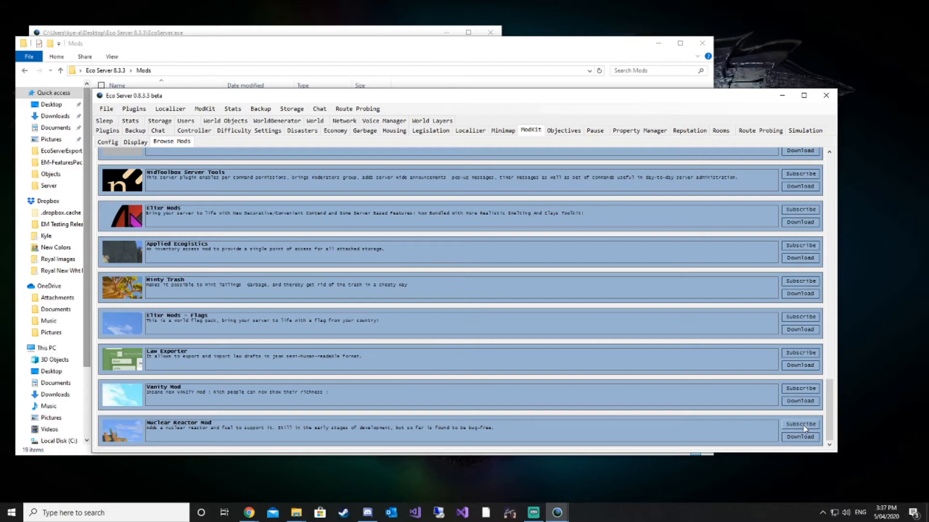
pyautogui.moveTo(180, 431)
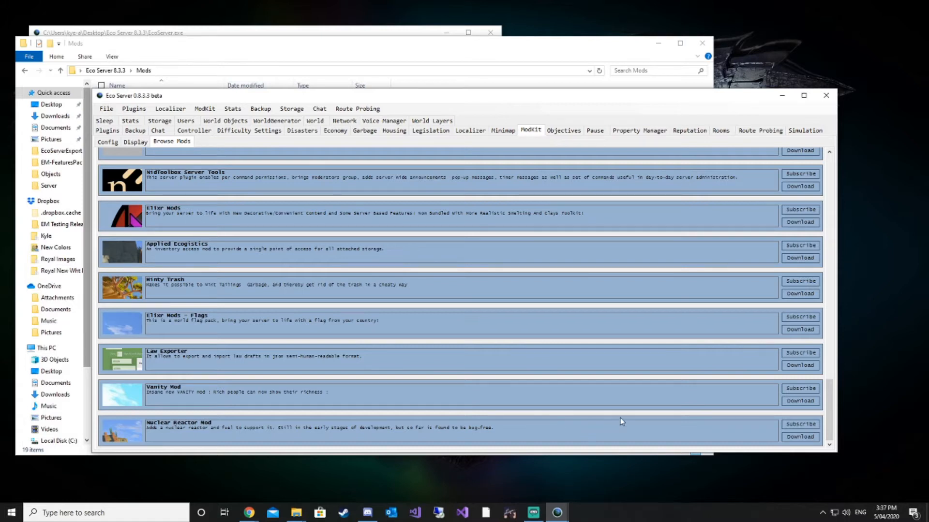
# Step: Subscribe to, download and install the Nuclear Reactor Mod
pyautogui.click(800, 424)
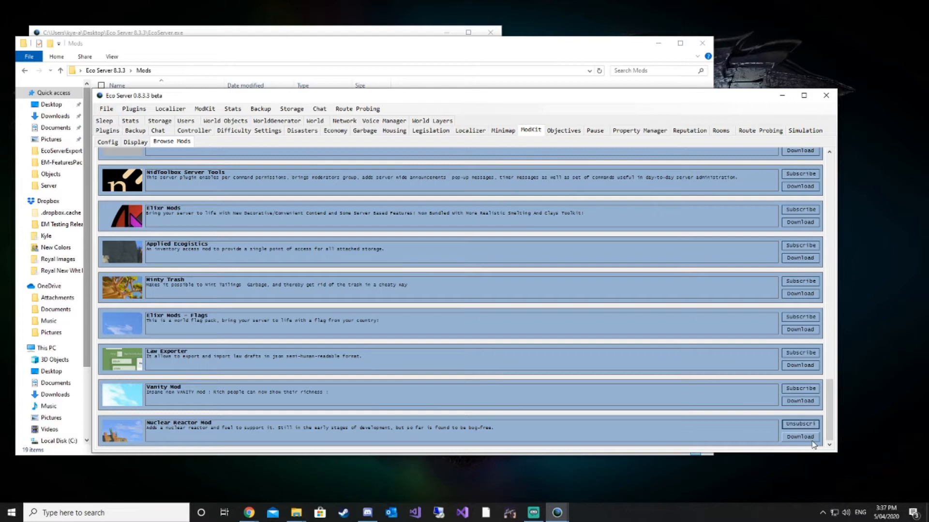
pyautogui.click(800, 437)
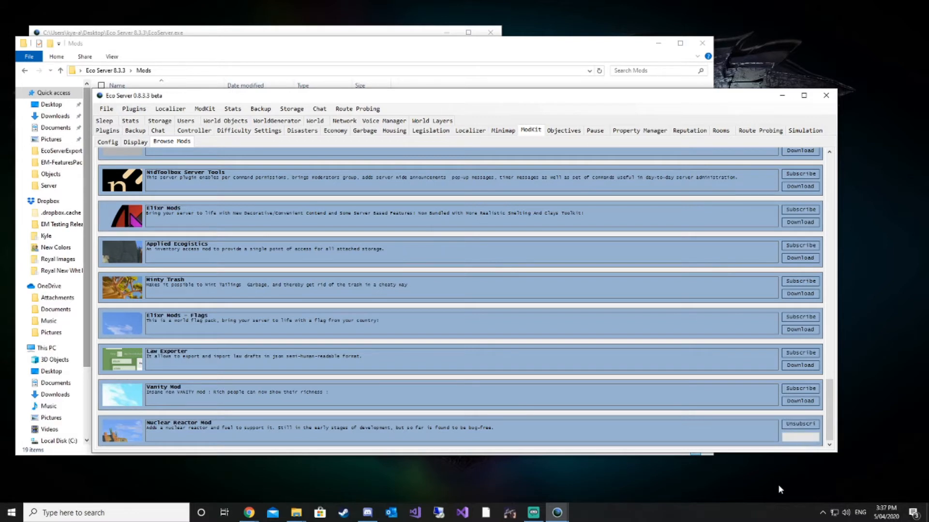
pyautogui.click(799, 437)
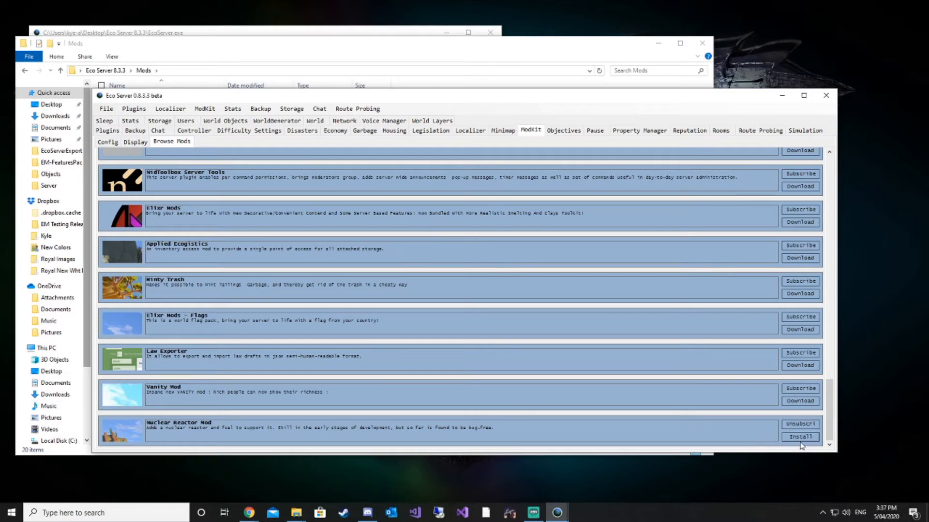
pyautogui.click(800, 437)
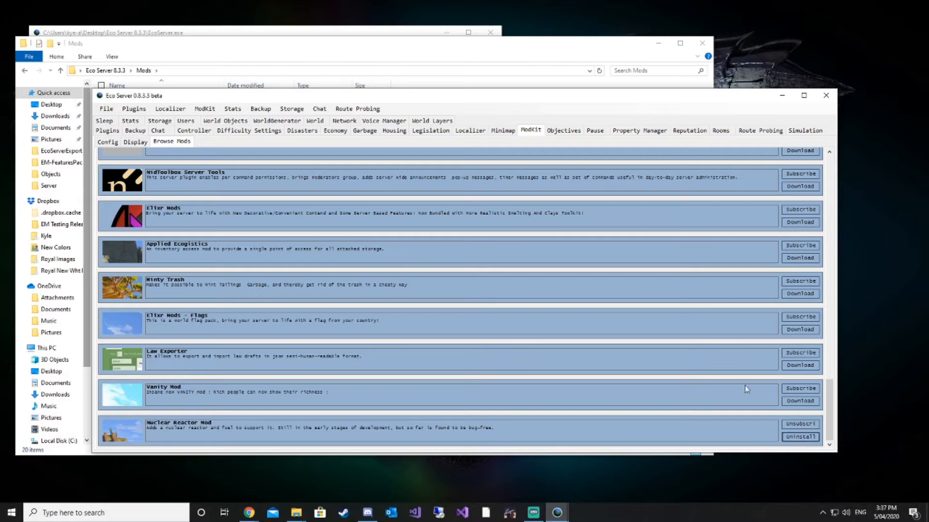
pyautogui.moveTo(286, 51)
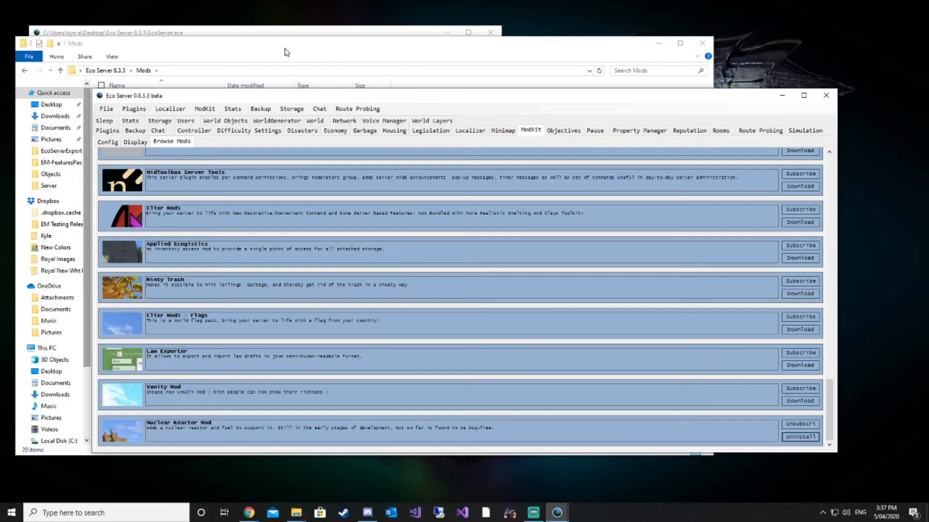
pyautogui.moveTo(237, 44)
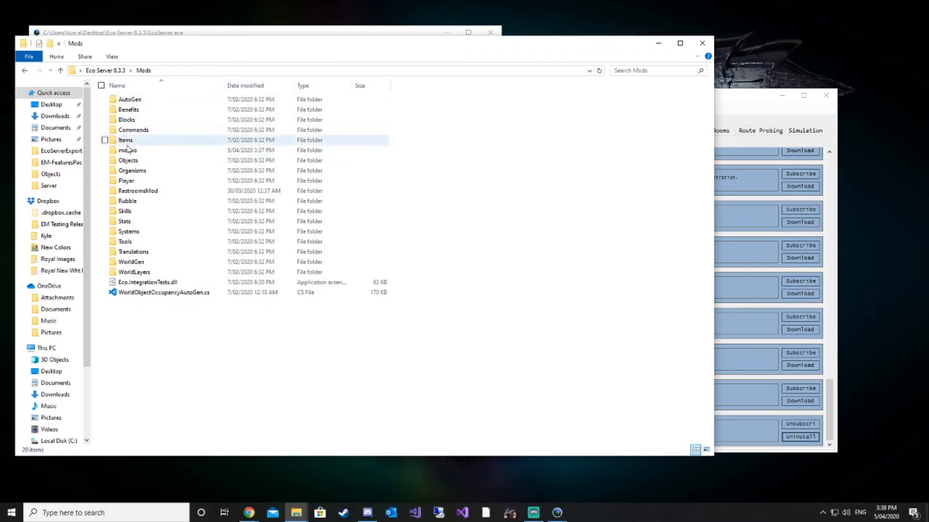
# Step: Open the mod.io folder and look inside its Downloads folder
pyautogui.doubleClick(125, 150)
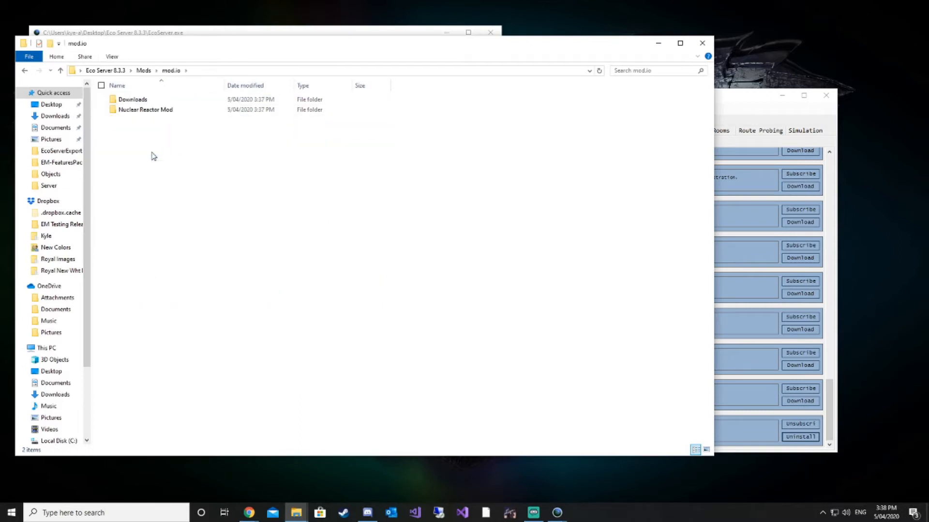
pyautogui.doubleClick(132, 99)
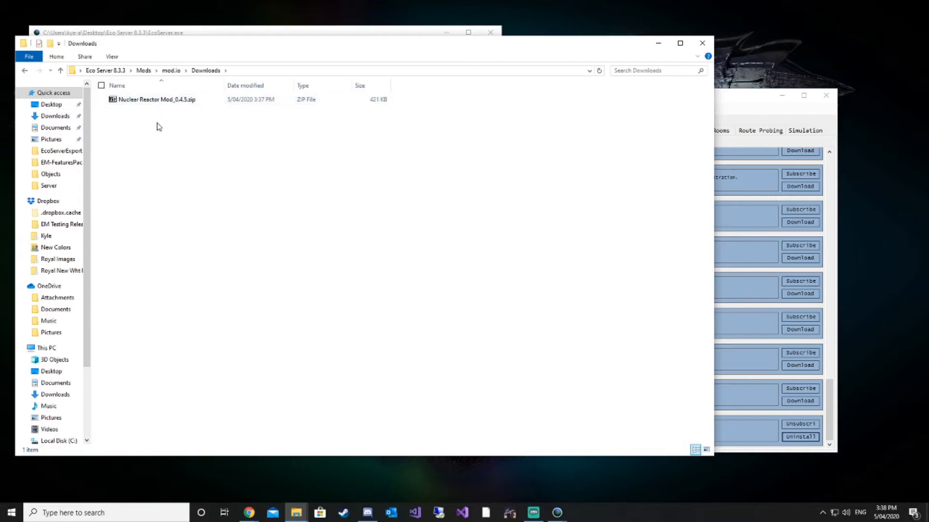
pyautogui.moveTo(159, 134)
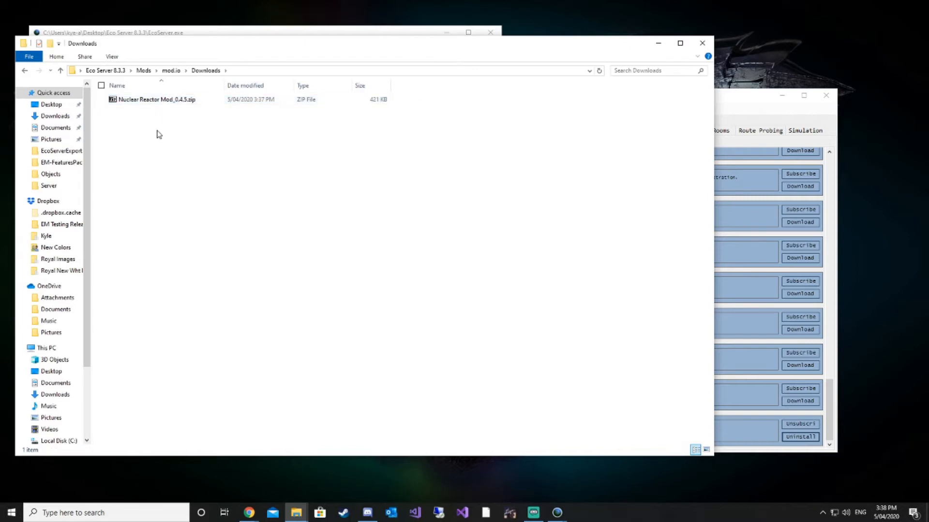
pyautogui.moveTo(565, 184)
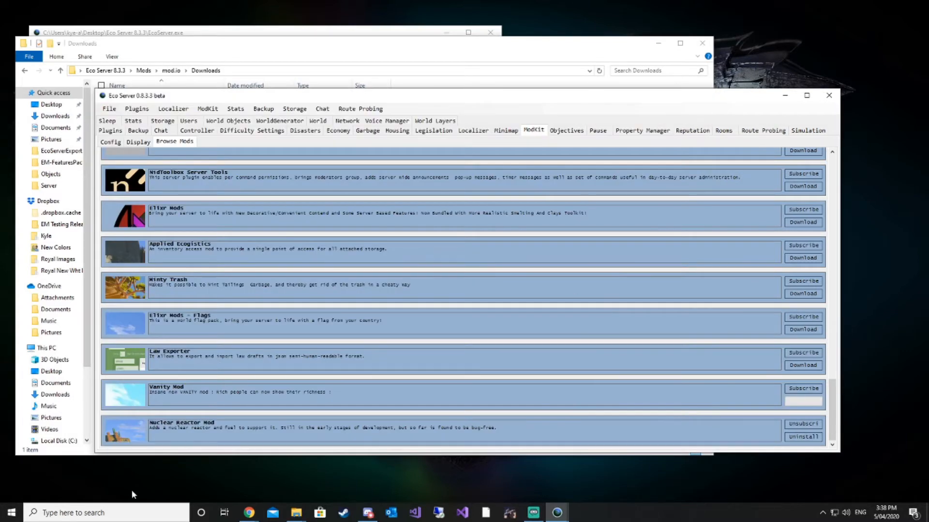
pyautogui.click(802, 402)
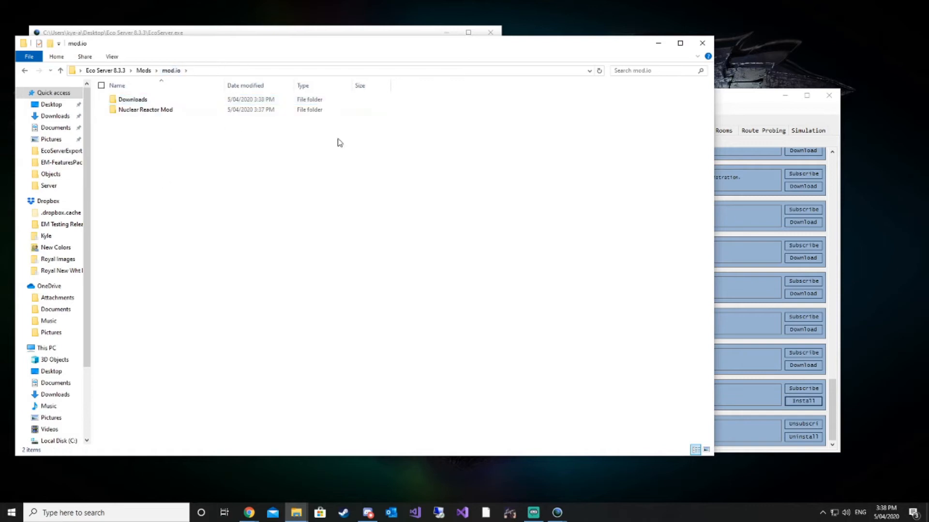
# Step: Browse Nuclear Reactor Mod > BinaryMods > NuclearPowerMod, then install Vanity Mod
pyautogui.click(145, 110)
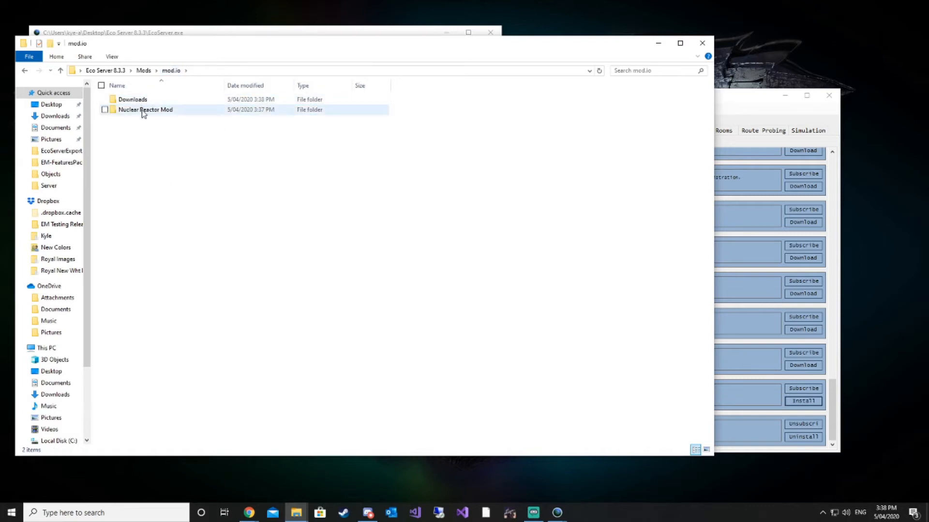
pyautogui.moveTo(137, 112)
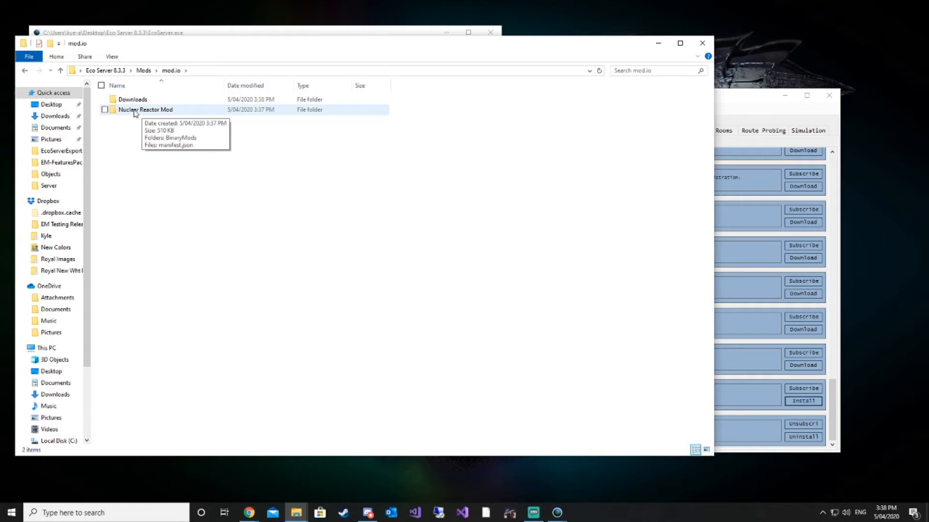
pyautogui.doubleClick(145, 110)
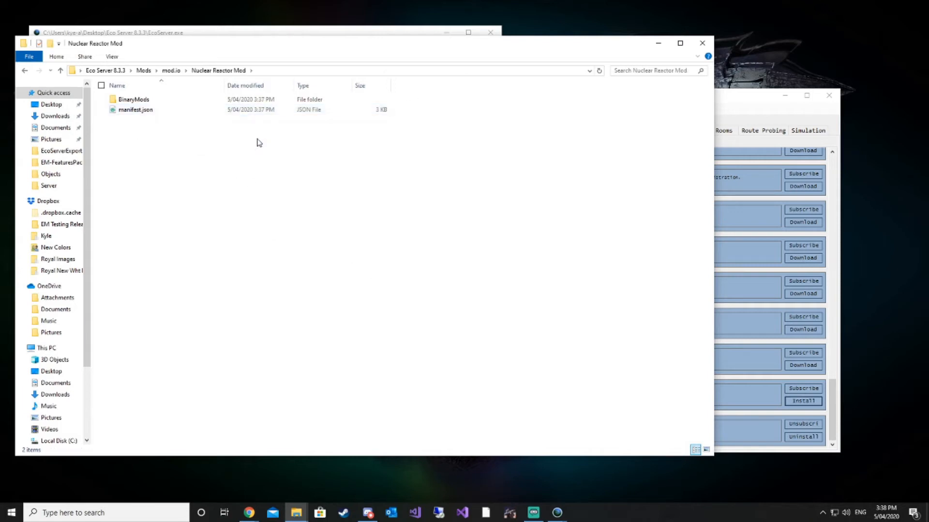
pyautogui.doubleClick(133, 99)
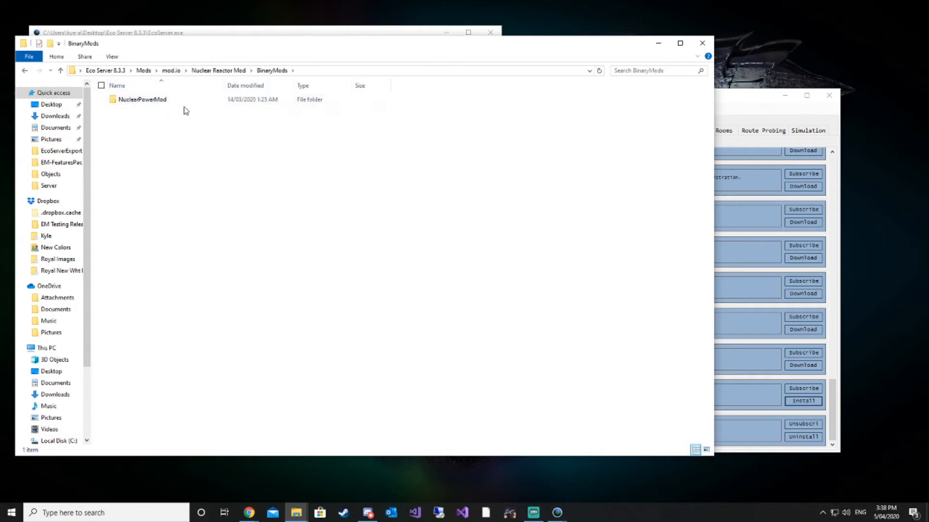
pyautogui.doubleClick(142, 99)
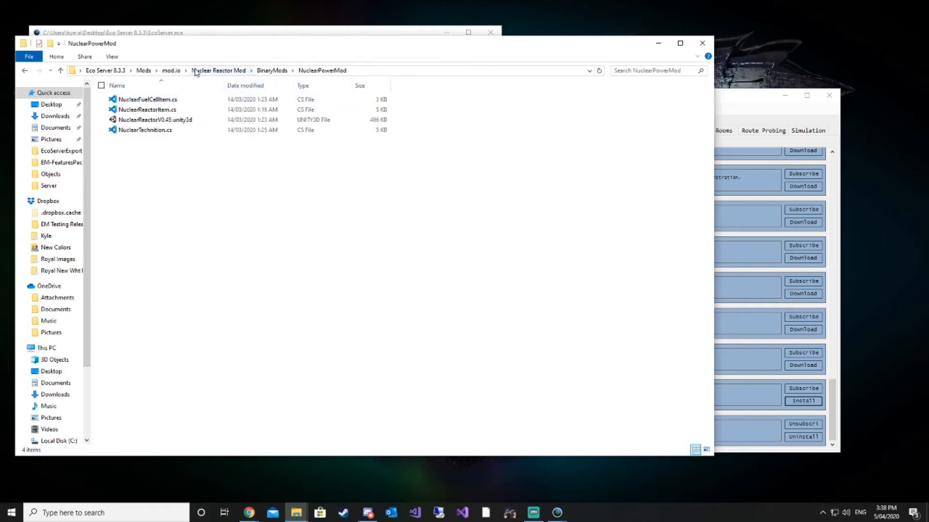
pyautogui.click(218, 71)
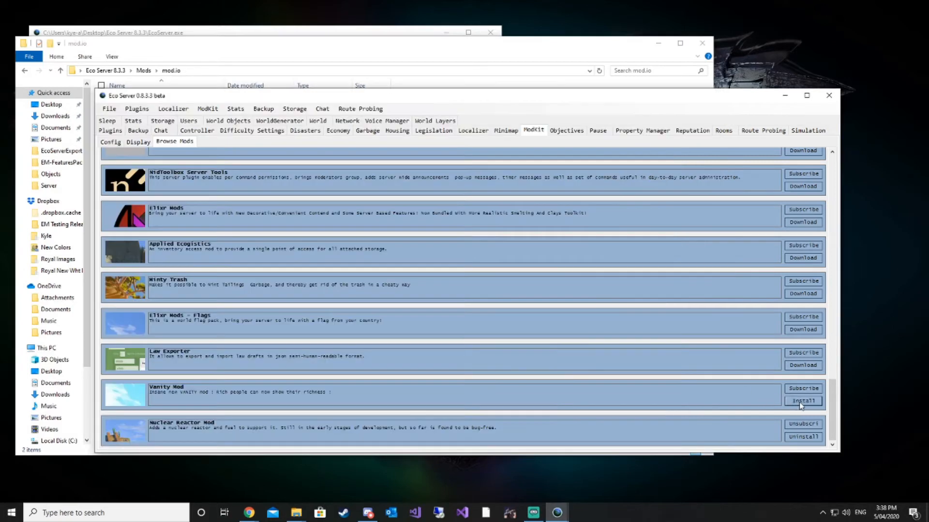
pyautogui.click(803, 401)
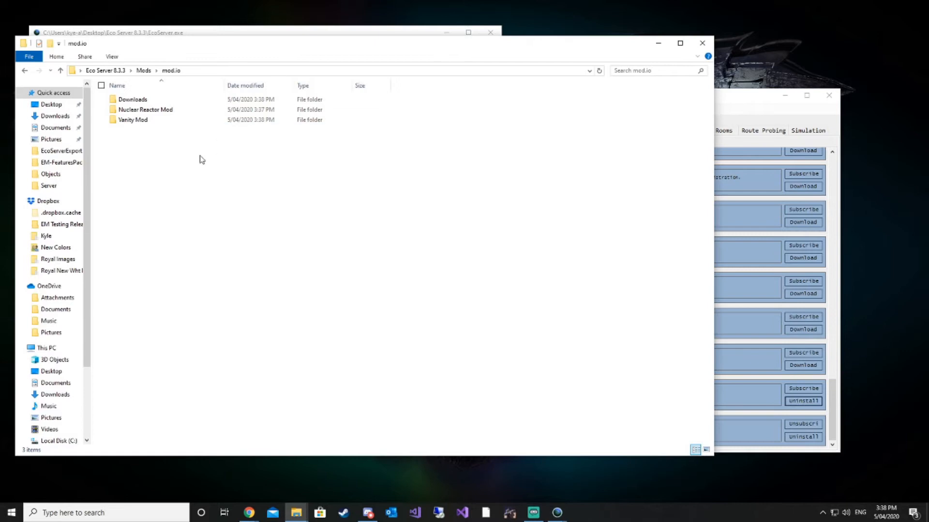
# Step: Browse the Vanity Mod folder and its AutoGen subfolder in Explorer
pyautogui.doubleClick(133, 120)
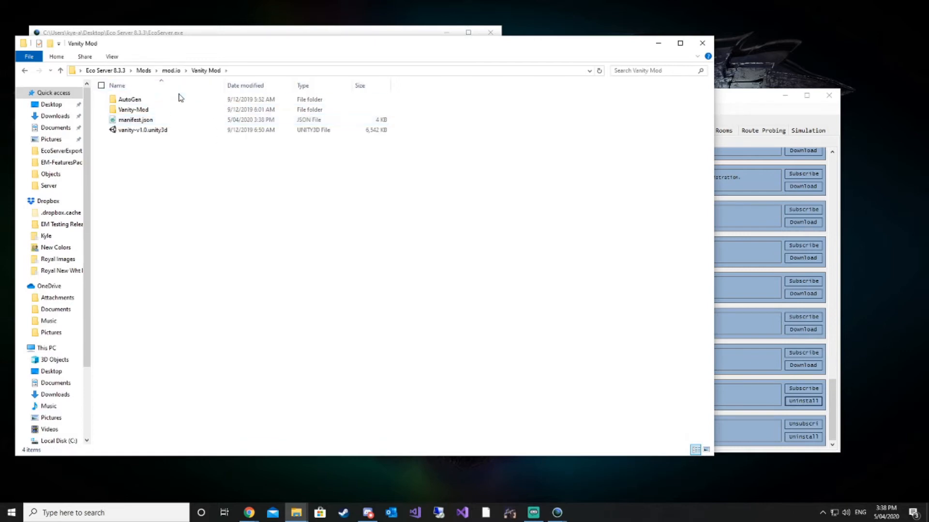
pyautogui.moveTo(130, 100)
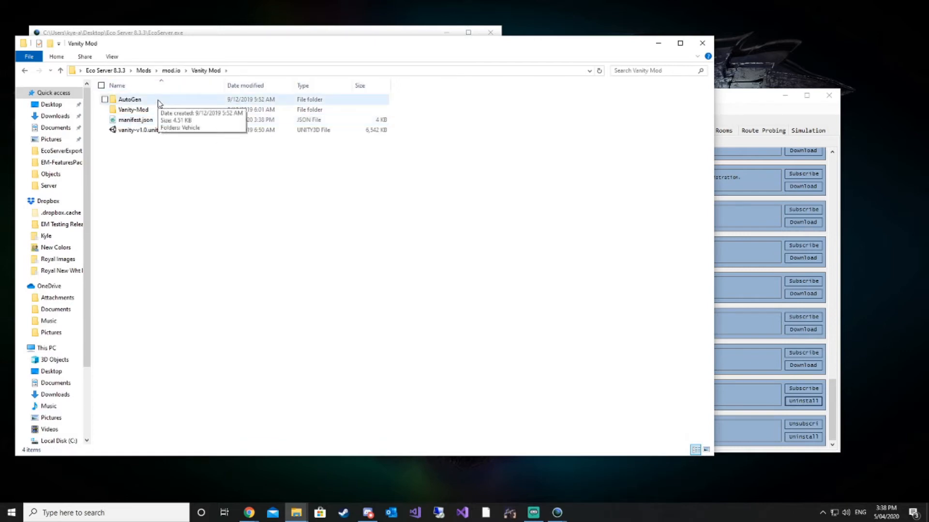
pyautogui.click(144, 70)
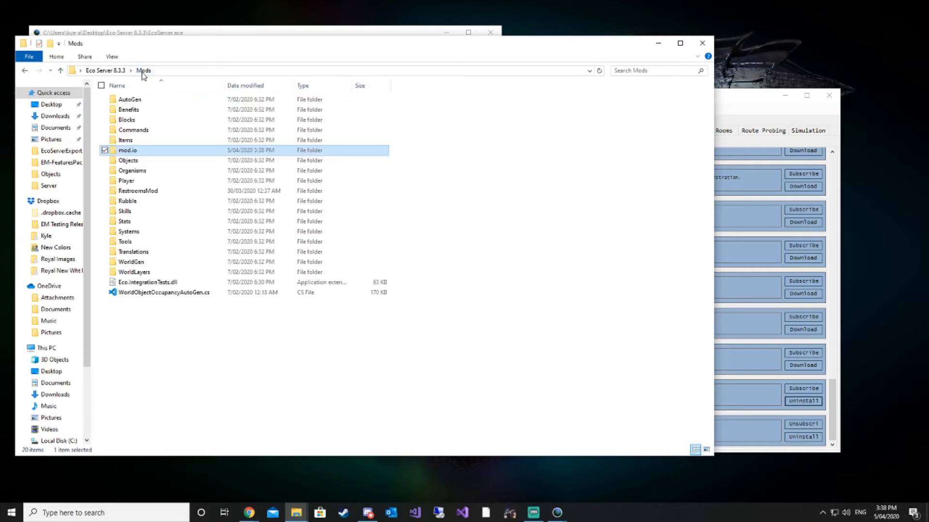
pyautogui.moveTo(153, 168)
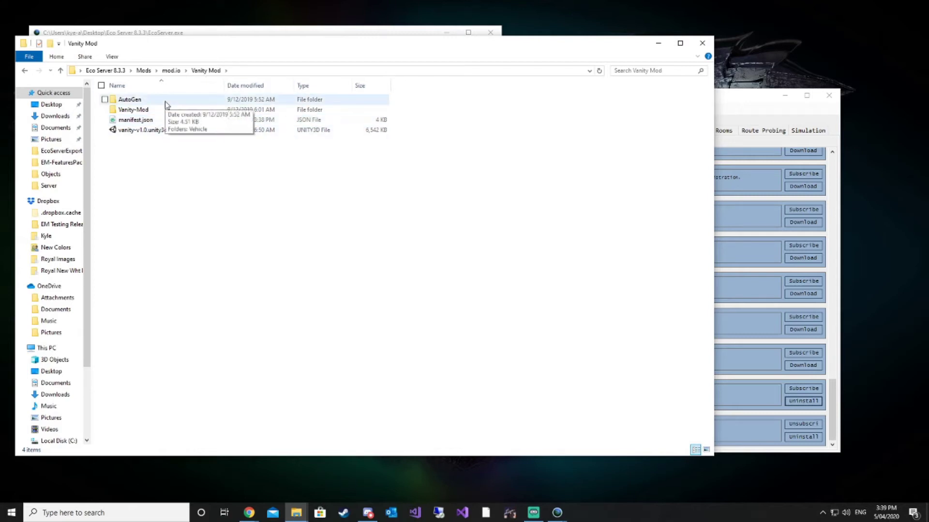
pyautogui.doubleClick(129, 99)
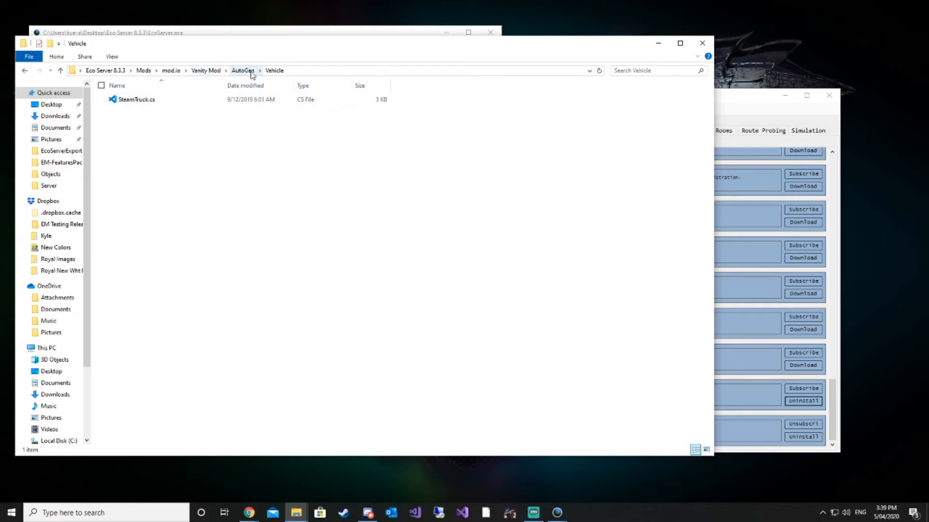
pyautogui.click(242, 71)
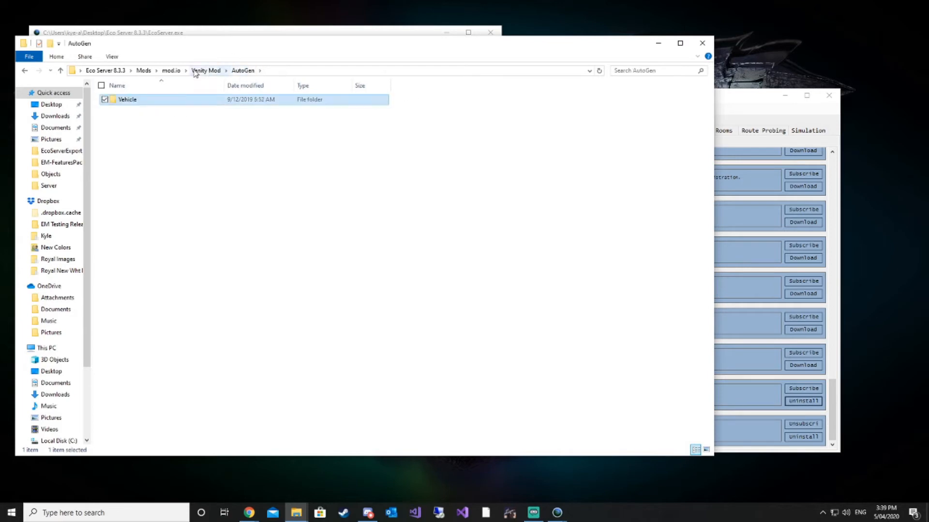
pyautogui.click(205, 70)
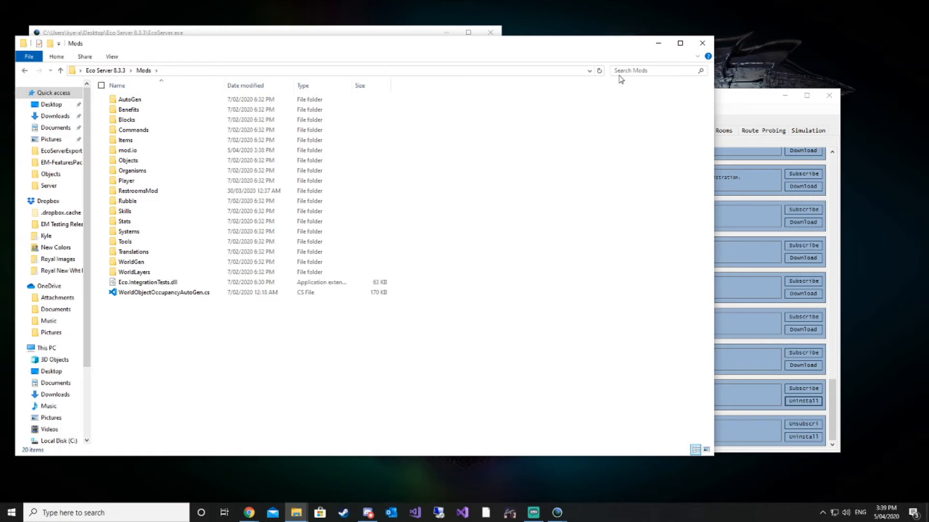
pyautogui.moveTo(127, 150)
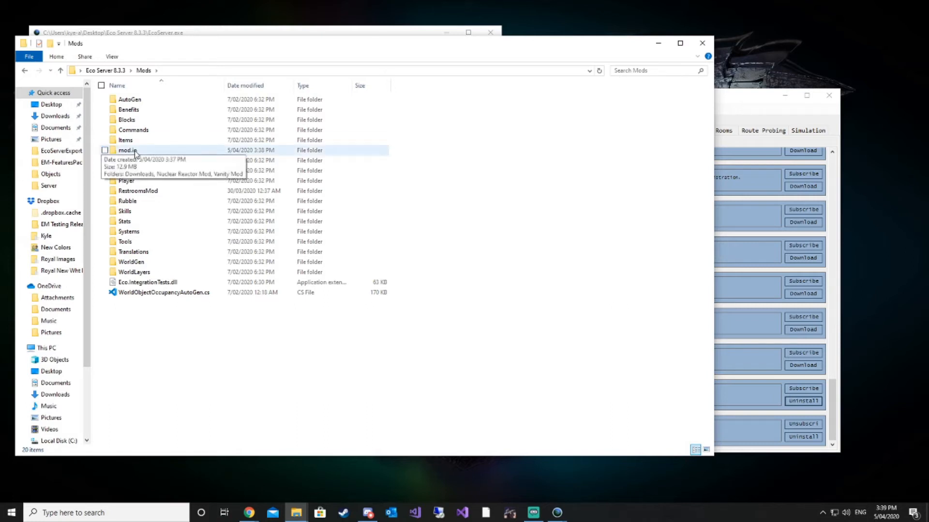
# Step: Reopen Vanity Mod under mod.io, then uninstall Vanity Mod in Eco Server's mod browser
pyautogui.doubleClick(127, 150)
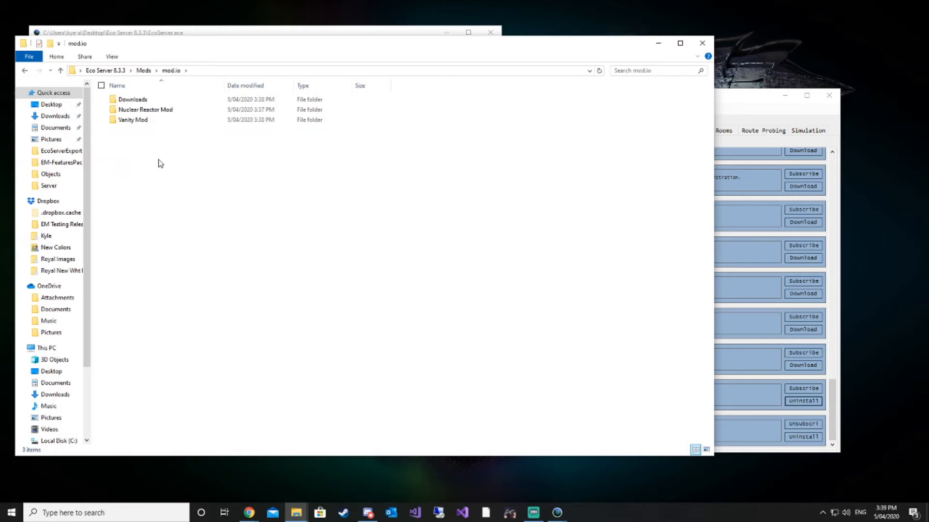
pyautogui.click(133, 120)
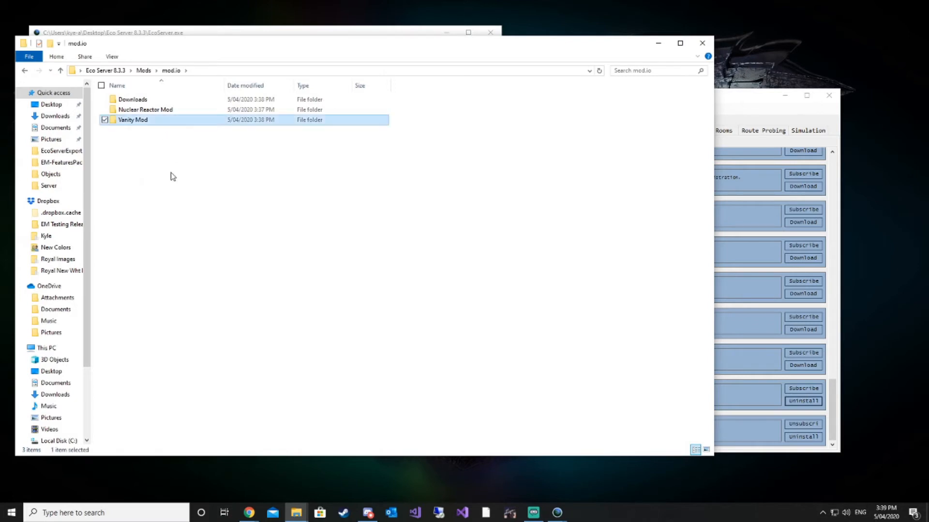
pyautogui.doubleClick(133, 120)
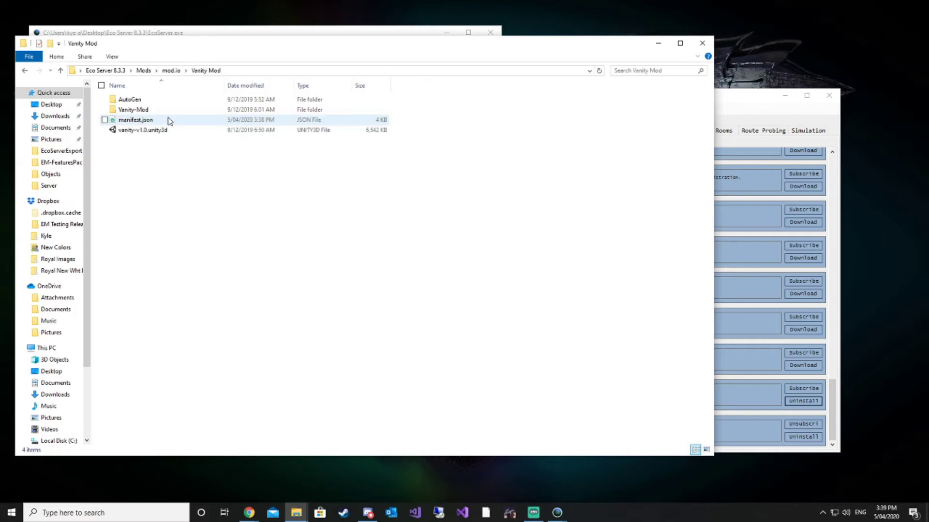
pyautogui.click(163, 157)
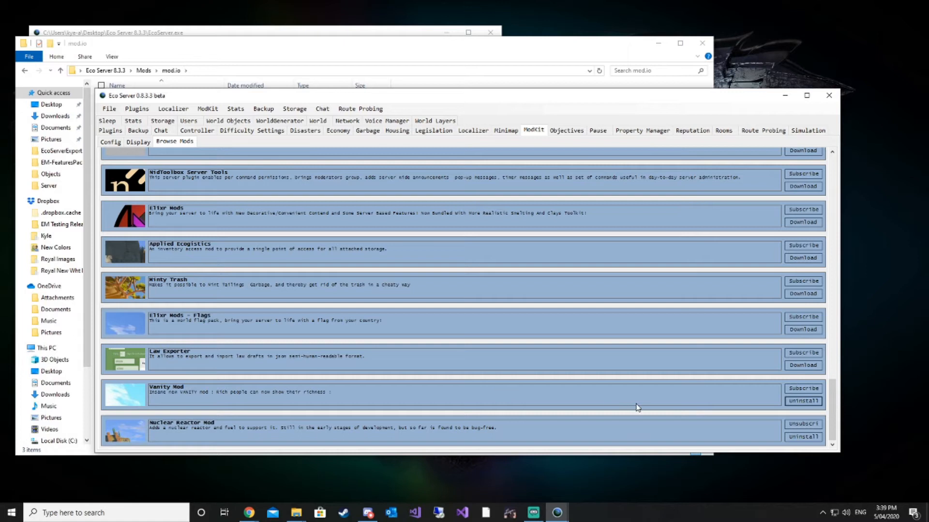
pyautogui.moveTo(803, 402)
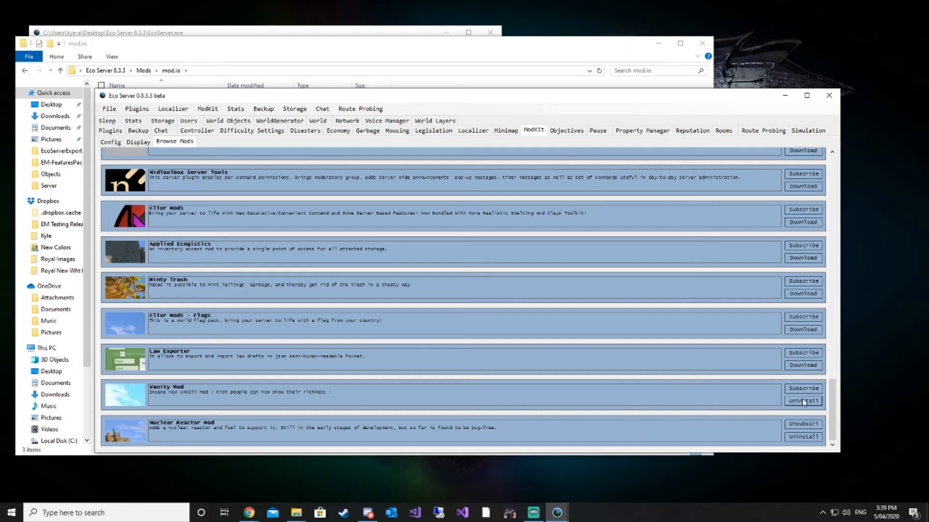
pyautogui.click(803, 401)
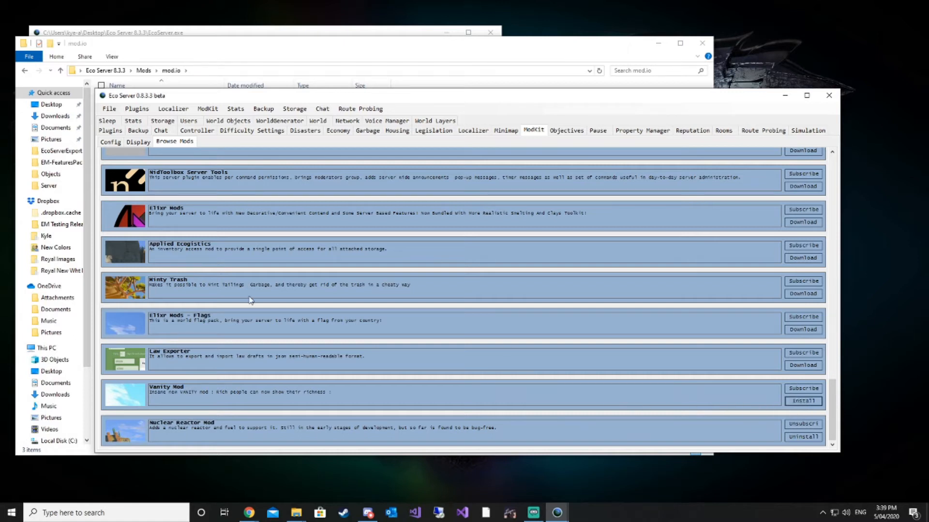
pyautogui.click(110, 142)
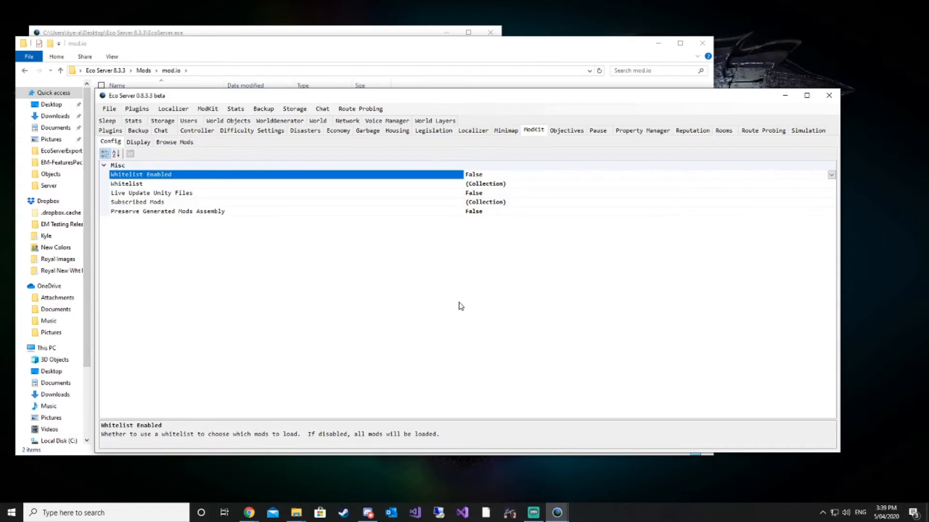
pyautogui.moveTo(331, 153)
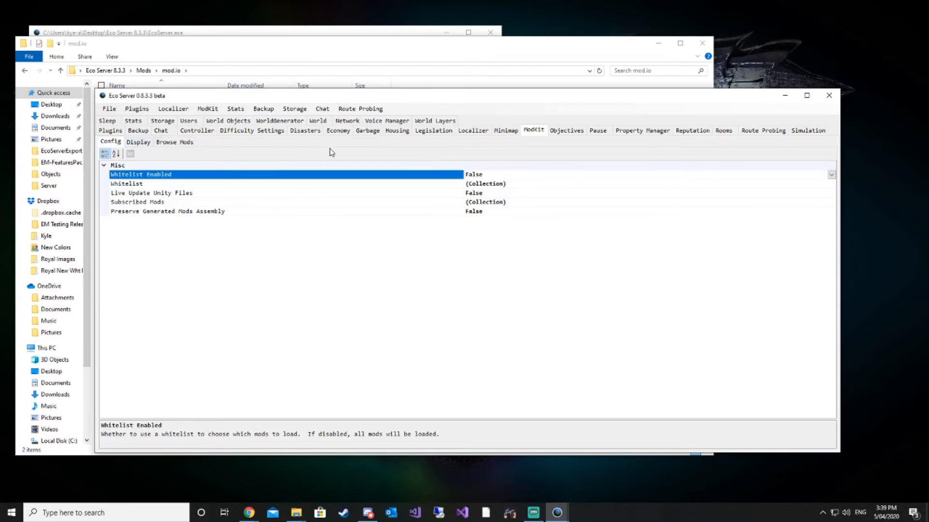
pyautogui.moveTo(294, 193)
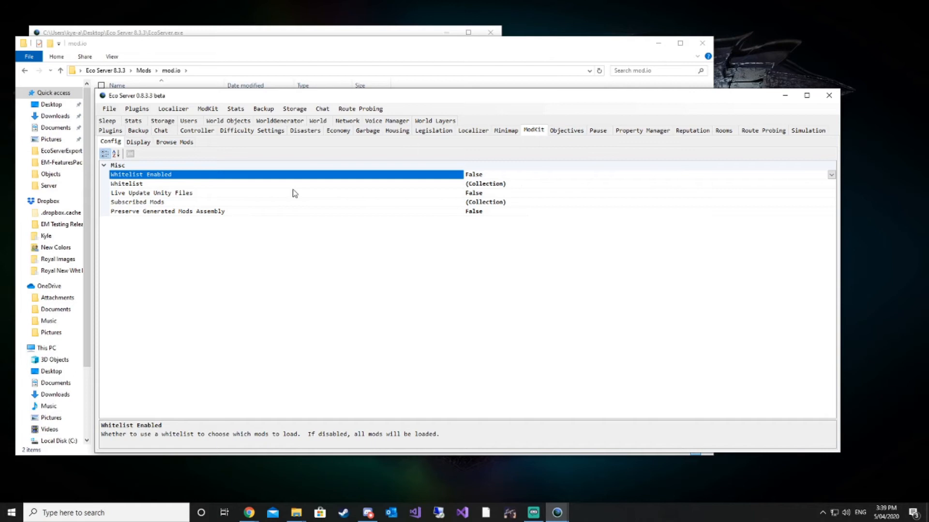
# Step: Select the Subscribed Mods setting and open its collection editor
pyautogui.click(136, 202)
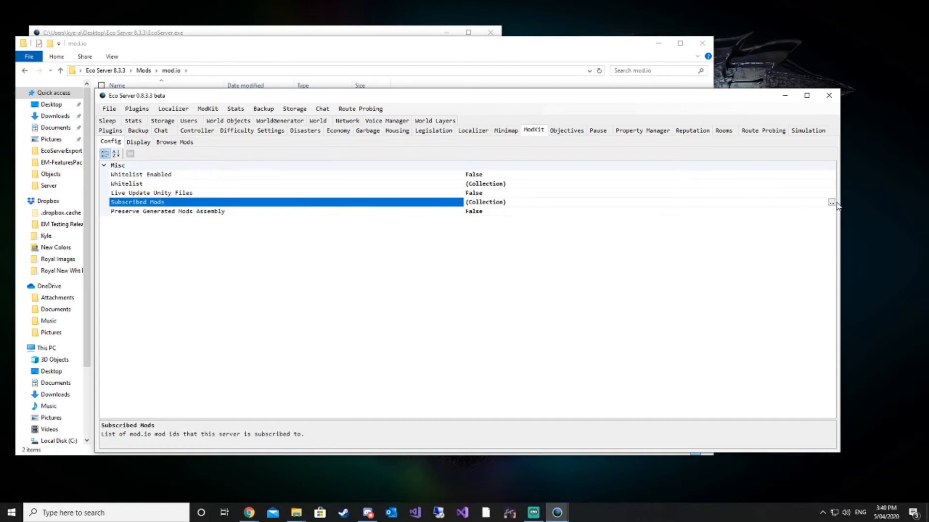
pyautogui.click(830, 203)
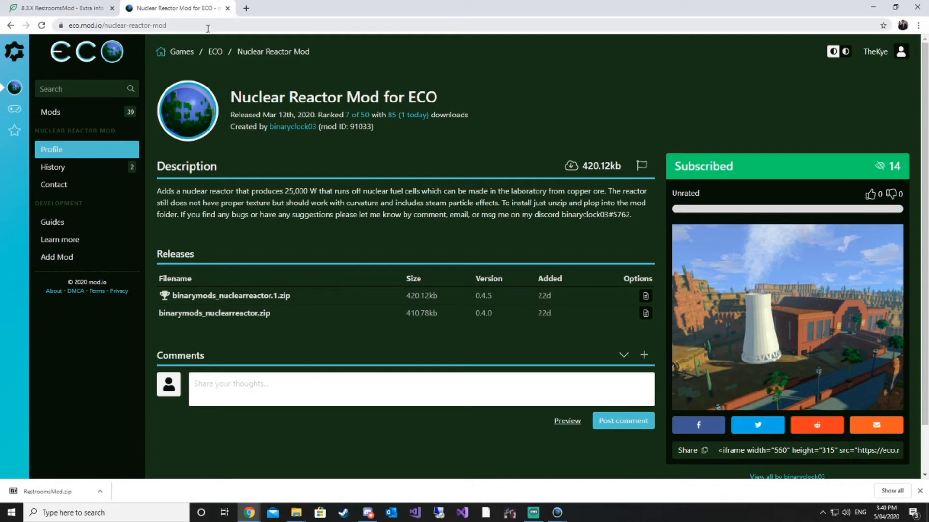
# Step: Copy mod ID 91033, add it to Subscribed Mods and confirm the list
pyautogui.doubleClick(361, 127)
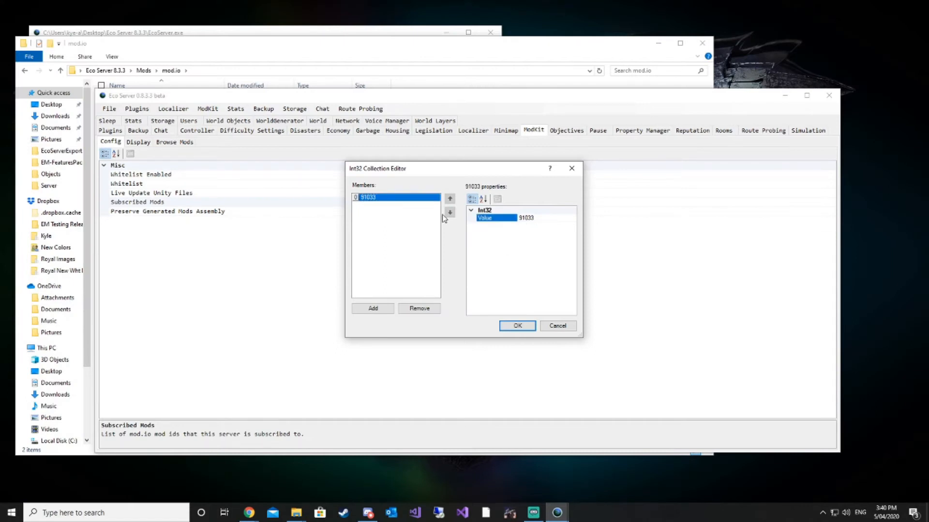
pyautogui.click(517, 327)
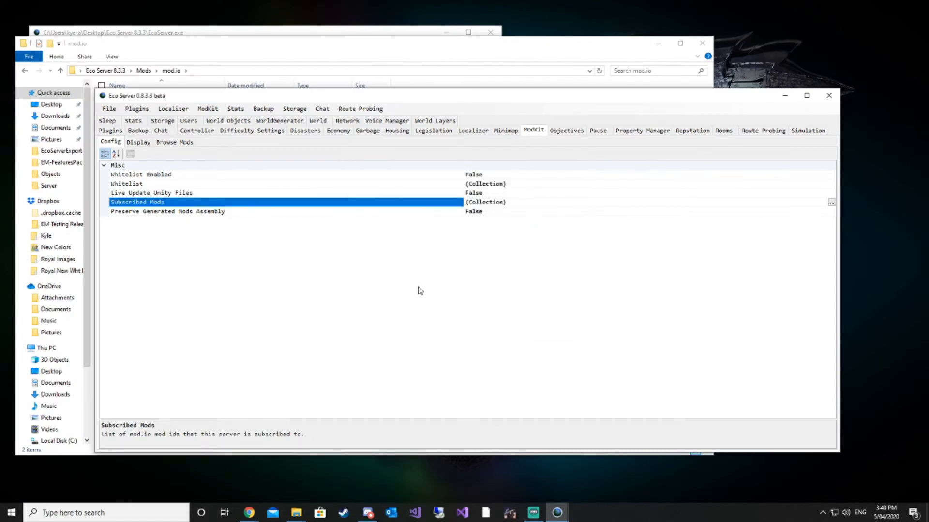
pyautogui.click(109, 108)
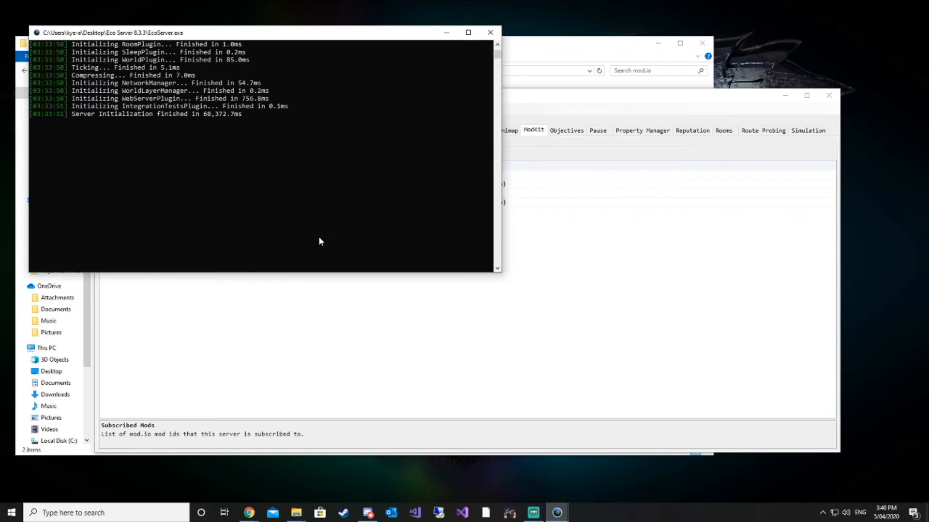
# Step: Exit the running server and relaunch EcoServer.exe from the Eco Server 8.3.3 folder
pyautogui.write('exit')
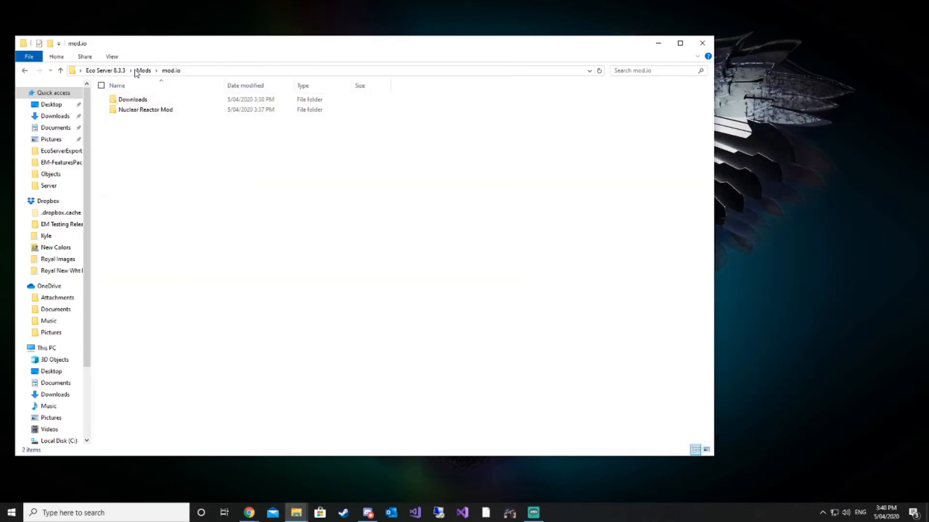
pyautogui.click(109, 70)
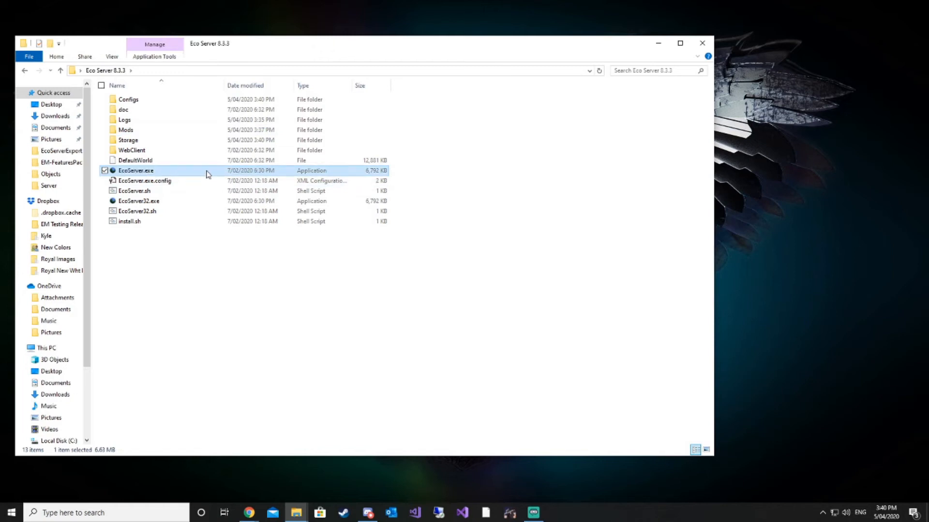
pyautogui.doubleClick(136, 171)
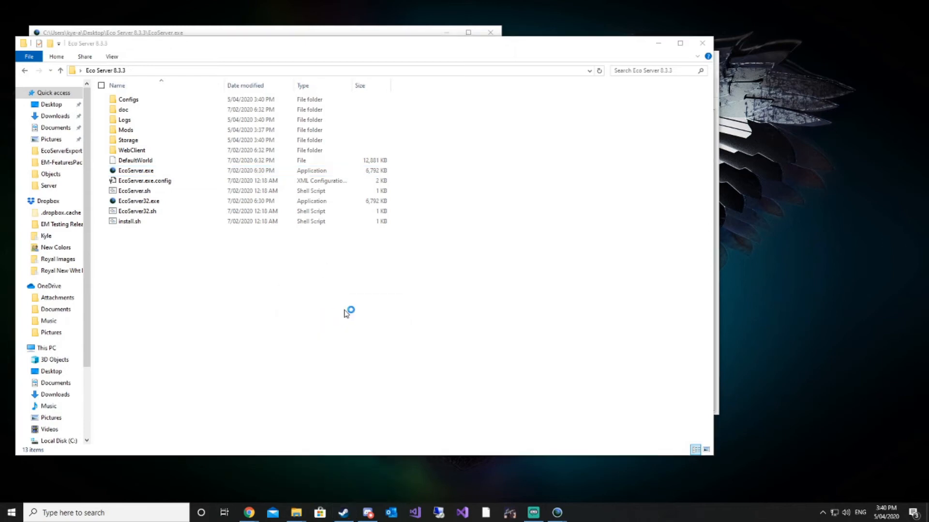
pyautogui.doubleClick(137, 170)
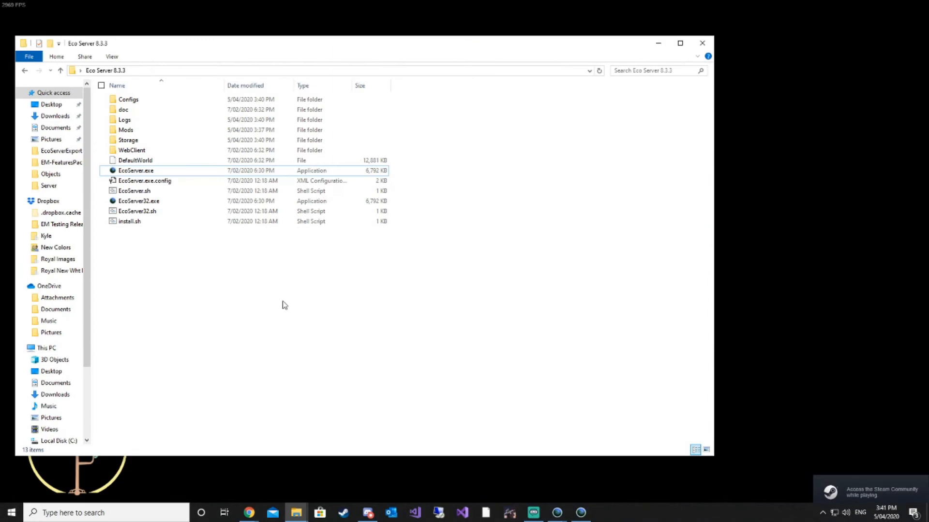
# Step: Browse Mods > mod.io > Nuclear Reactor Mod down to the NuclearPowerMod folder
pyautogui.doubleClick(128, 130)
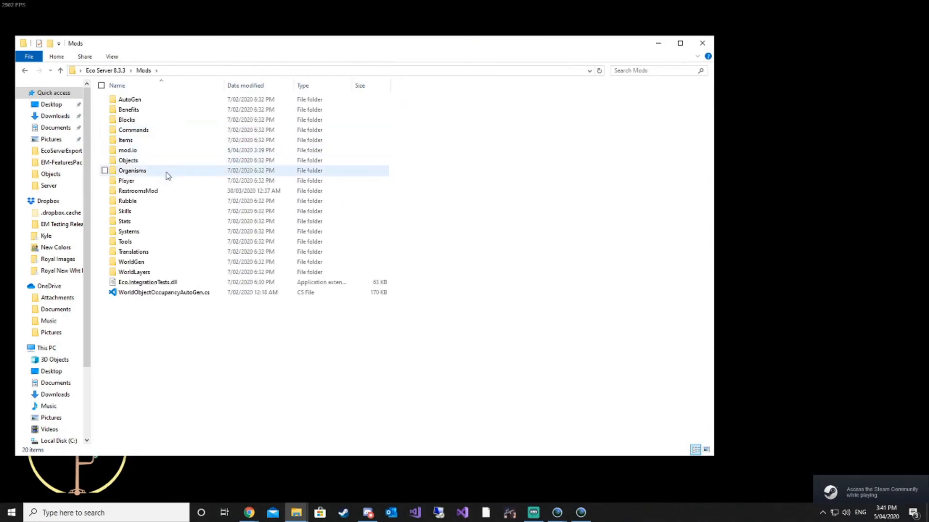
pyautogui.doubleClick(127, 150)
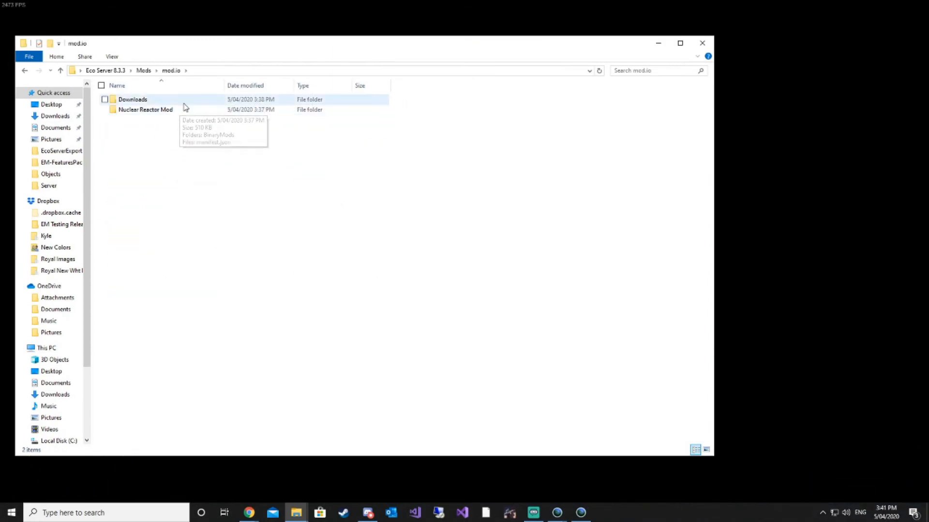
pyautogui.doubleClick(144, 109)
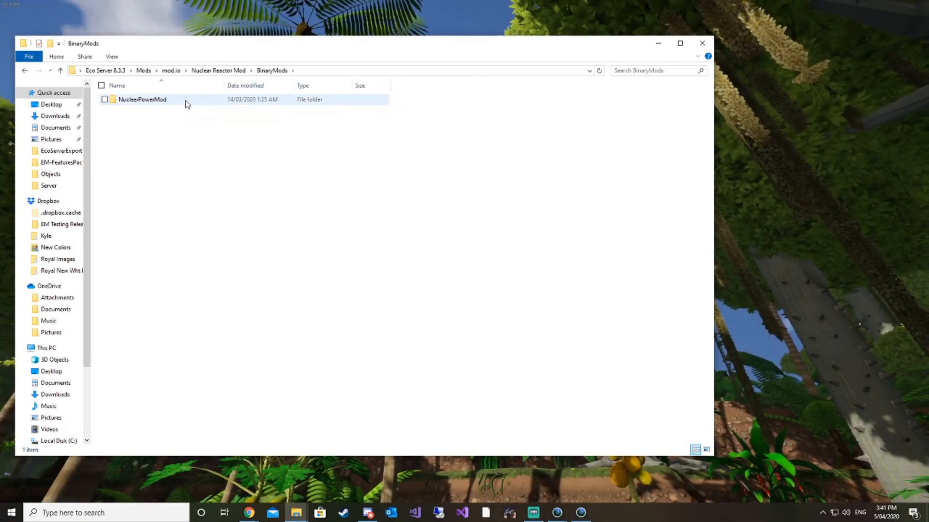
pyautogui.doubleClick(141, 99)
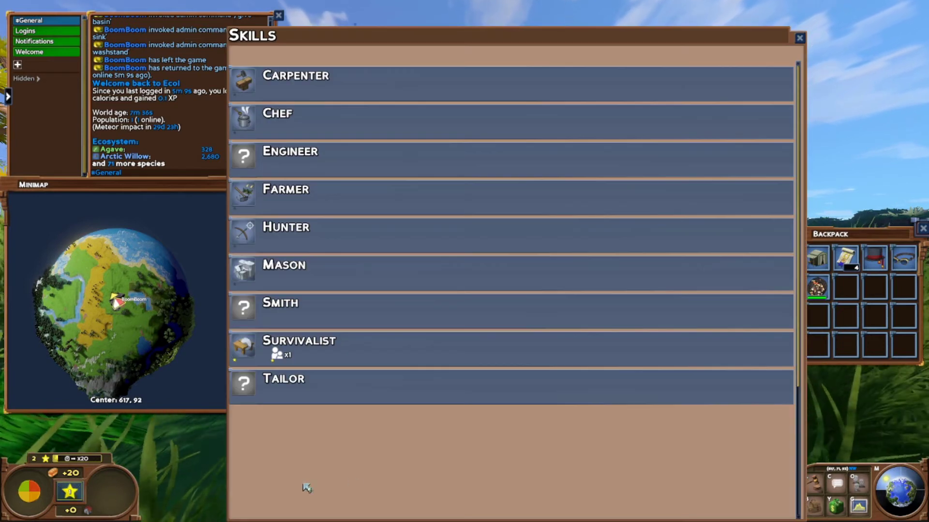
pyautogui.click(283, 379)
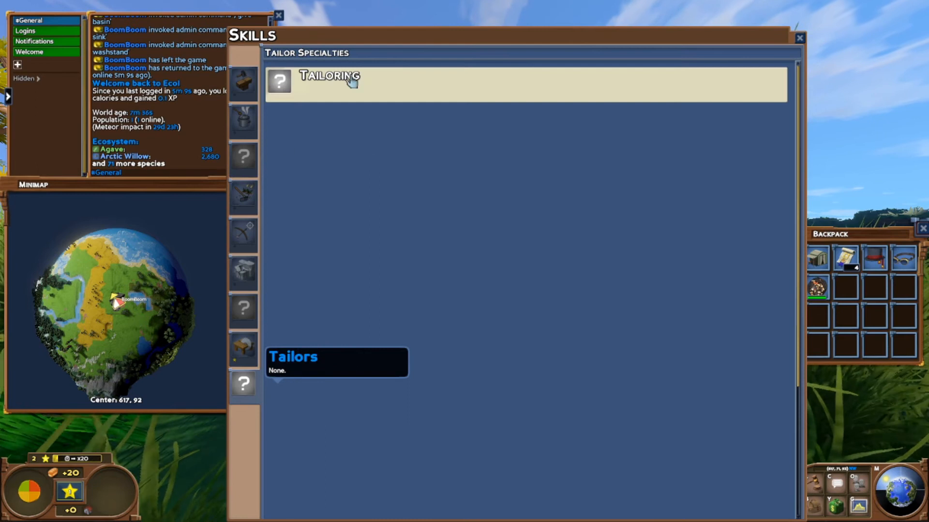
pyautogui.click(243, 308)
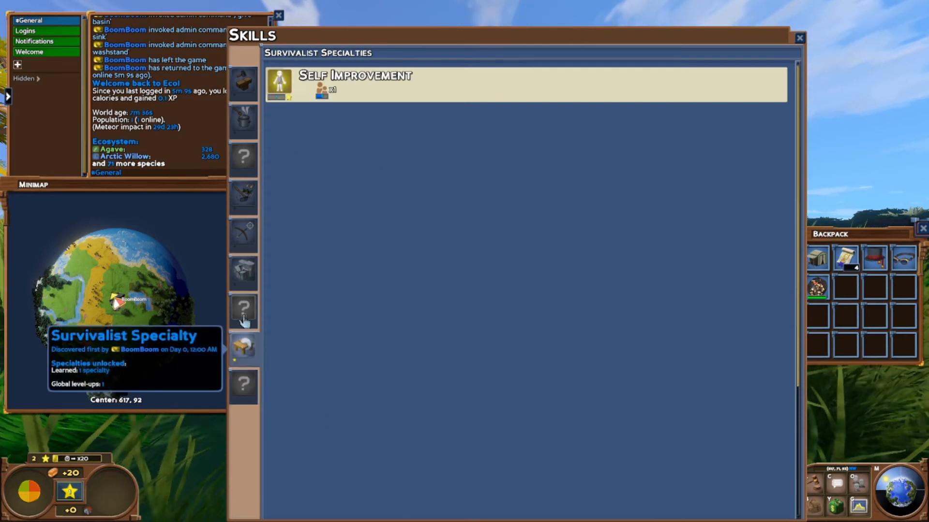
pyautogui.click(243, 272)
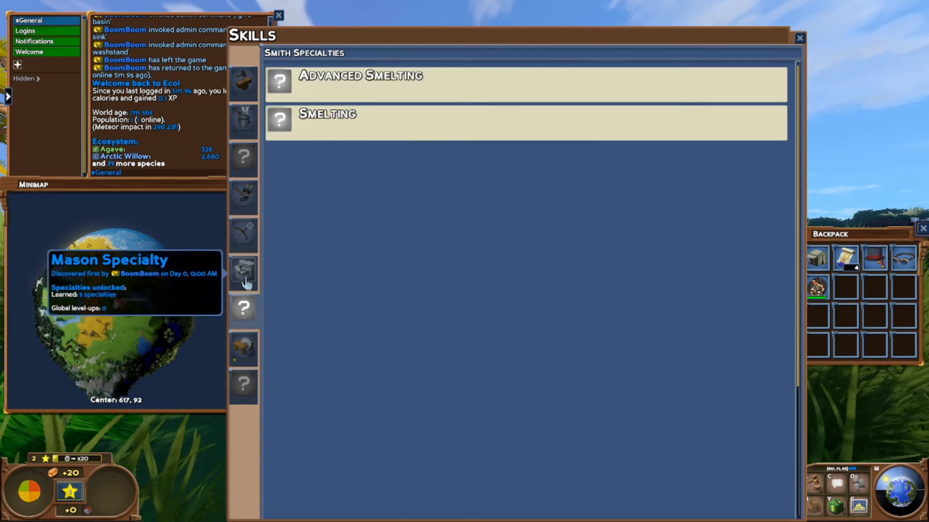
pyautogui.click(244, 233)
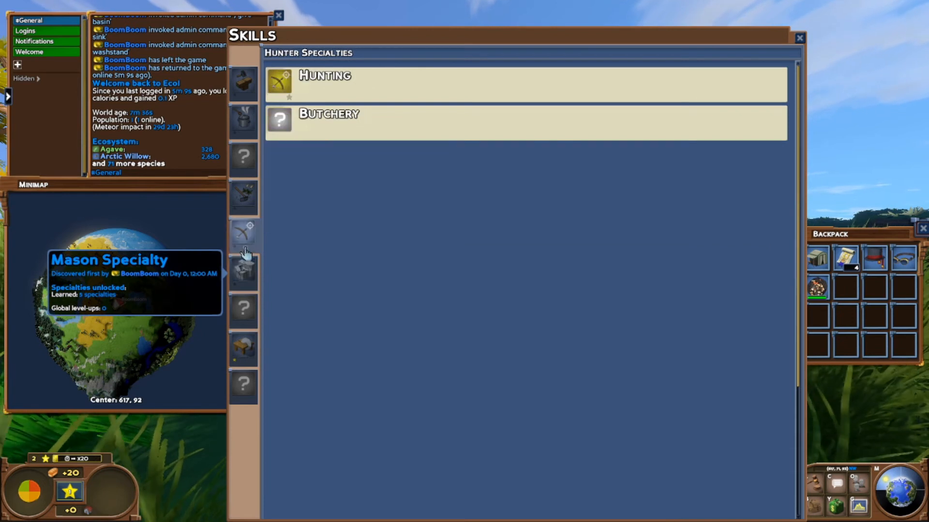
pyautogui.click(244, 159)
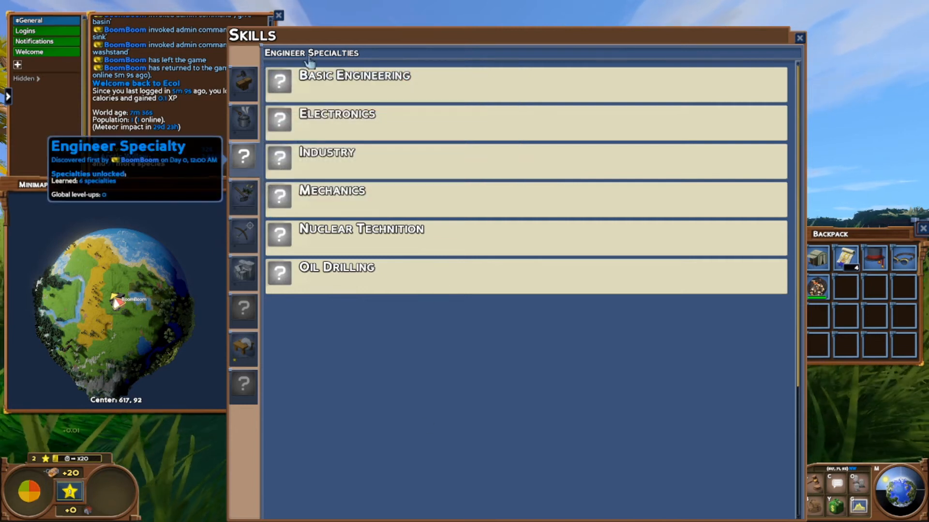
pyautogui.moveTo(275, 239)
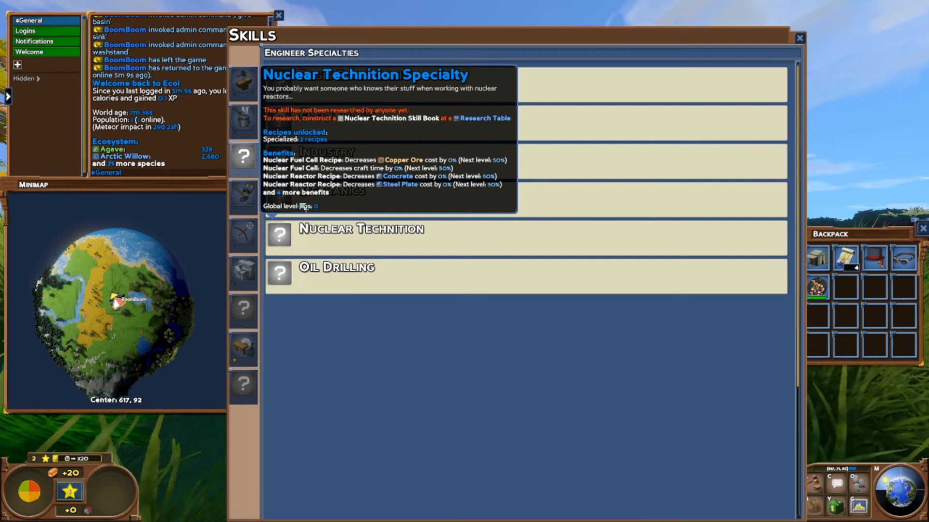
pyautogui.moveTo(378, 125)
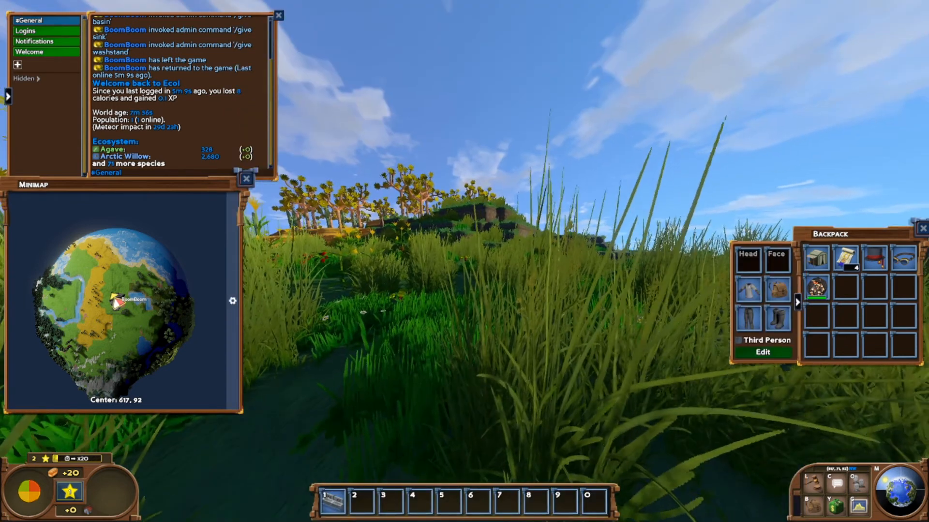
# Step: Give and place a Nuclear Reactor, confirming it is on but out of fuel
pyautogui.write('/gi')
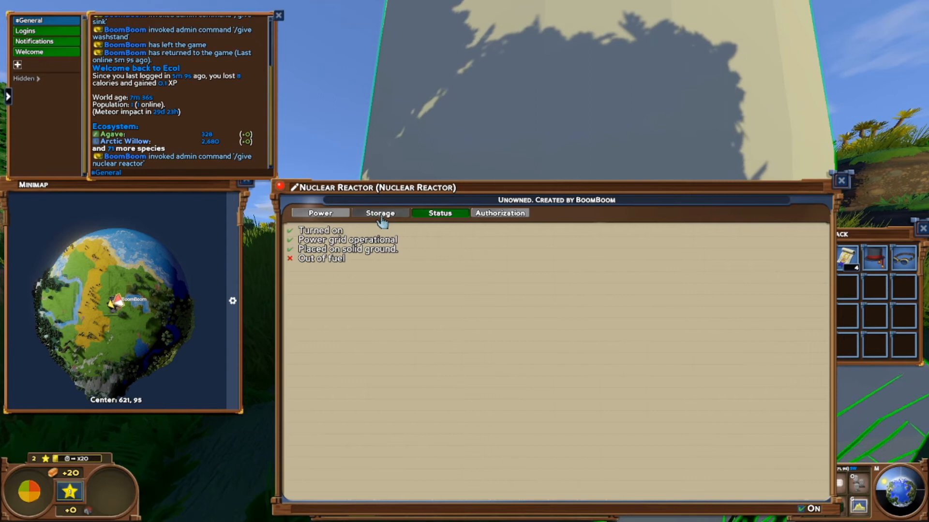
pyautogui.click(320, 213)
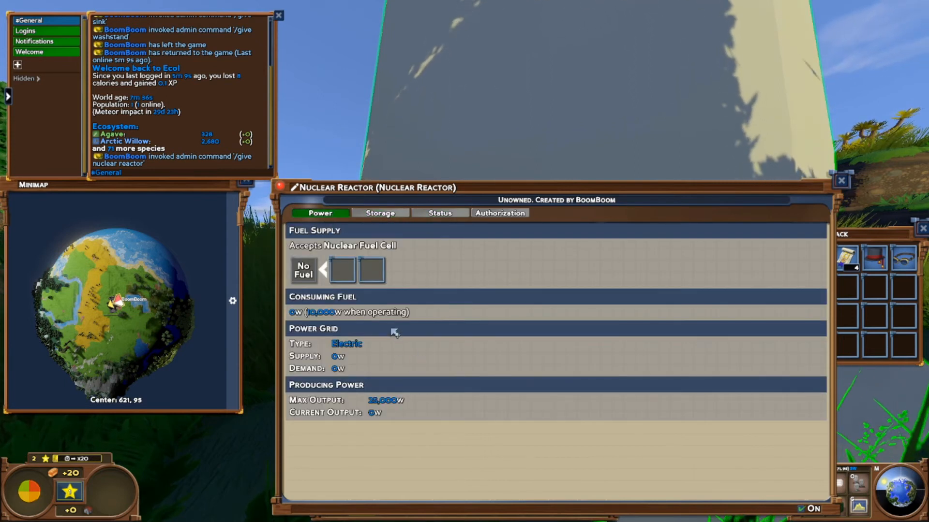
pyautogui.click(840, 181)
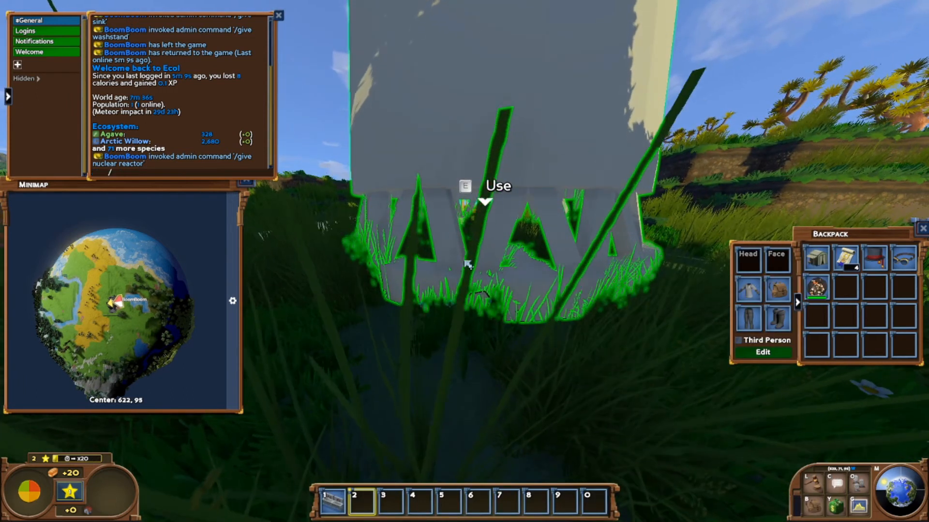
# Step: Load a Nuclear Fuel Cell into the reactor and confirm Fueled with 25,000 W output
pyautogui.write('/give nuclear fuel')
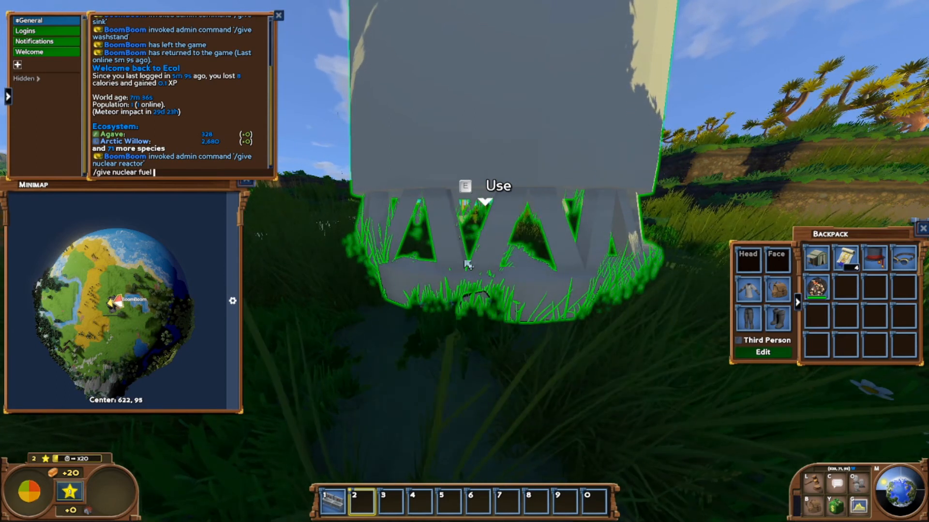
pyautogui.press('Enter')
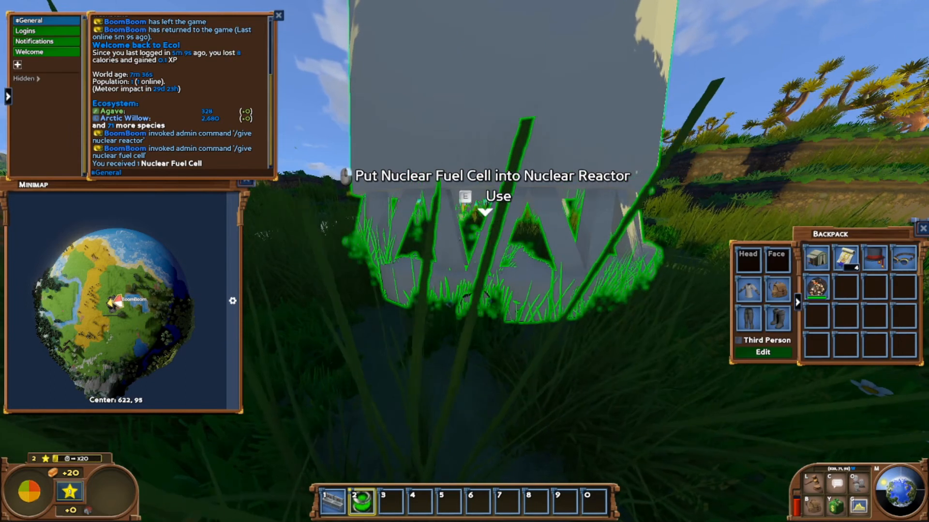
pyautogui.write('/give nuclear fuel cell')
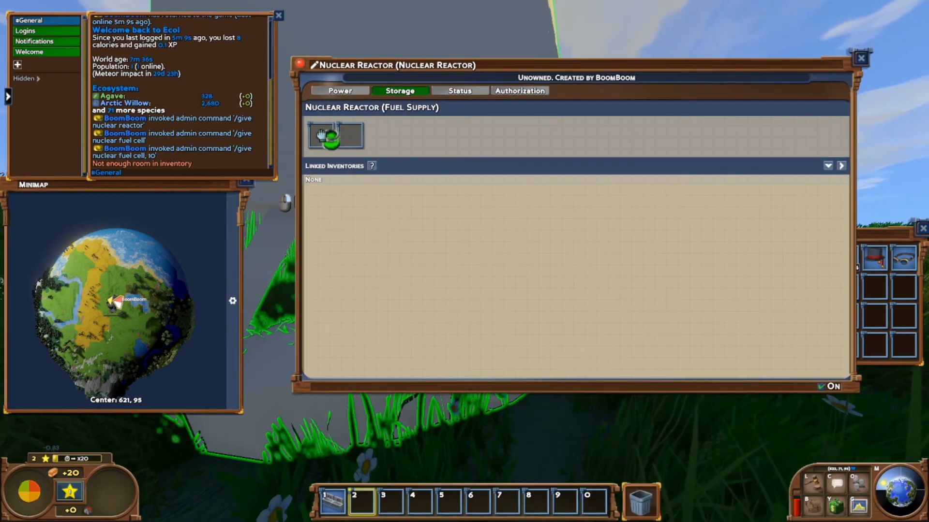
pyautogui.click(340, 90)
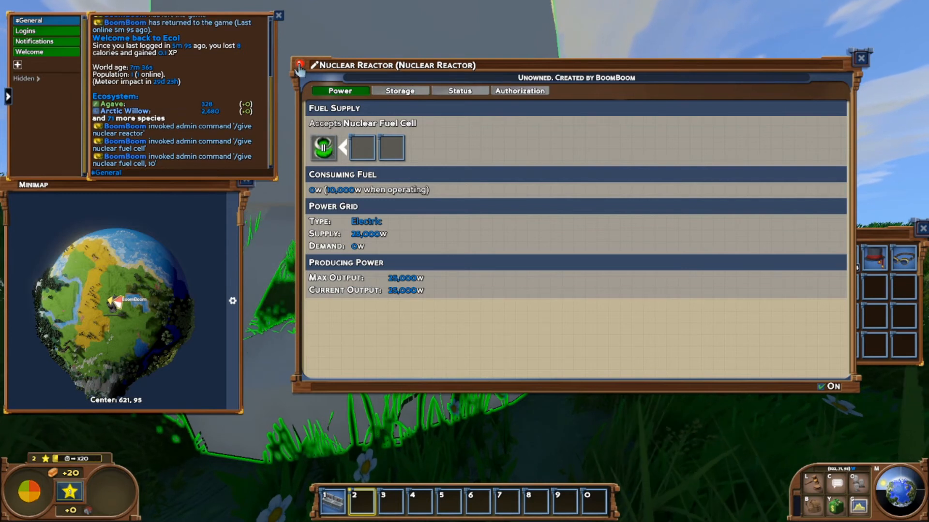
pyautogui.click(459, 90)
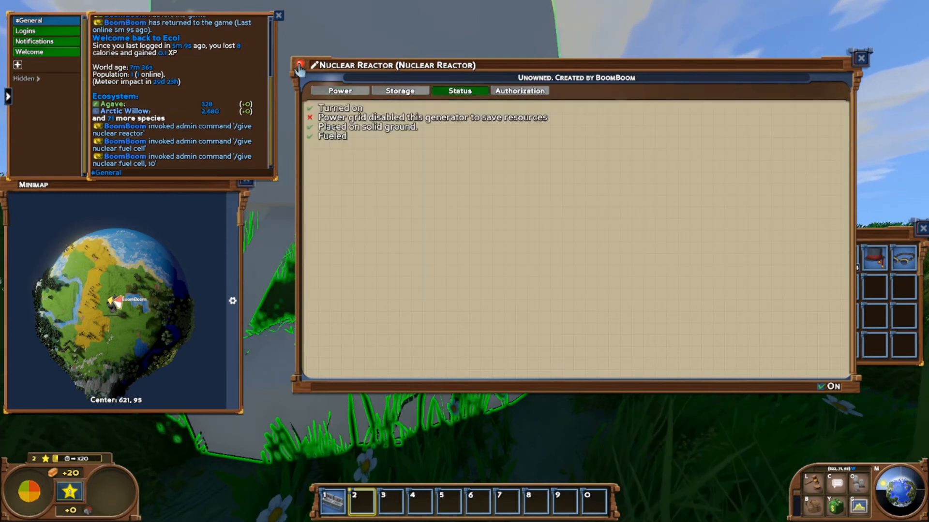
pyautogui.moveTo(569, 127)
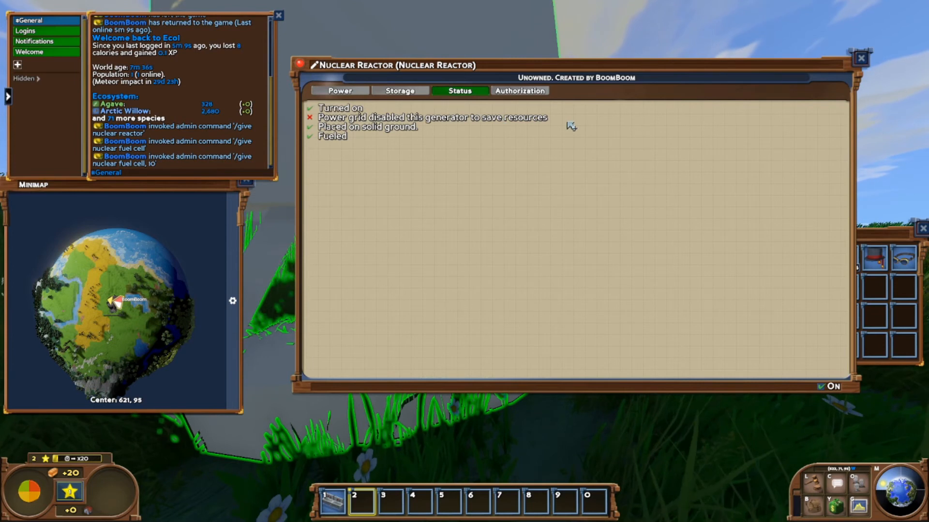
pyautogui.click(340, 91)
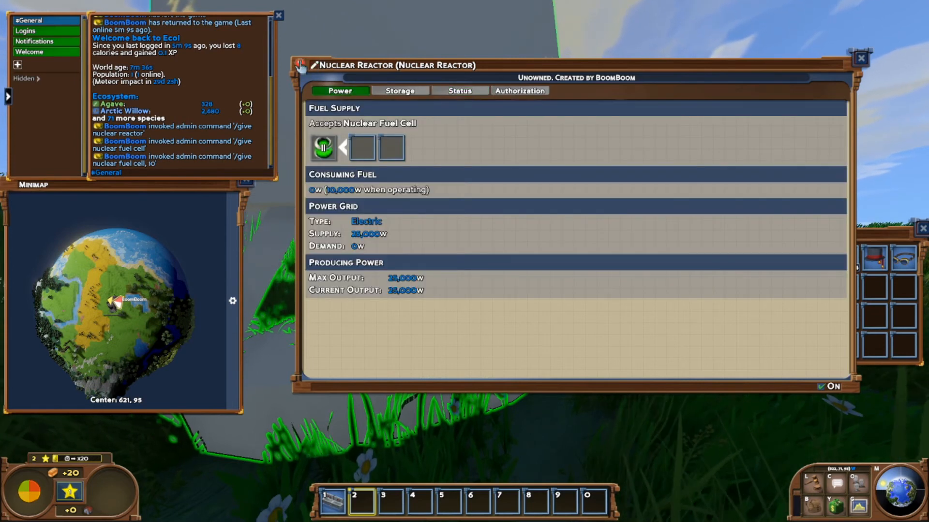
pyautogui.moveTo(463, 162)
pyautogui.write('/give s')
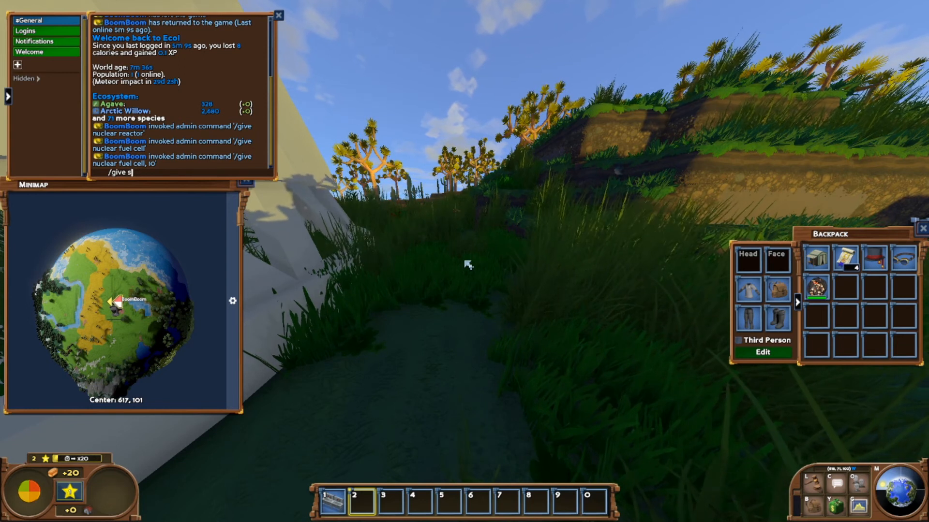
# Step: Give yourself a Steel Floor Lamp and place it by the reactor
pyautogui.write('treet lamp')
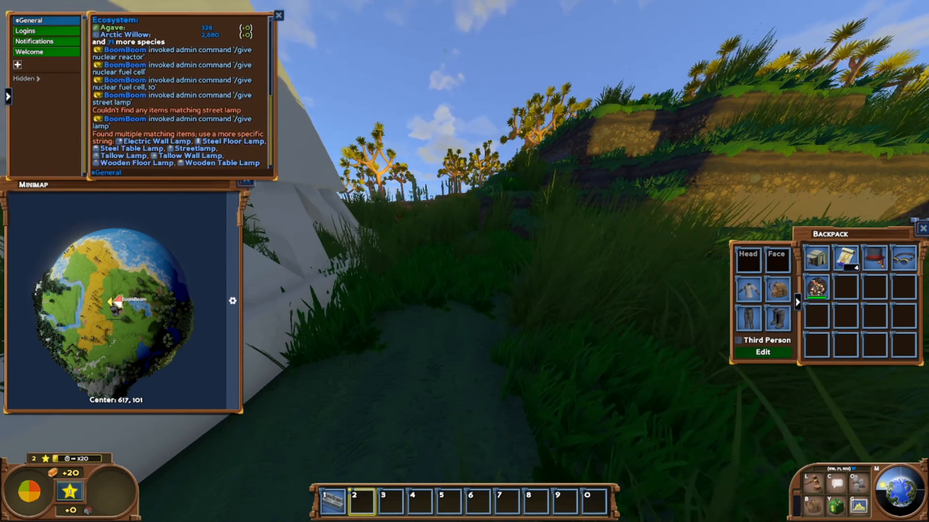
pyautogui.write('/give lamp')
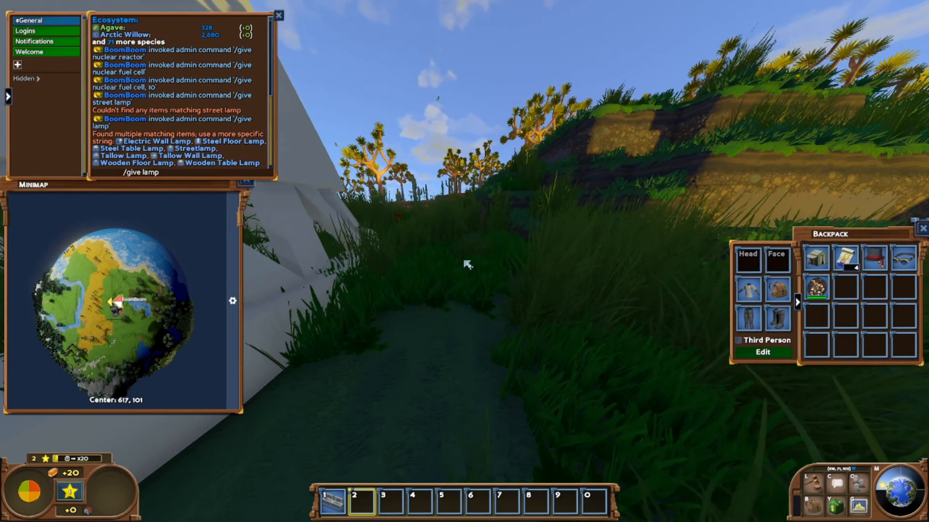
pyautogui.press('Backspace')
pyautogui.write('stee')
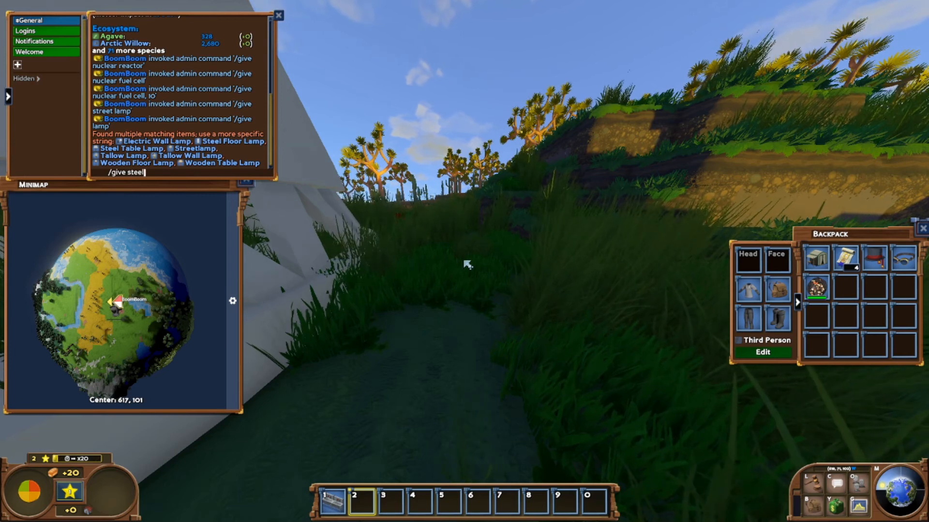
pyautogui.write('floor lamp')
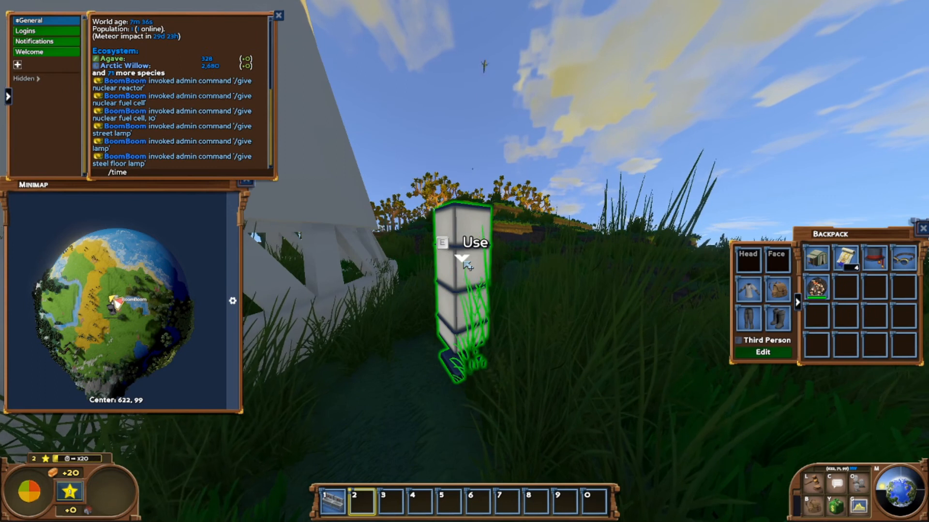
# Step: Set the in-game time to hour 23 with /time 23
pyautogui.write('/time night')
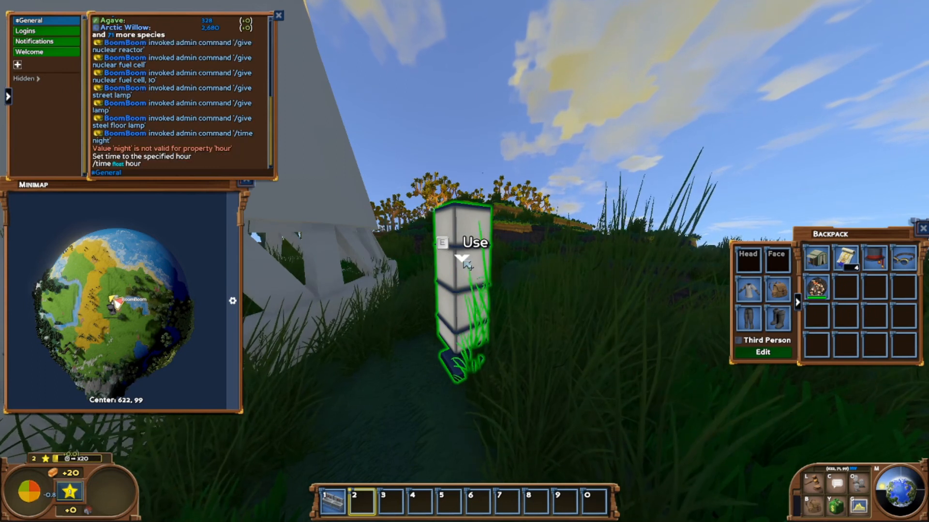
pyautogui.write('/time')
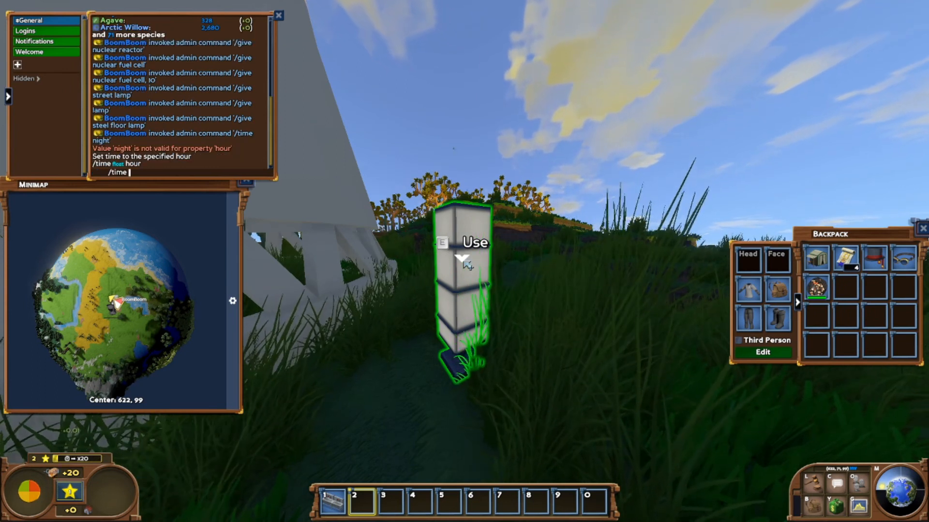
pyautogui.write('23')
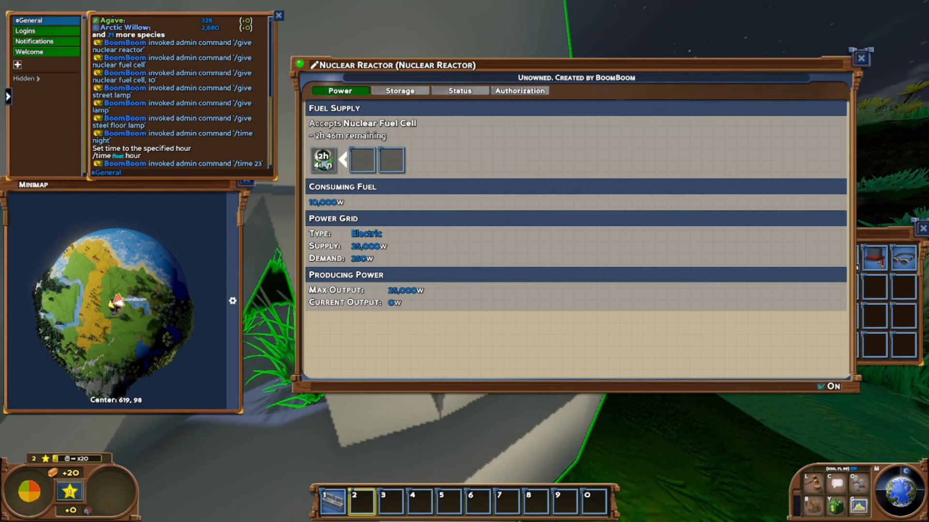
pyautogui.moveTo(520, 236)
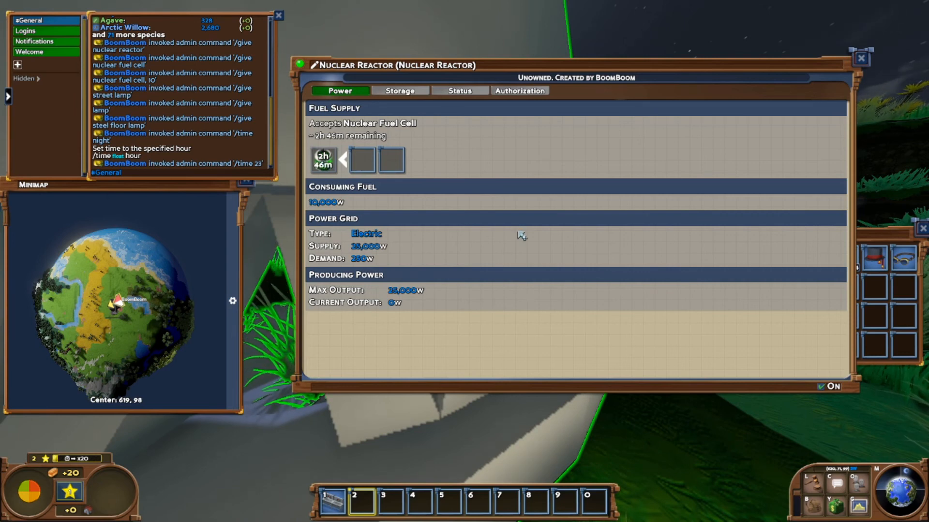
# Step: Open Eco's main menu to bring up the quit prompt
pyautogui.click(863, 56)
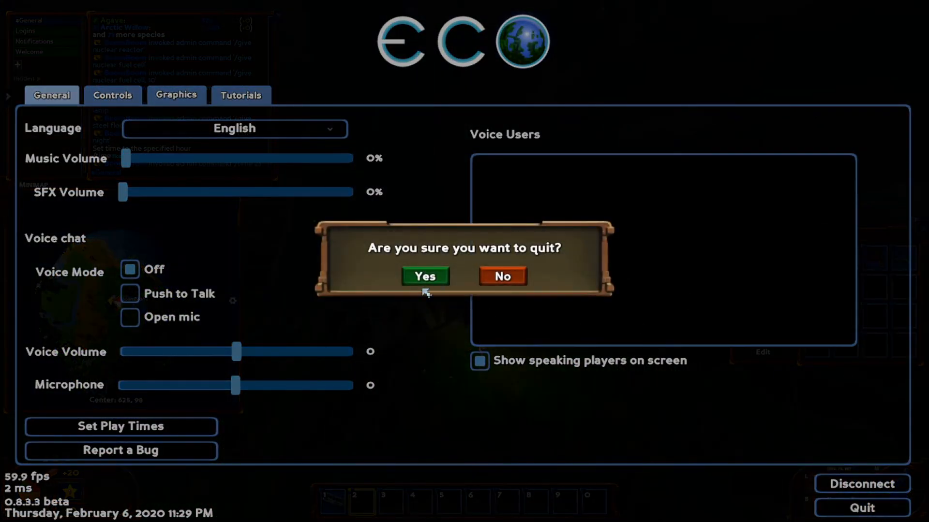
# Step: Quit Eco, return to the Eco Server 8.3.3 folder, and bring up the server console
pyautogui.click(425, 276)
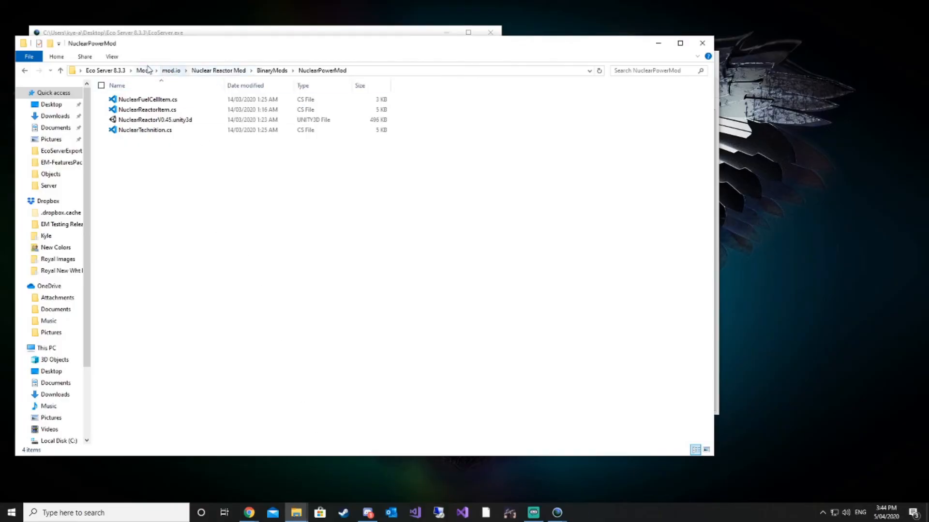
pyautogui.click(106, 71)
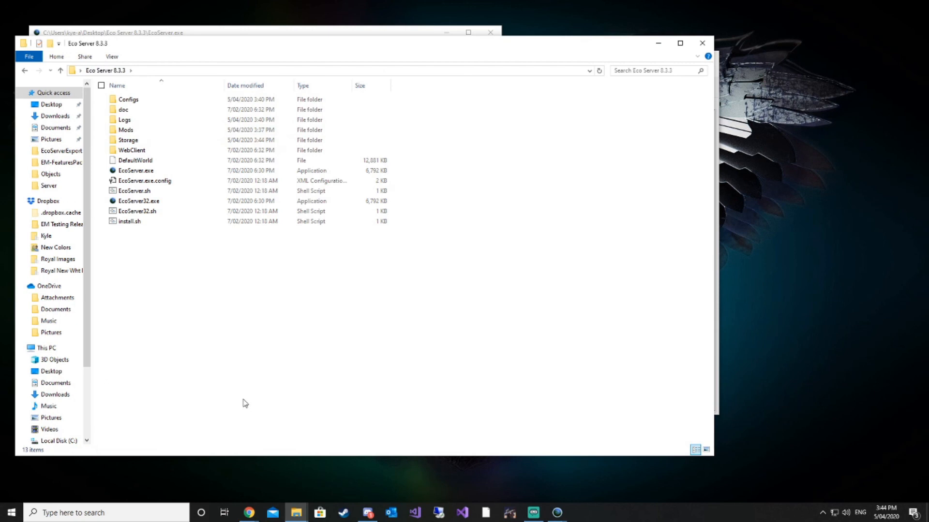
pyautogui.doubleClick(135, 171)
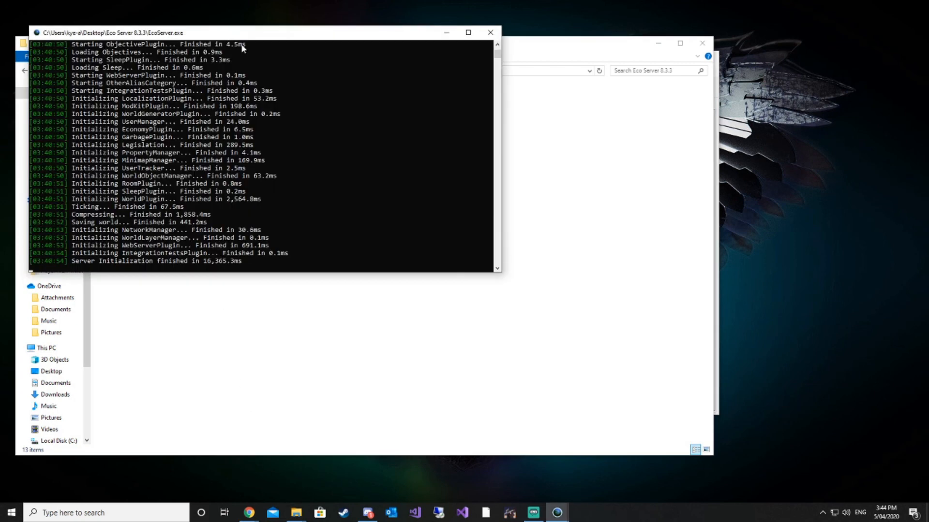